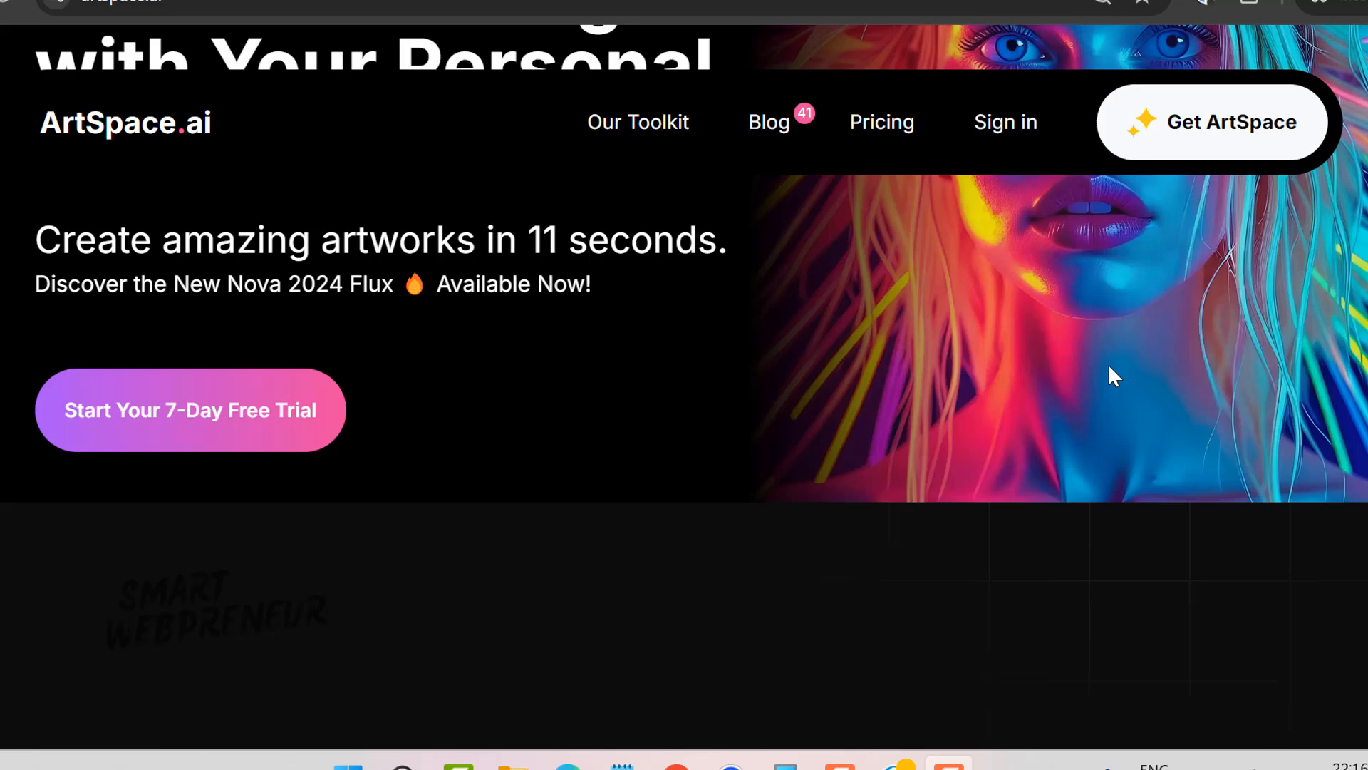
Scroll the black-forest-labs organization page and open the FLUX.1 [dev] Space
{"action": "scroll", "scroll_direction": "down", "scroll_amount": 3}
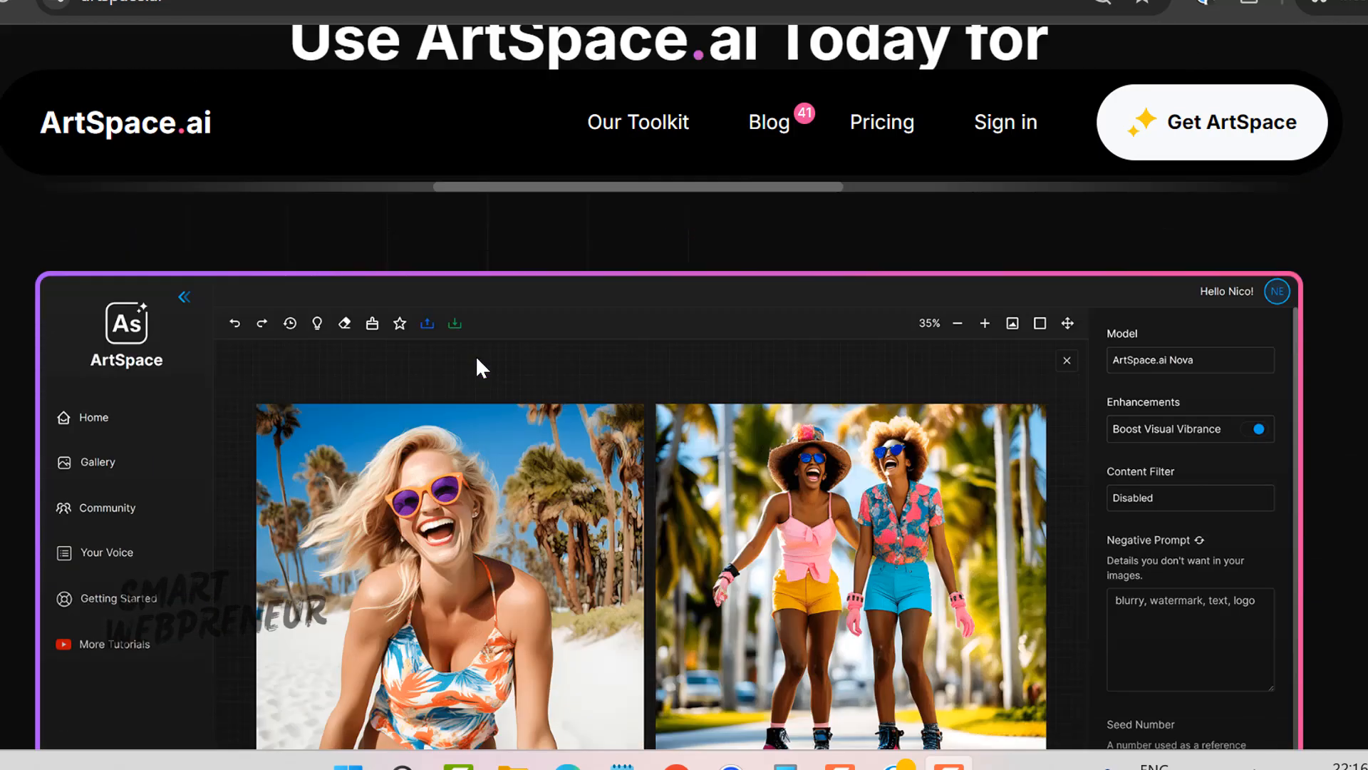
{"action": "scroll", "scroll_direction": "down", "scroll_amount": 3}
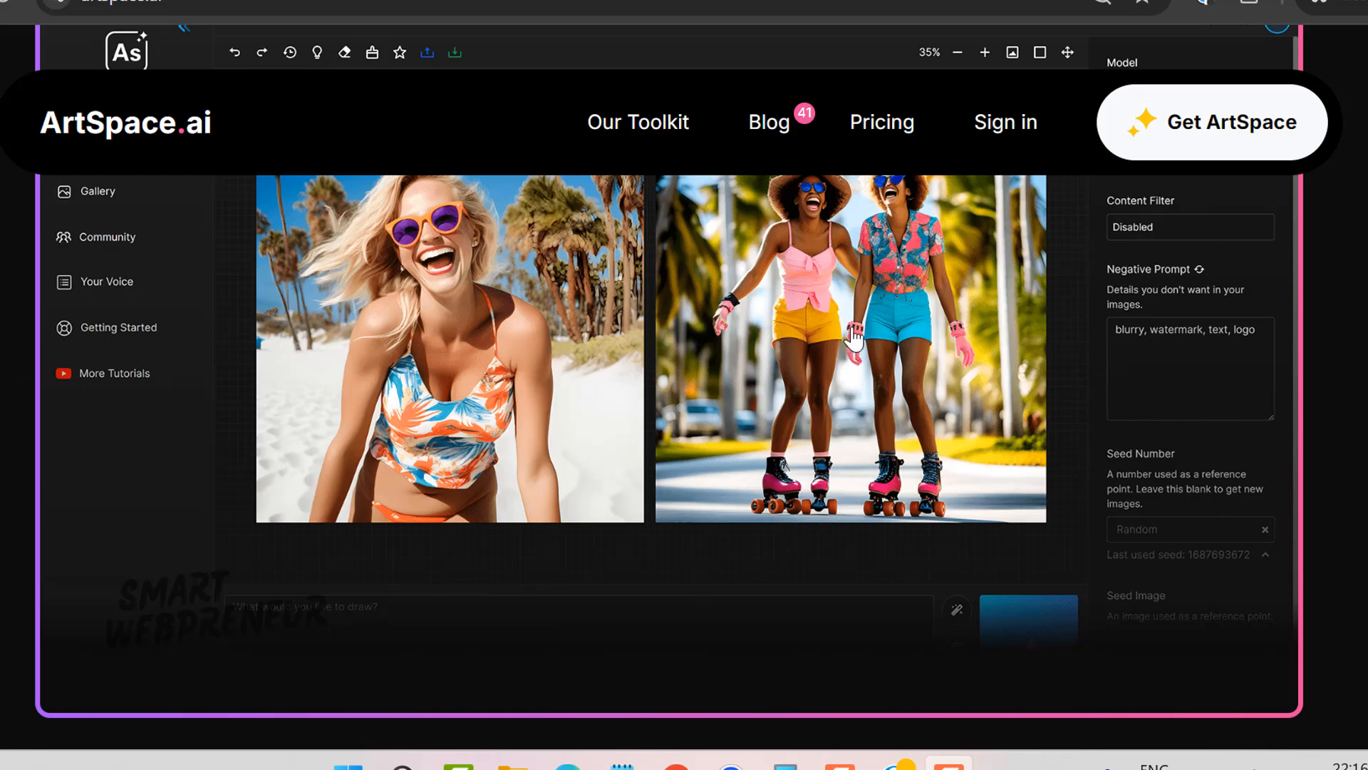
{"action": "mouse_move", "coordinate": [913, 349]}
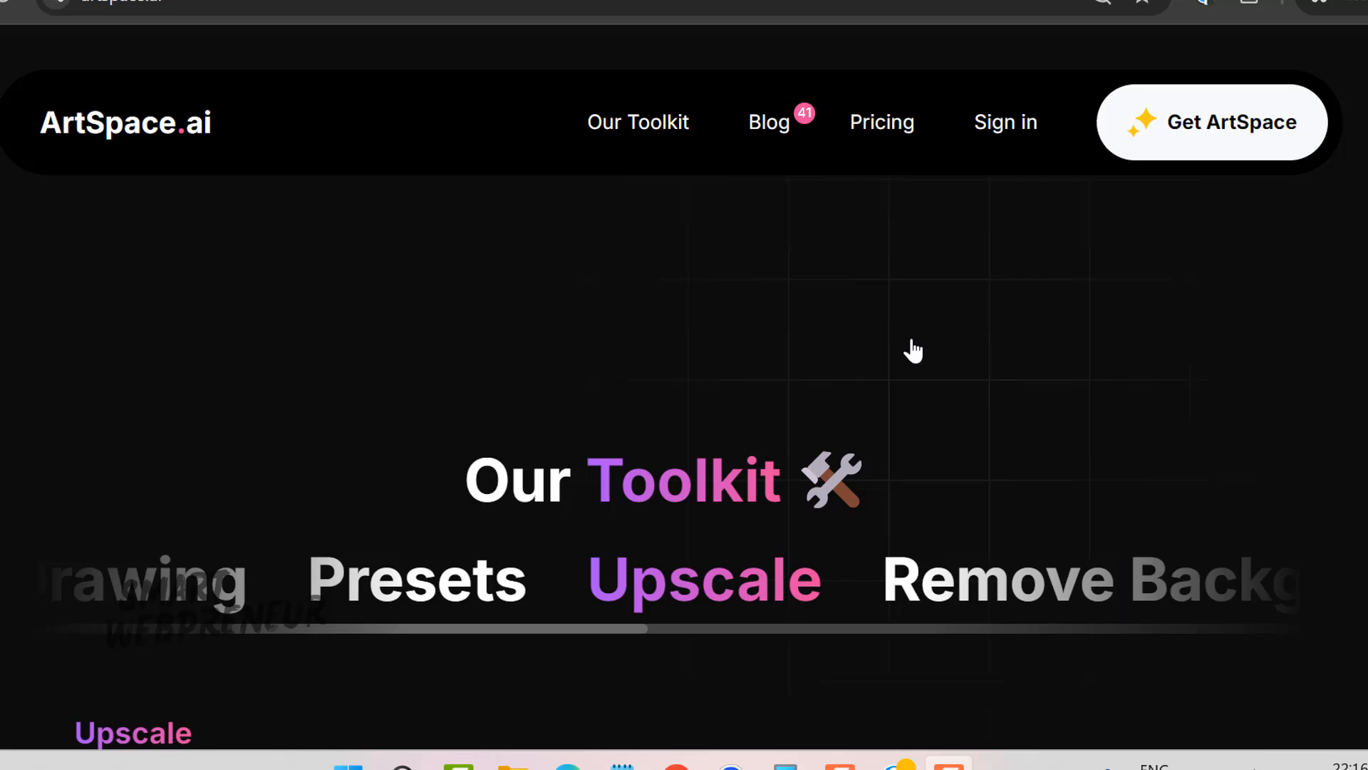
{"action": "scroll", "scroll_direction": "down", "scroll_amount": 3}
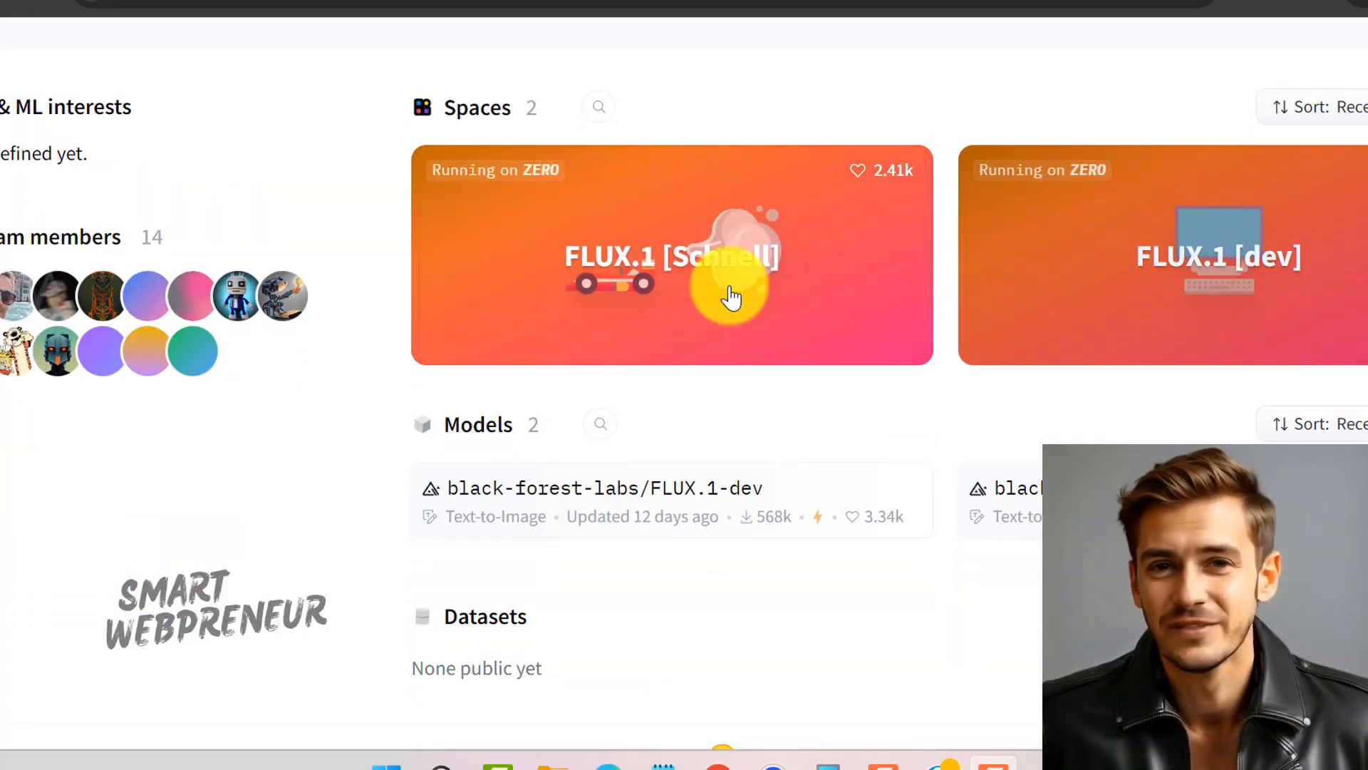
{"action": "scroll", "scroll_direction": "down", "scroll_amount": 3}
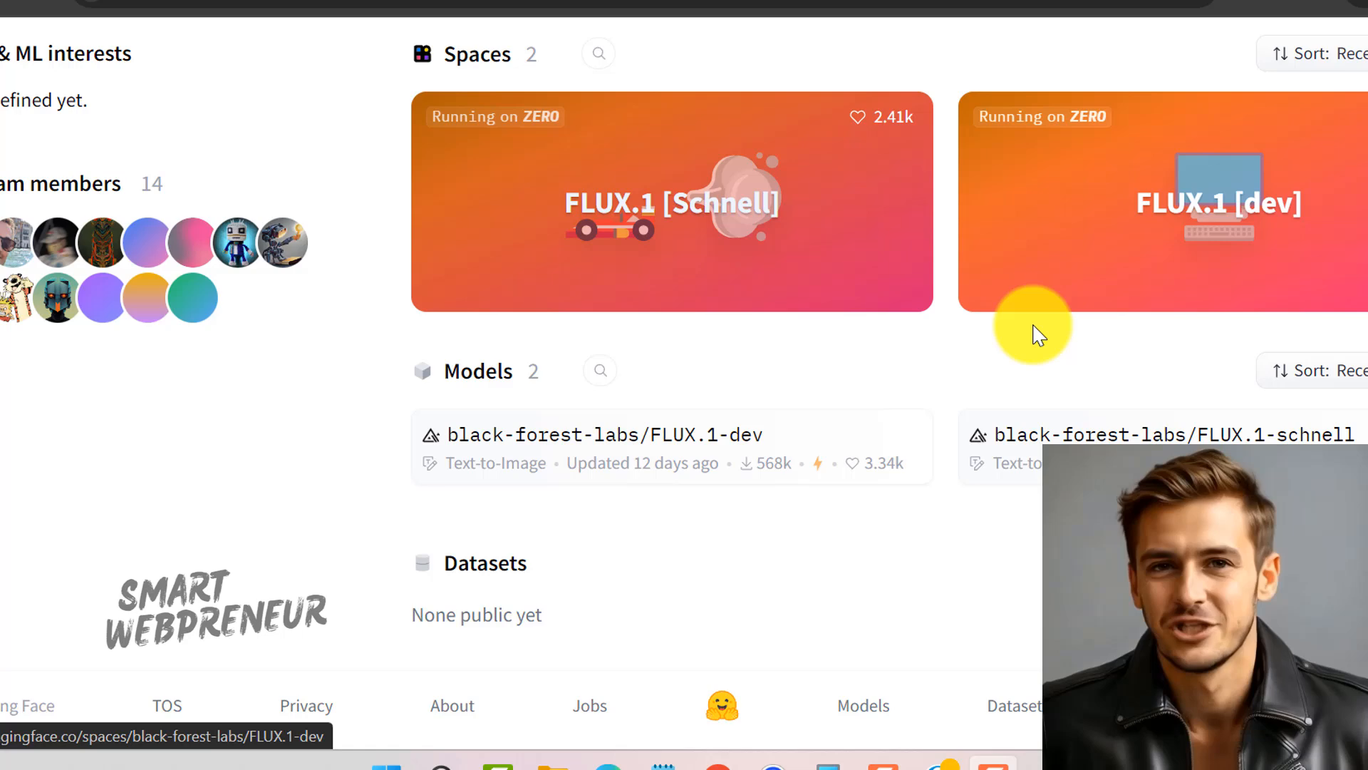
{"action": "scroll", "scroll_direction": "up", "scroll_amount": 3}
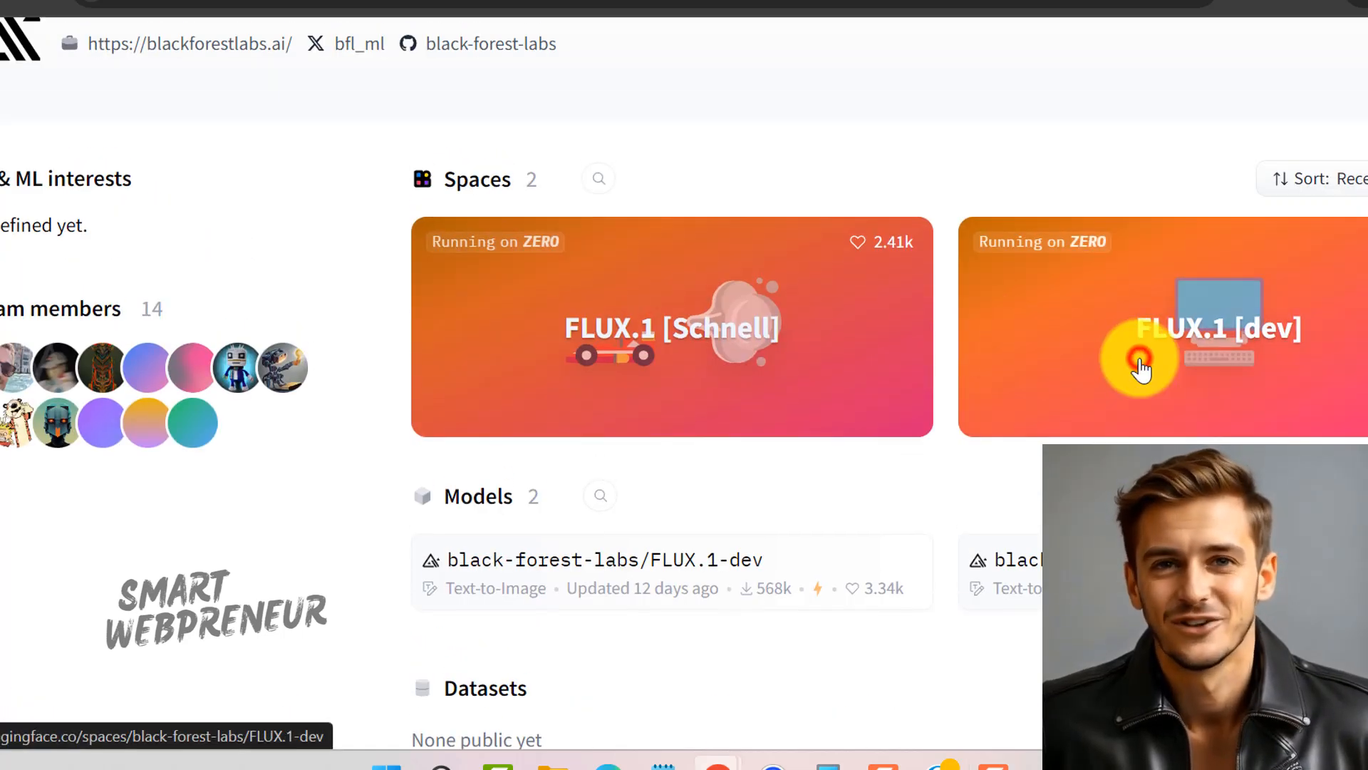
{"action": "left_click", "coordinate": [1142, 365]}
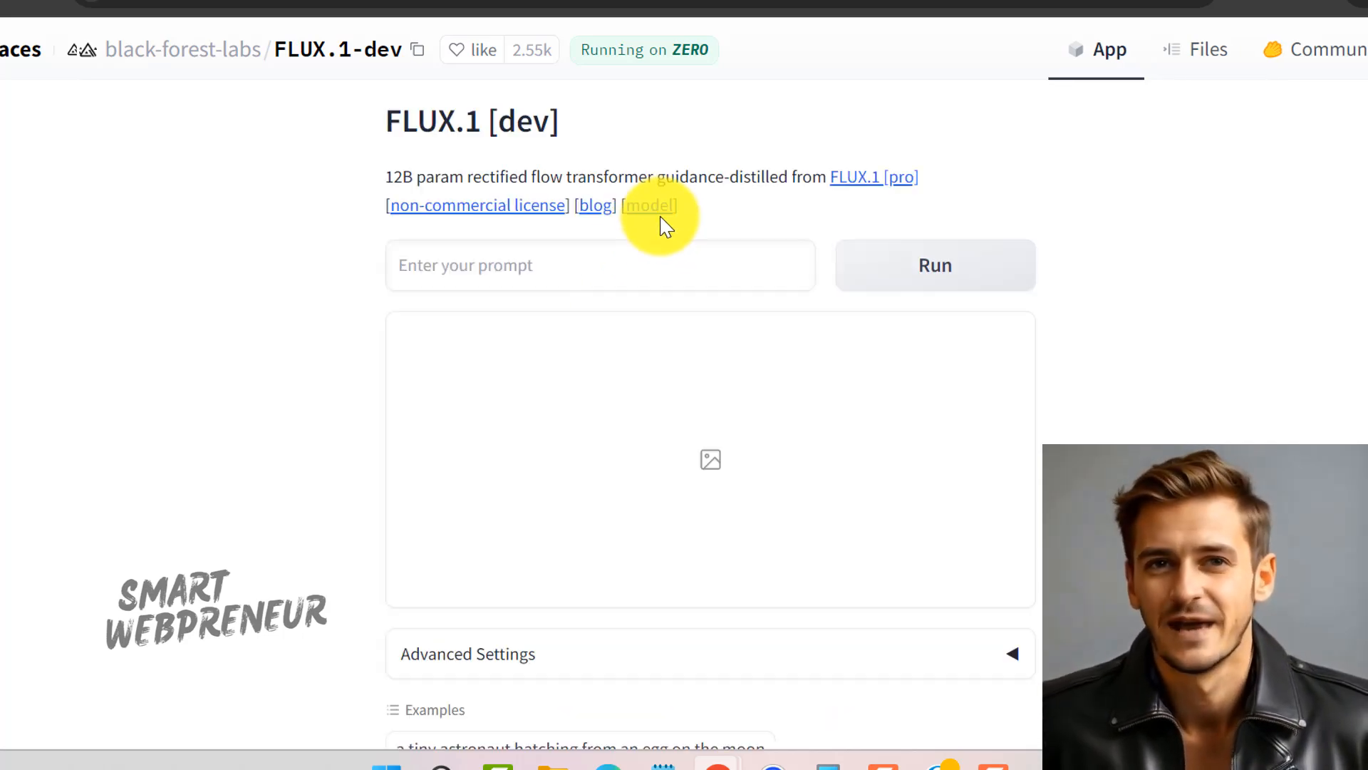
Generate an image from the prompt 'beautiful woman reading a book', running it twice
{"action": "scroll", "scroll_direction": "down", "scroll_amount": 3}
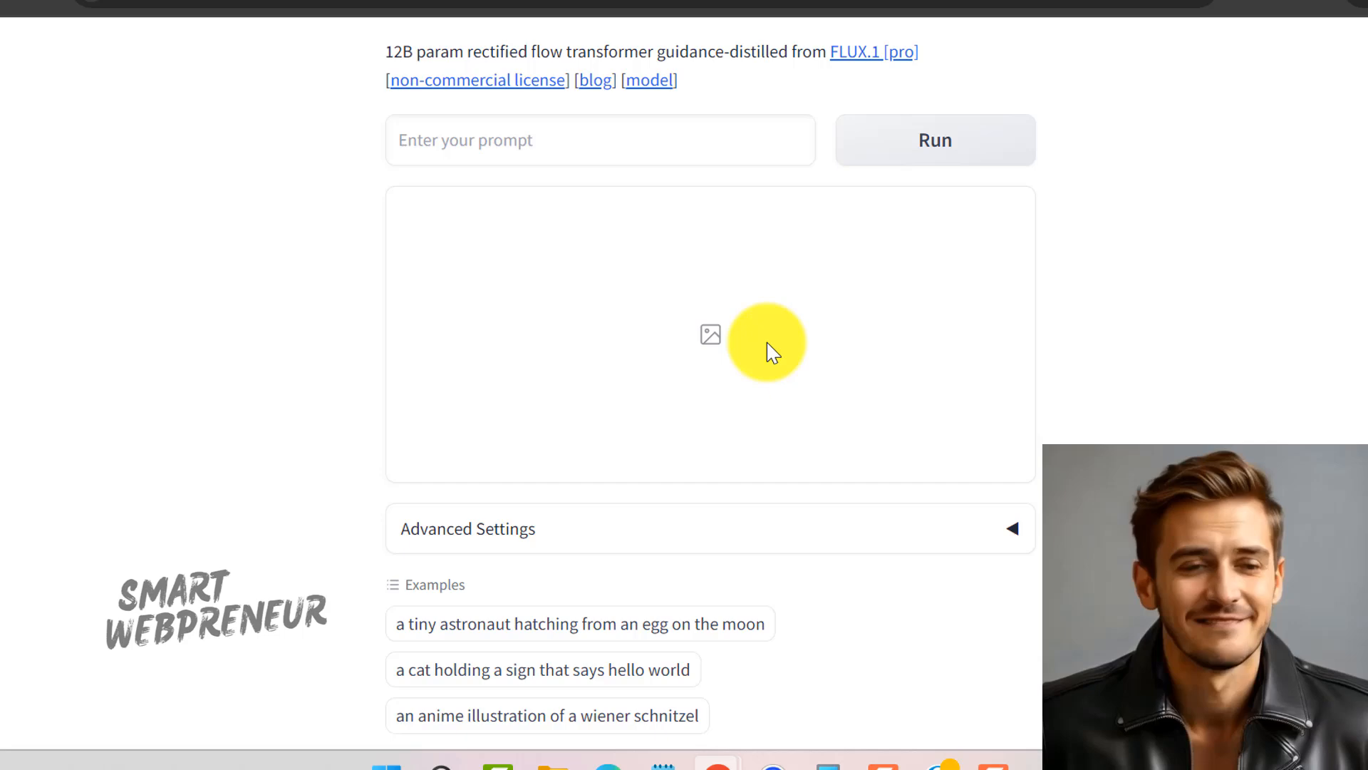
{"action": "type", "text": "beautiful woman"}
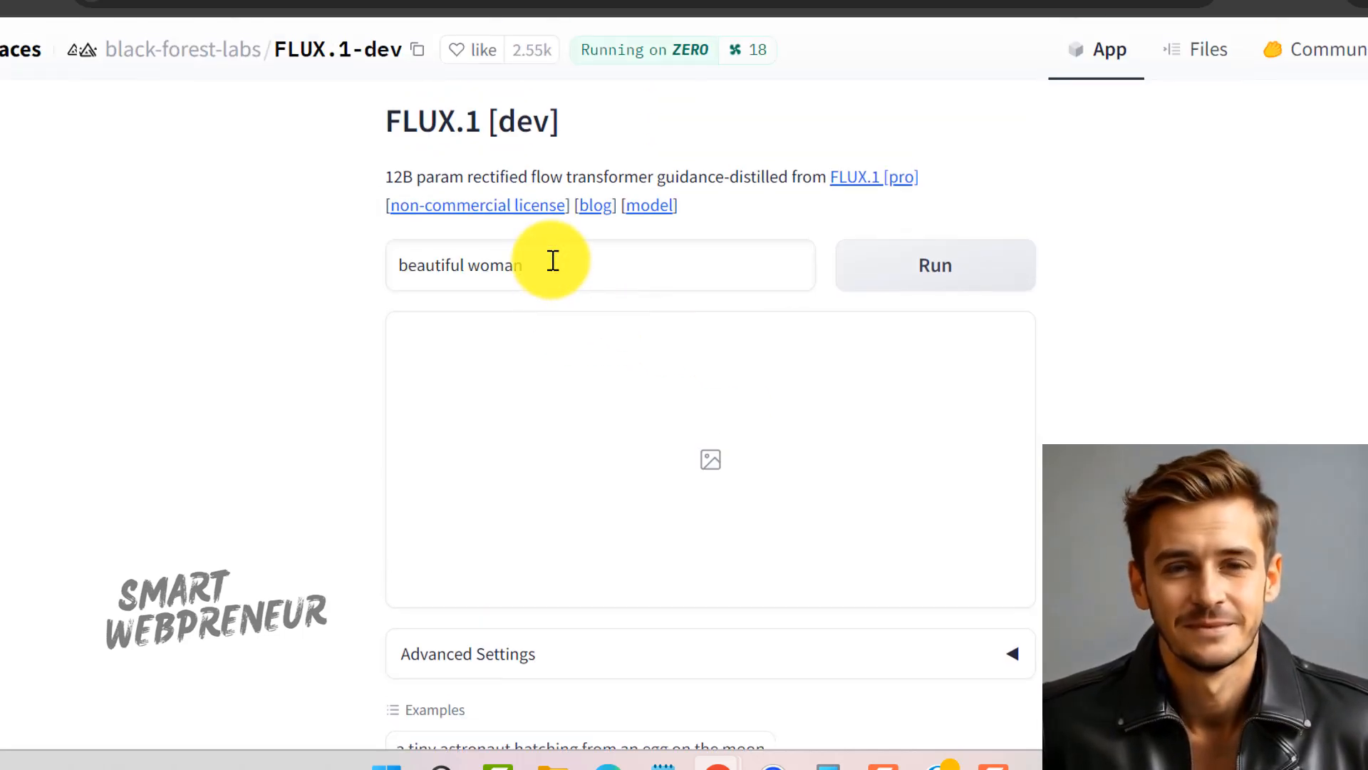
{"action": "type", "text": "reading a book"}
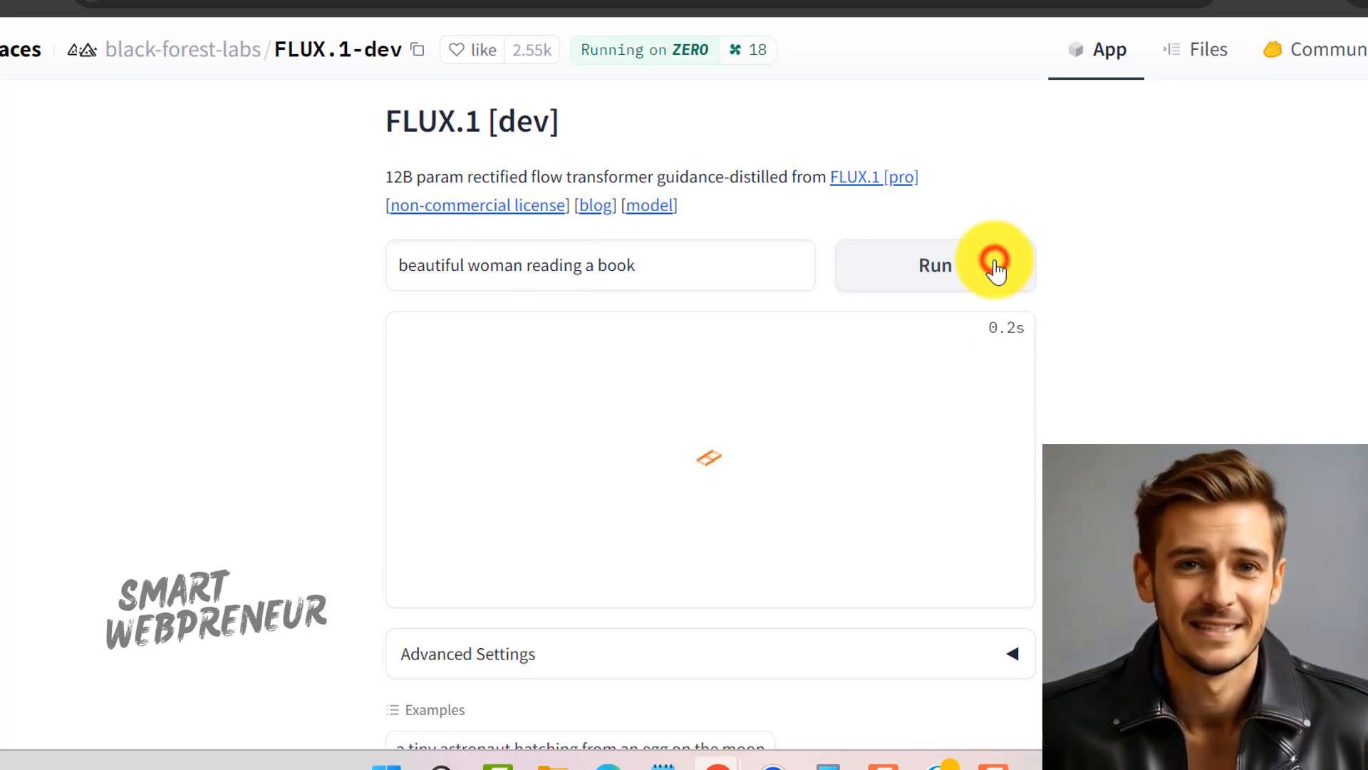
{"action": "left_click", "coordinate": [935, 265]}
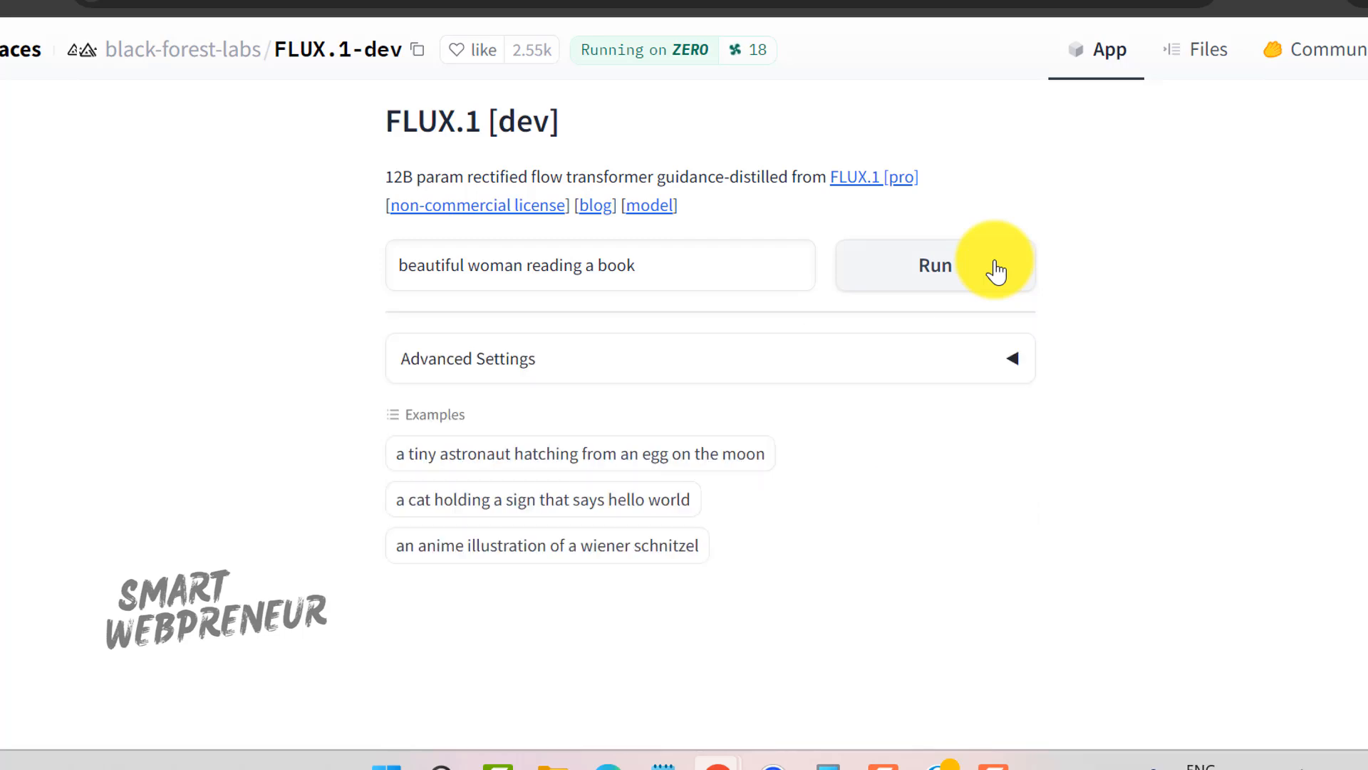
{"action": "left_click", "coordinate": [934, 265]}
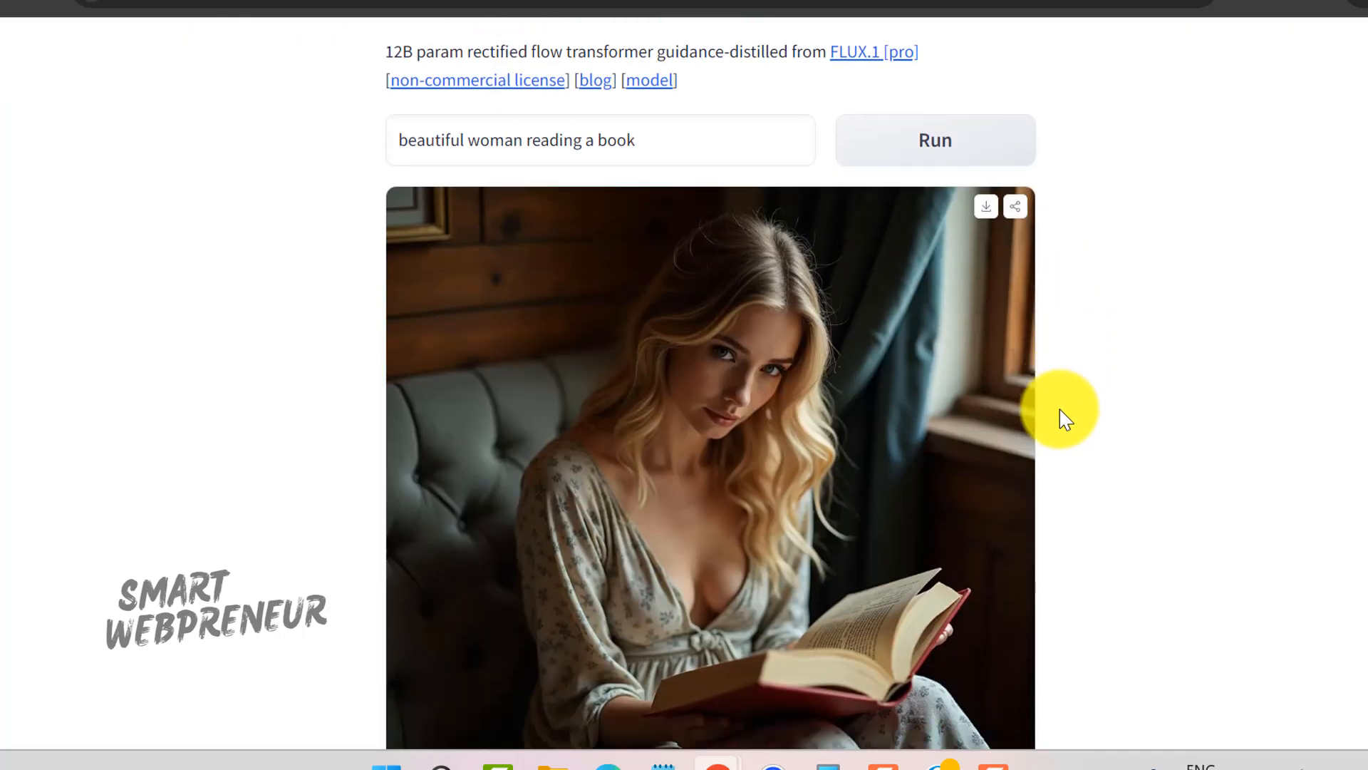
Expand and then collapse the Advanced Settings panel
{"action": "scroll", "scroll_direction": "down", "scroll_amount": 3}
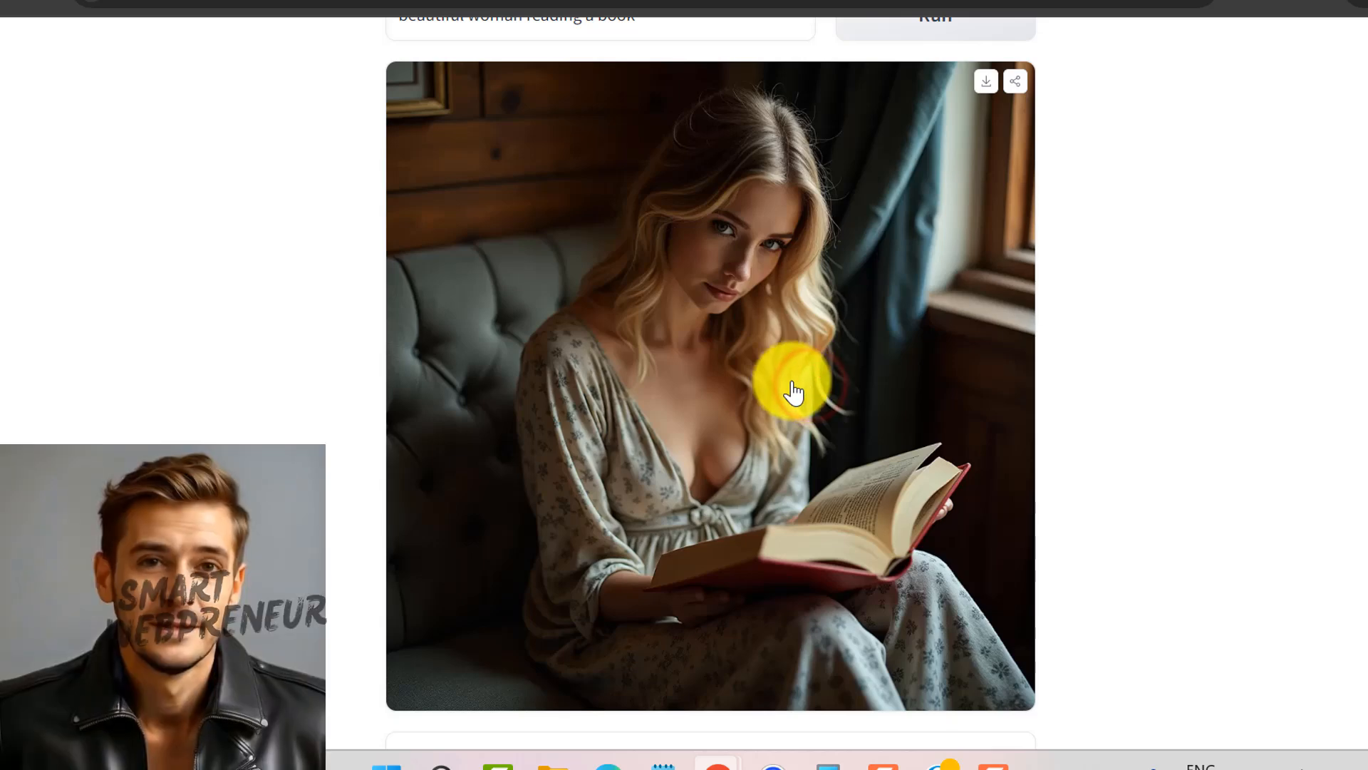
{"action": "scroll", "scroll_direction": "down", "scroll_amount": 3}
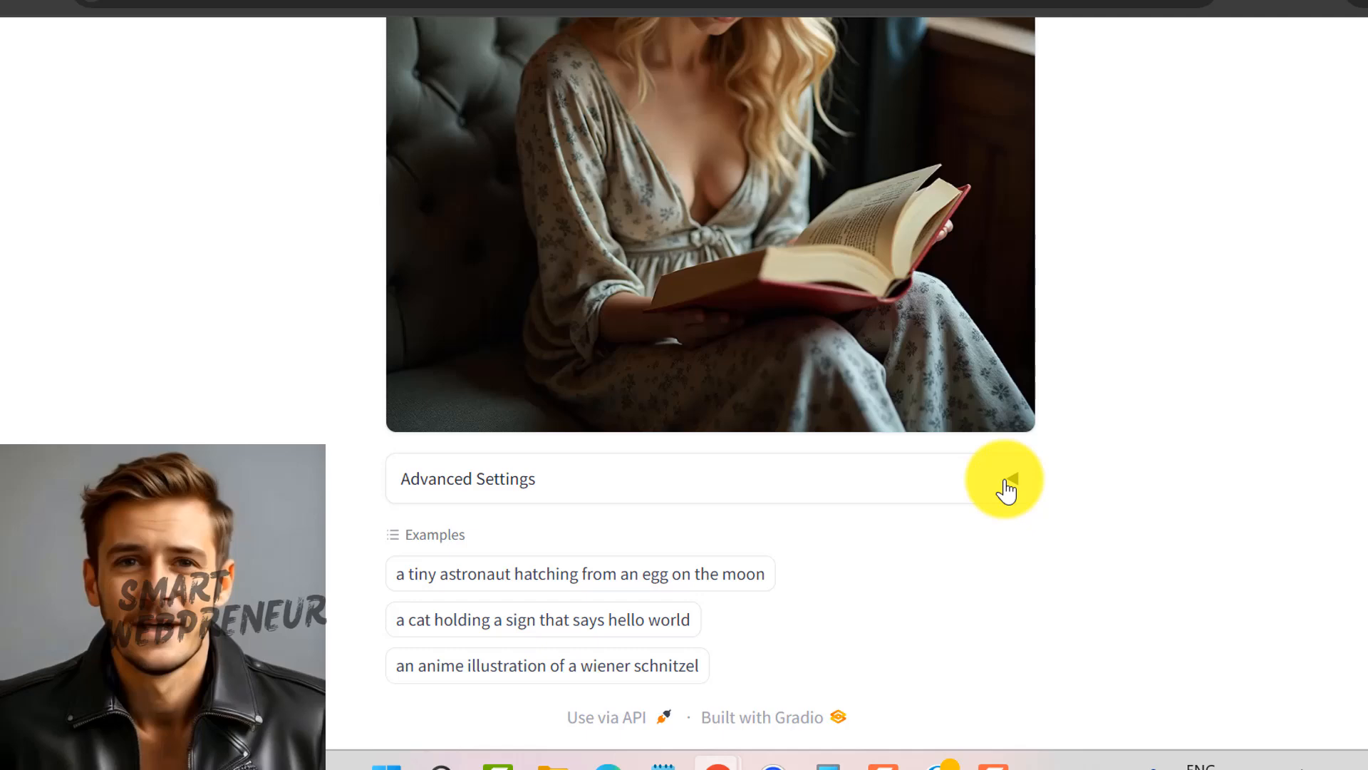
{"action": "left_click", "coordinate": [1004, 478]}
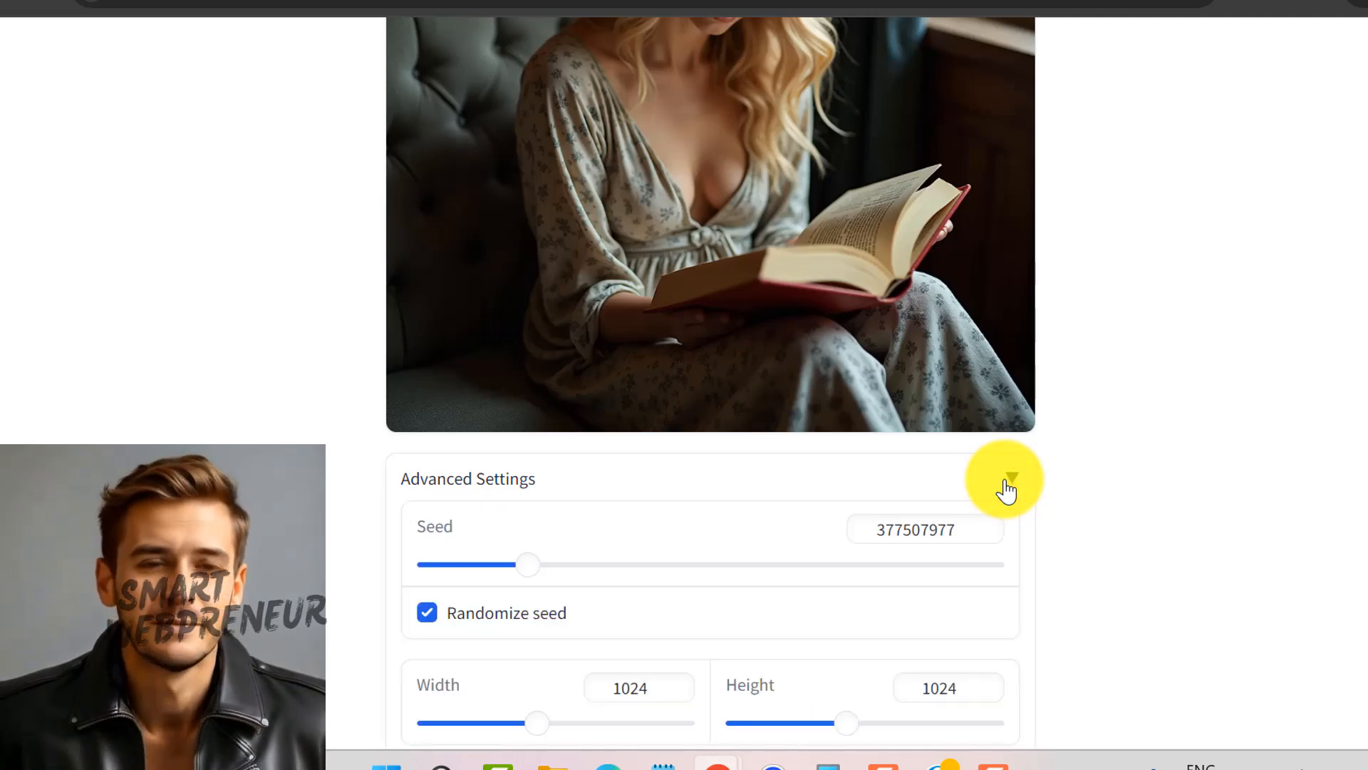
{"action": "left_click", "coordinate": [1006, 478]}
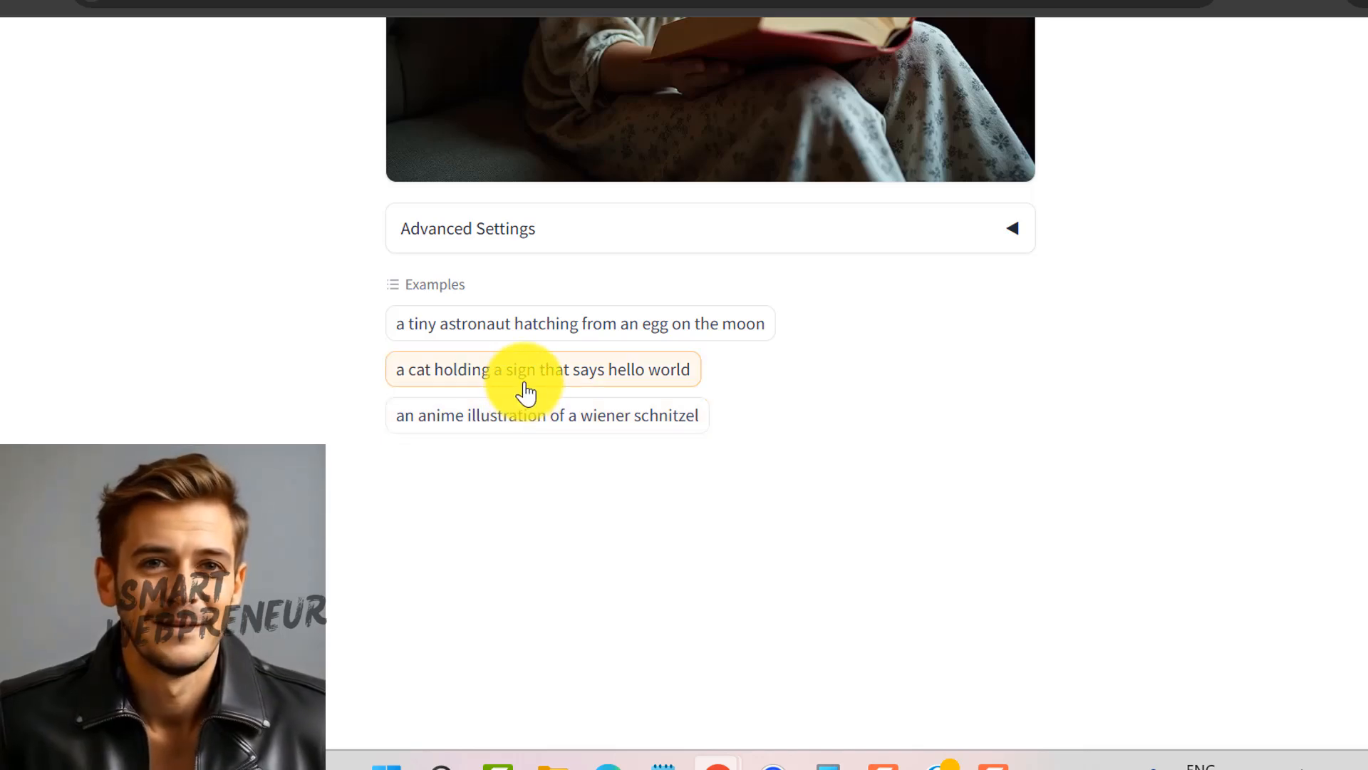
Run the hello world cat, astronaut hatching and anime wiener schnitzel example prompts
{"action": "left_click", "coordinate": [541, 368]}
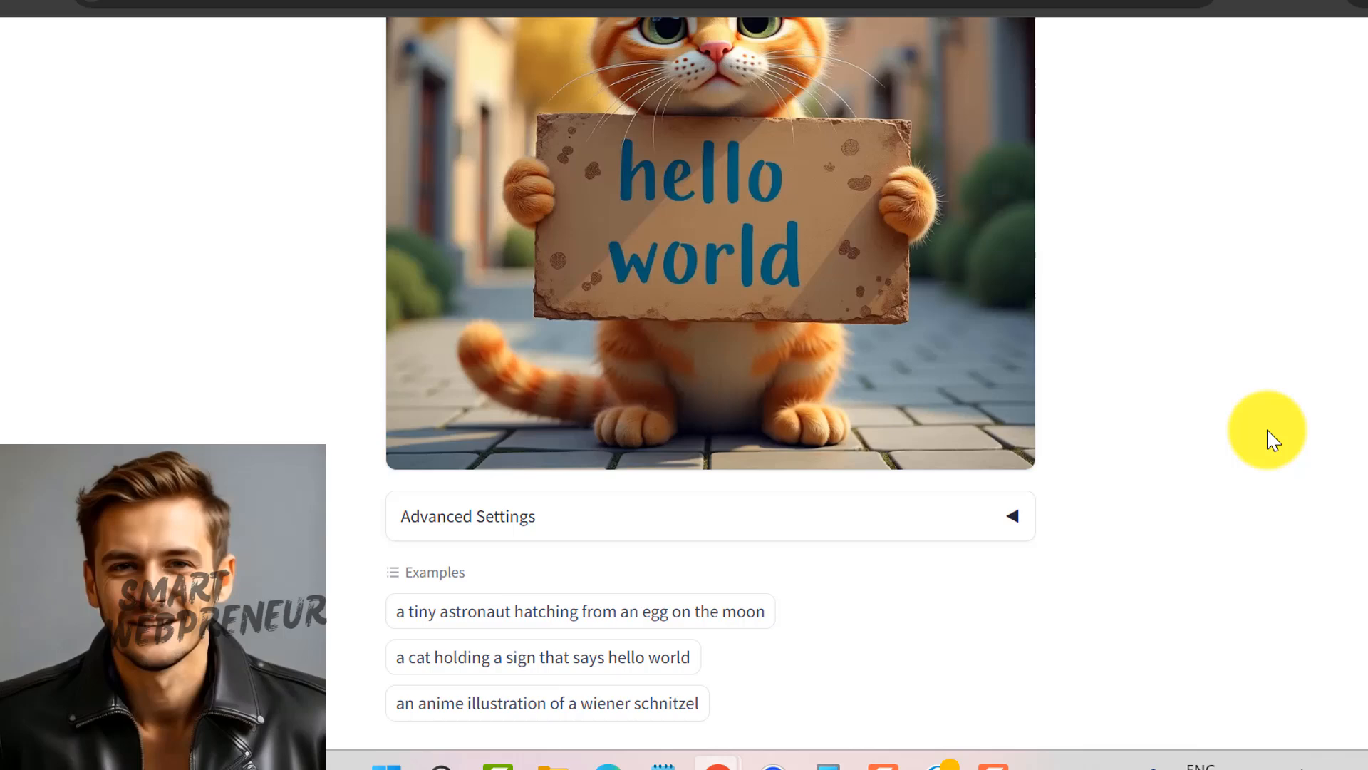
{"action": "left_click", "coordinate": [579, 611]}
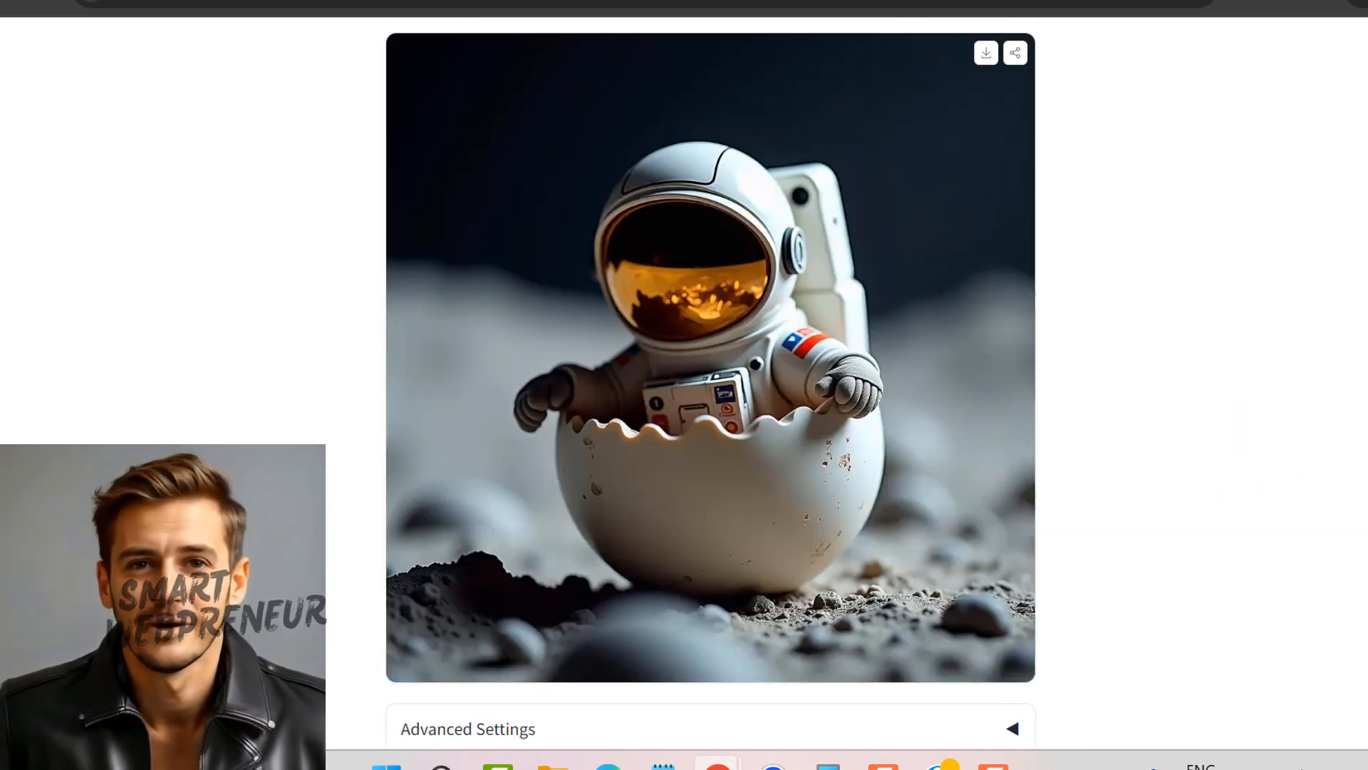
{"action": "scroll", "scroll_direction": "down", "scroll_amount": 3}
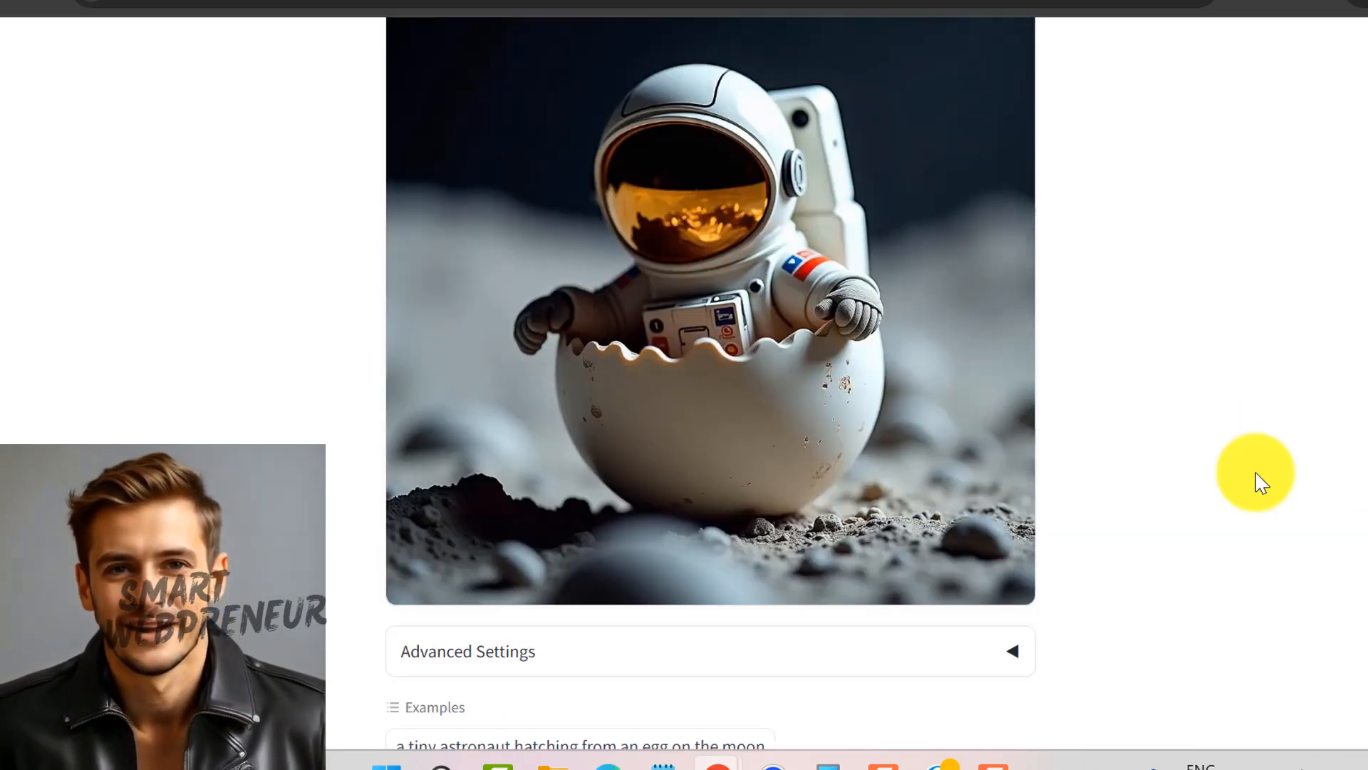
{"action": "scroll", "scroll_direction": "down", "scroll_amount": 3}
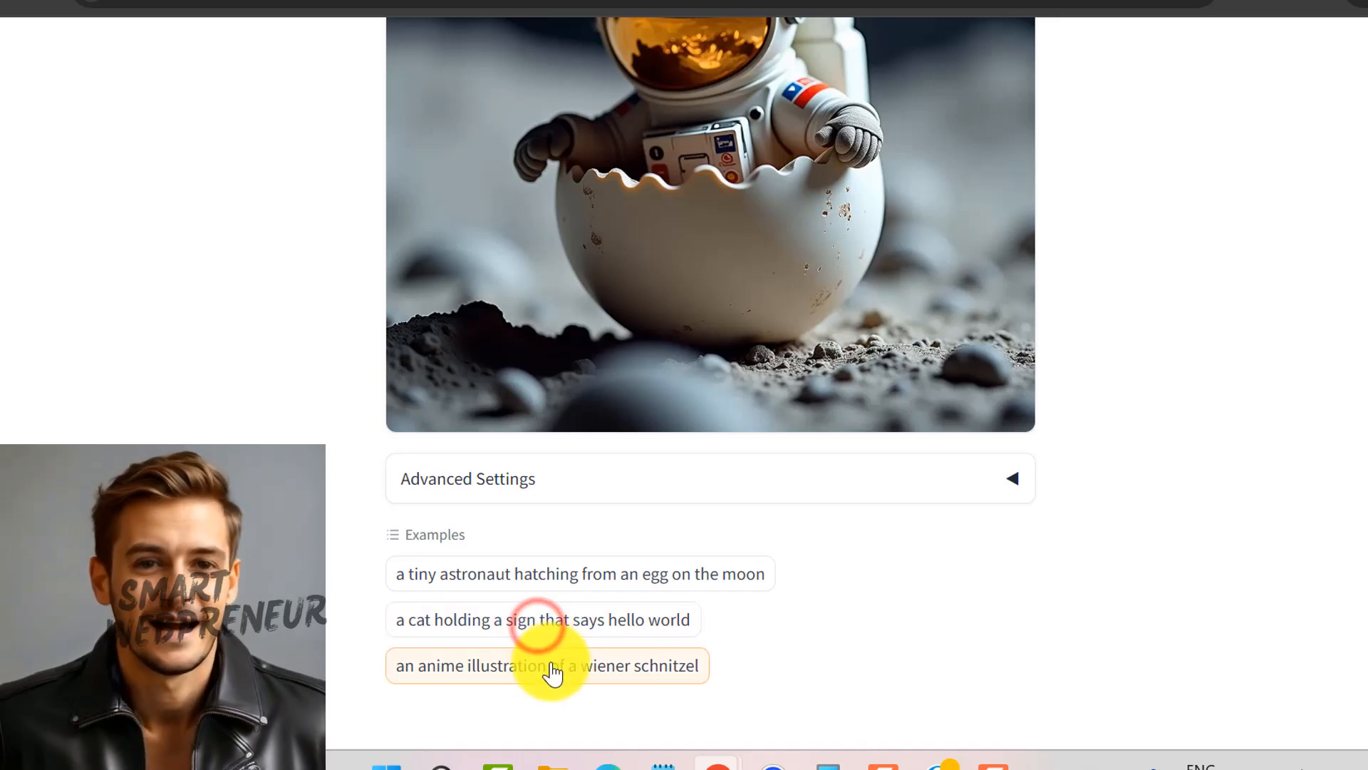
{"action": "left_click", "coordinate": [547, 665]}
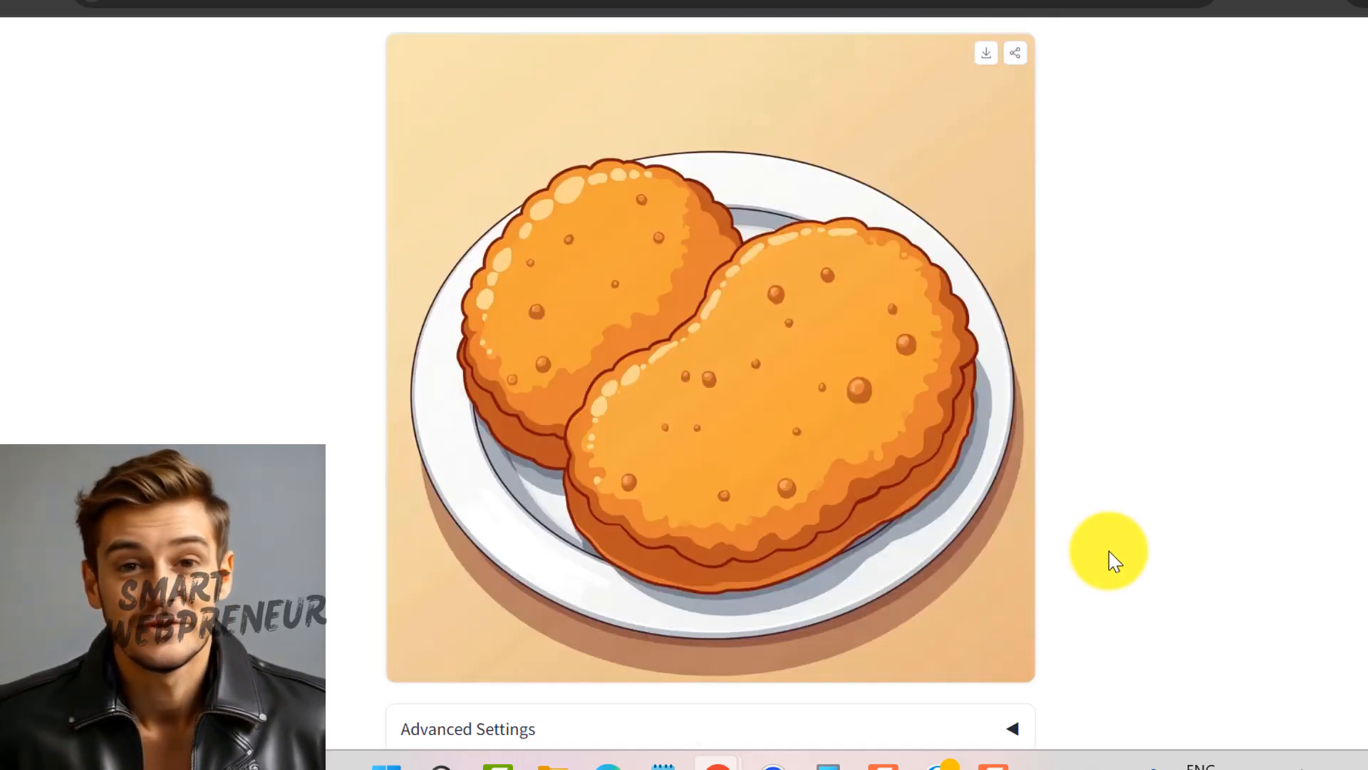
{"action": "mouse_move", "coordinate": [1007, 480]}
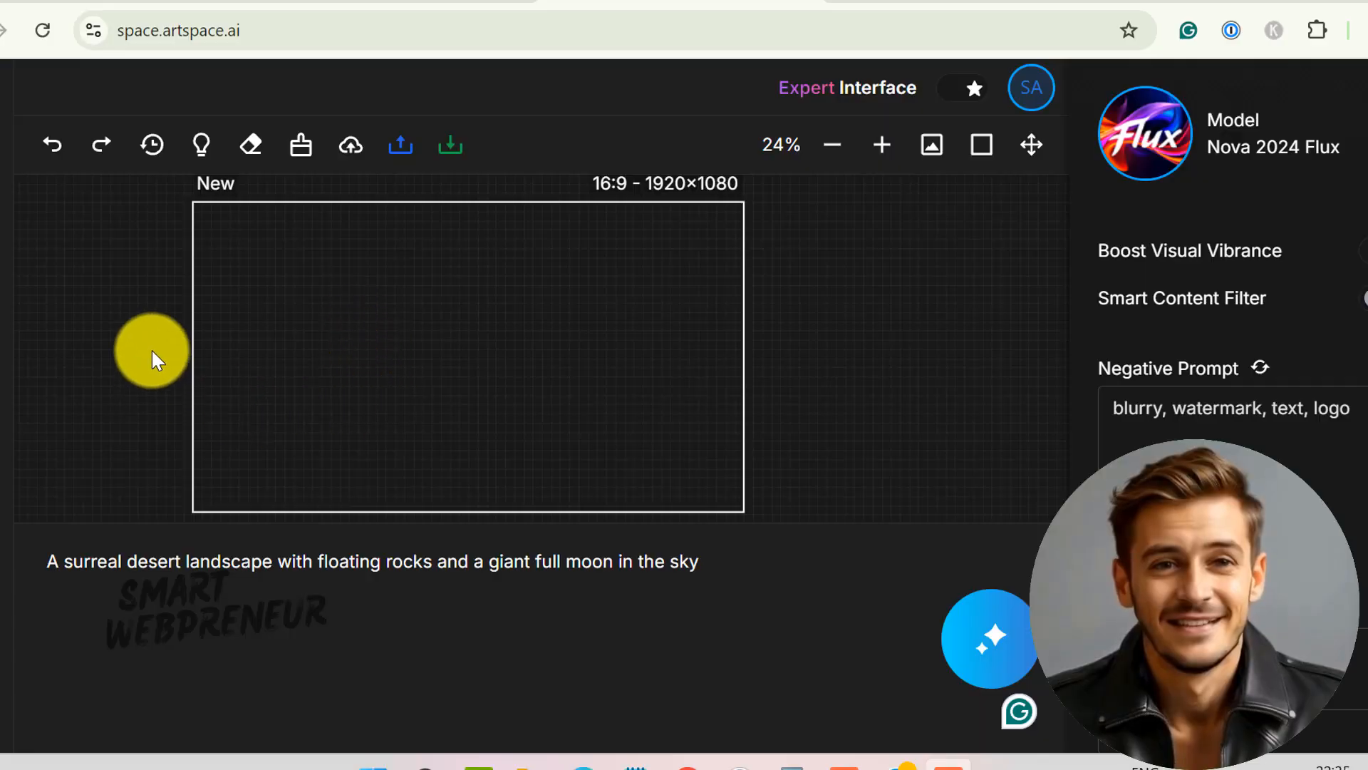
{"action": "mouse_move", "coordinate": [777, 362]}
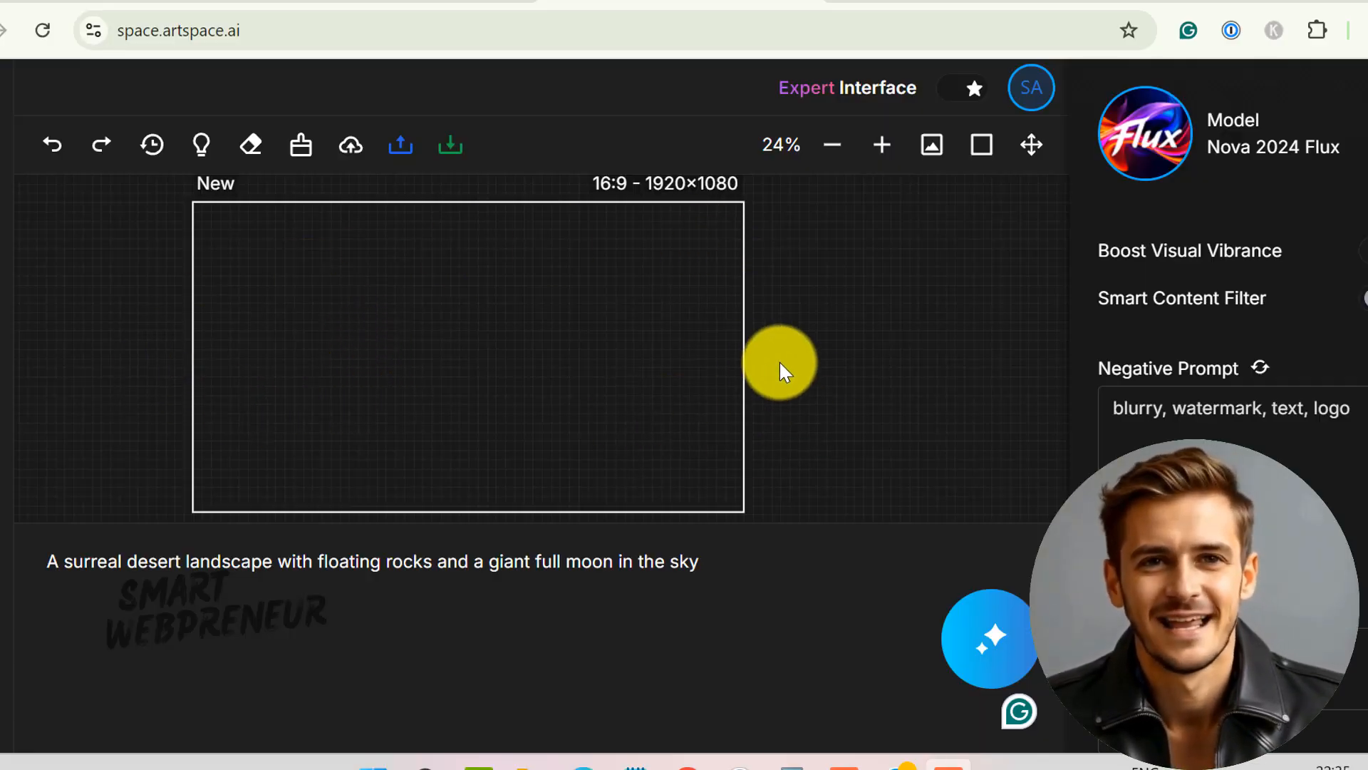
{"action": "mouse_move", "coordinate": [772, 349]}
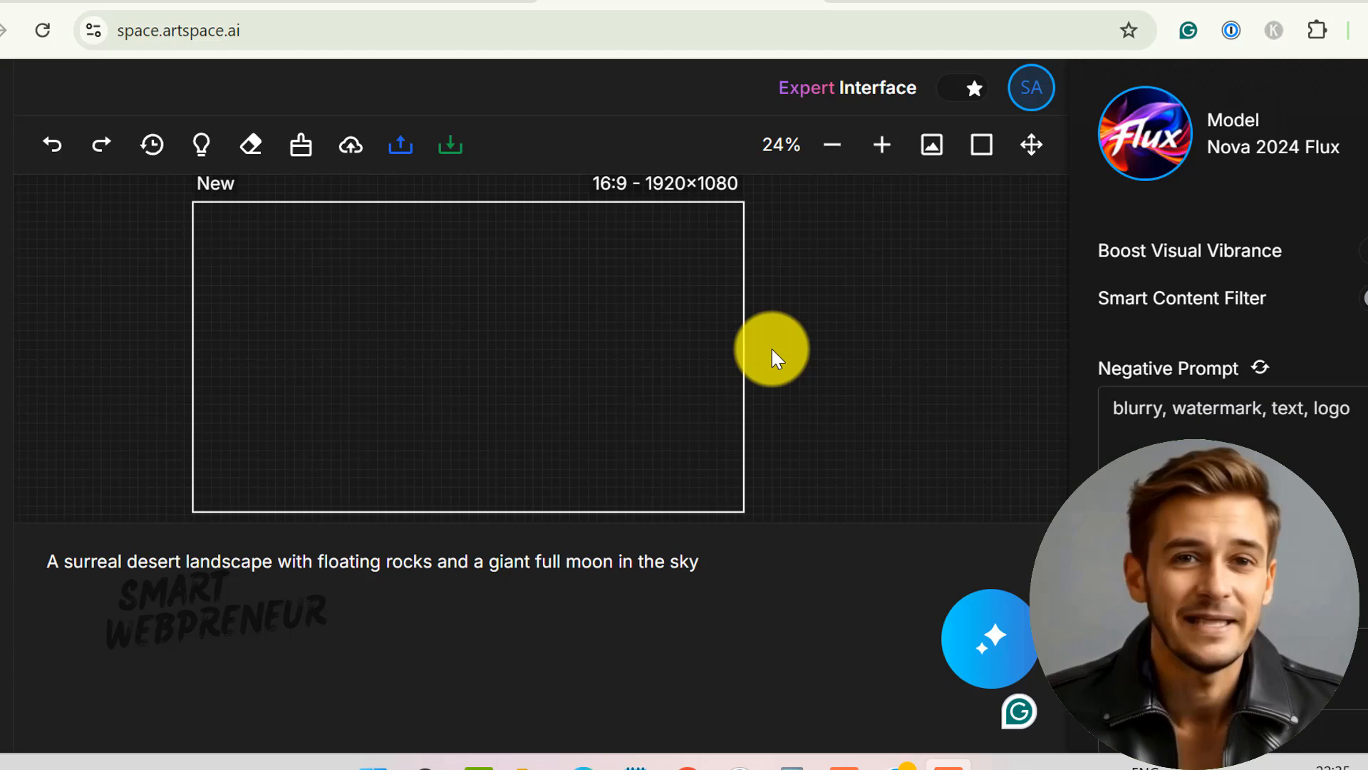
Enter the dragon guarding treasure in a mystical cave prompt and start generating
{"action": "left_click", "coordinate": [469, 357]}
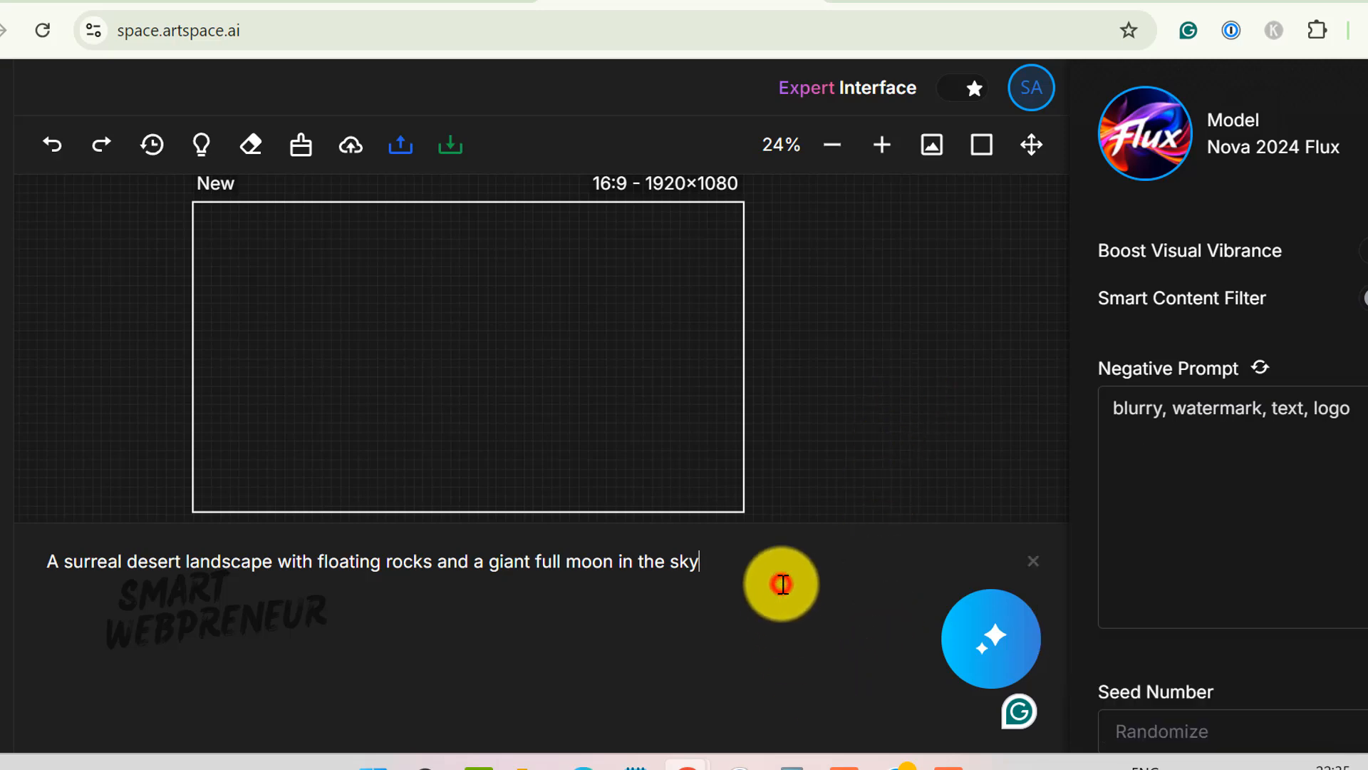
{"action": "left_click", "coordinate": [990, 637]}
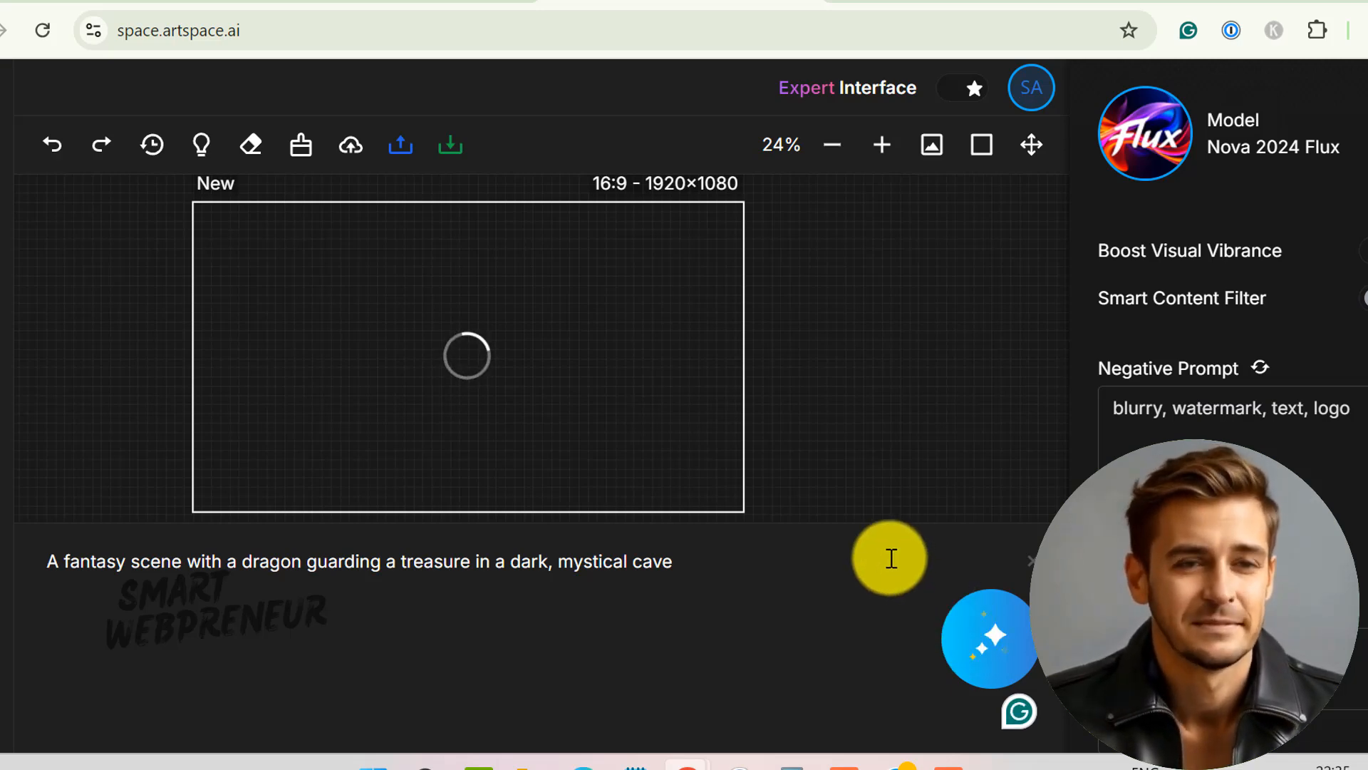
{"action": "mouse_move", "coordinate": [743, 435]}
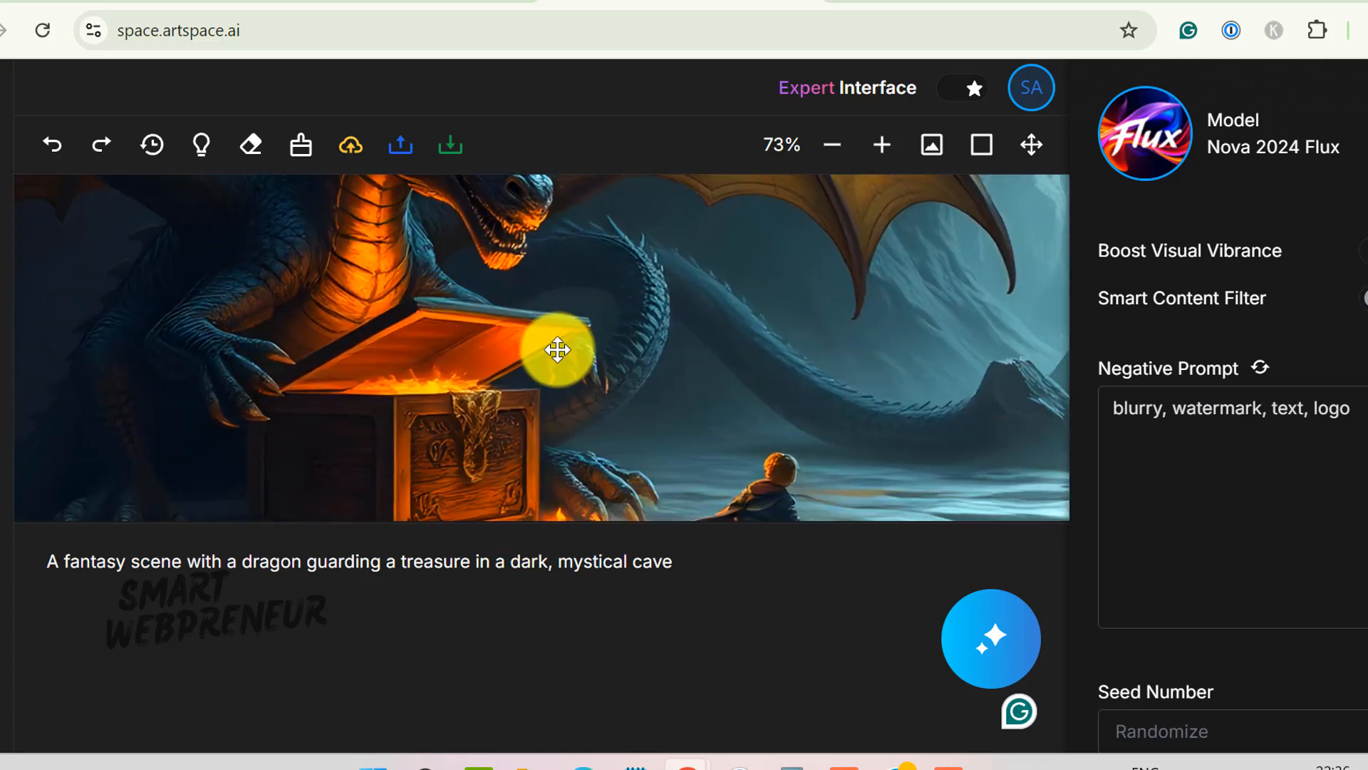
Add a blank 16:9 1920×1080 frame beside the dragon image, keeping Nova 2024 Flux
{"action": "left_click", "coordinate": [829, 144]}
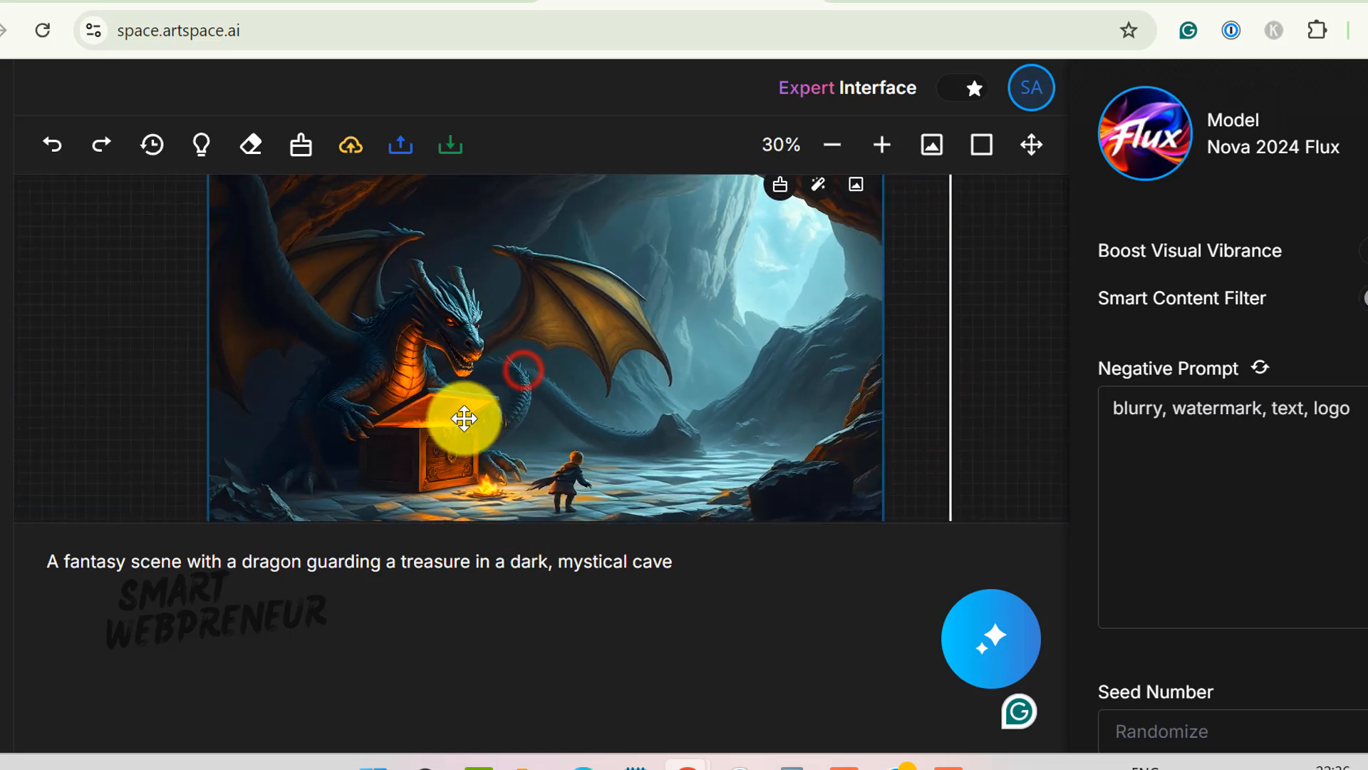
{"action": "left_click", "coordinate": [881, 143]}
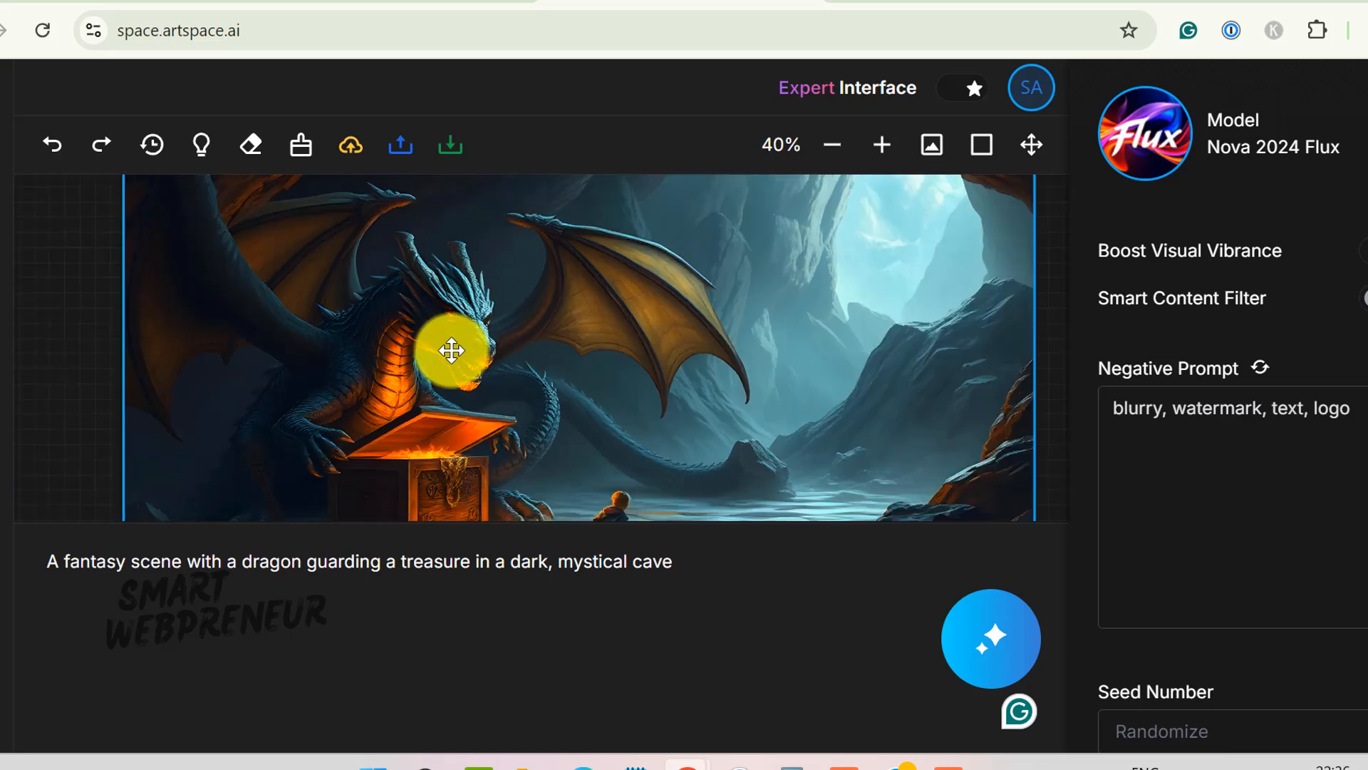
{"action": "left_click", "coordinate": [980, 144]}
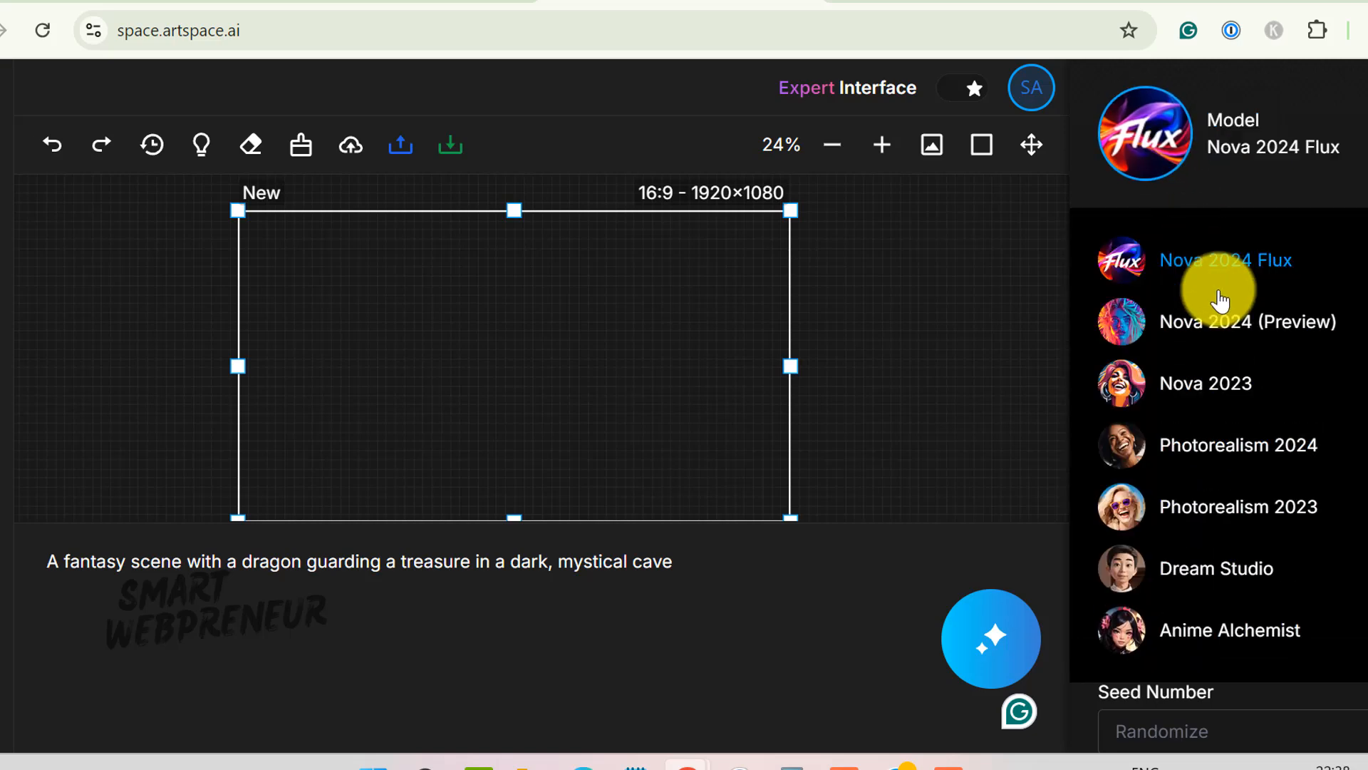
{"action": "mouse_move", "coordinate": [1244, 356]}
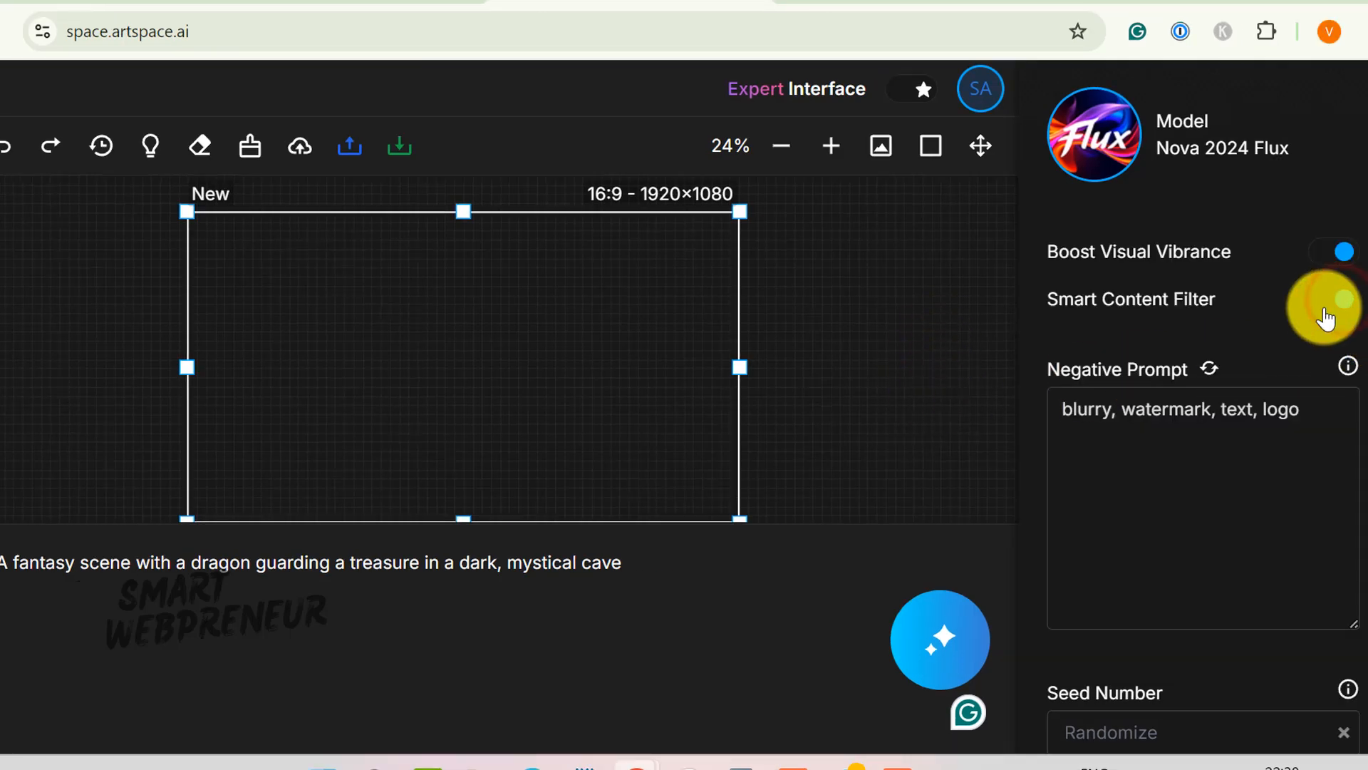
Switch off the Smart Content Filter and accept the responsibility warning
{"action": "left_click", "coordinate": [1325, 306]}
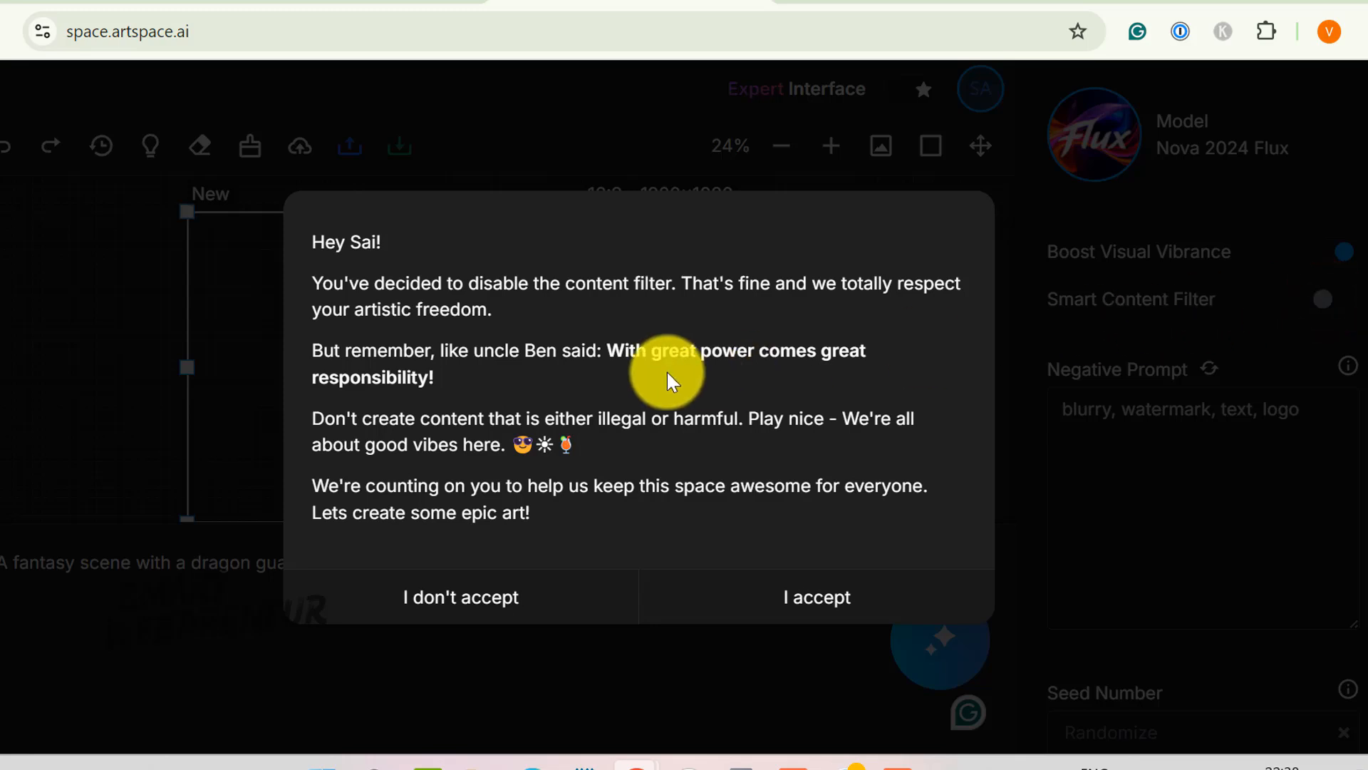
{"action": "mouse_move", "coordinate": [626, 358]}
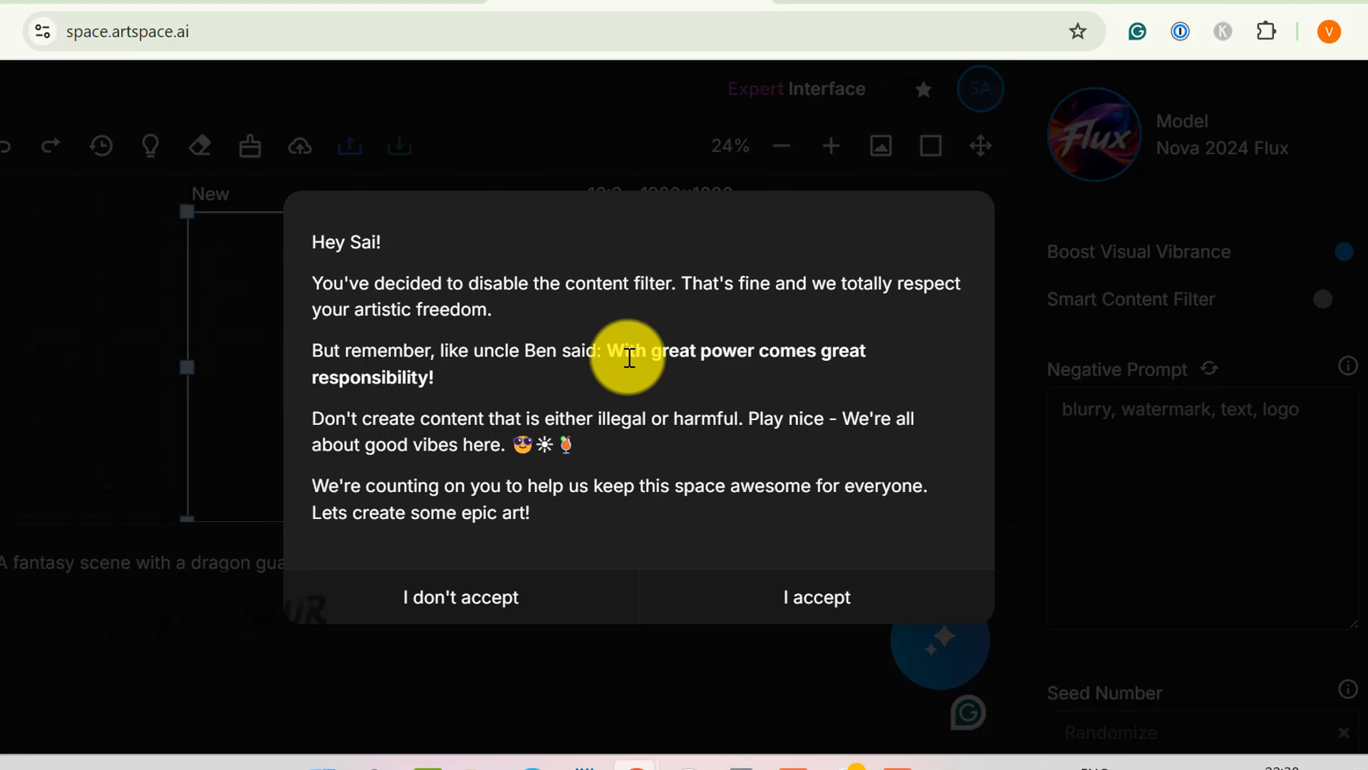
{"action": "mouse_move", "coordinate": [747, 405]}
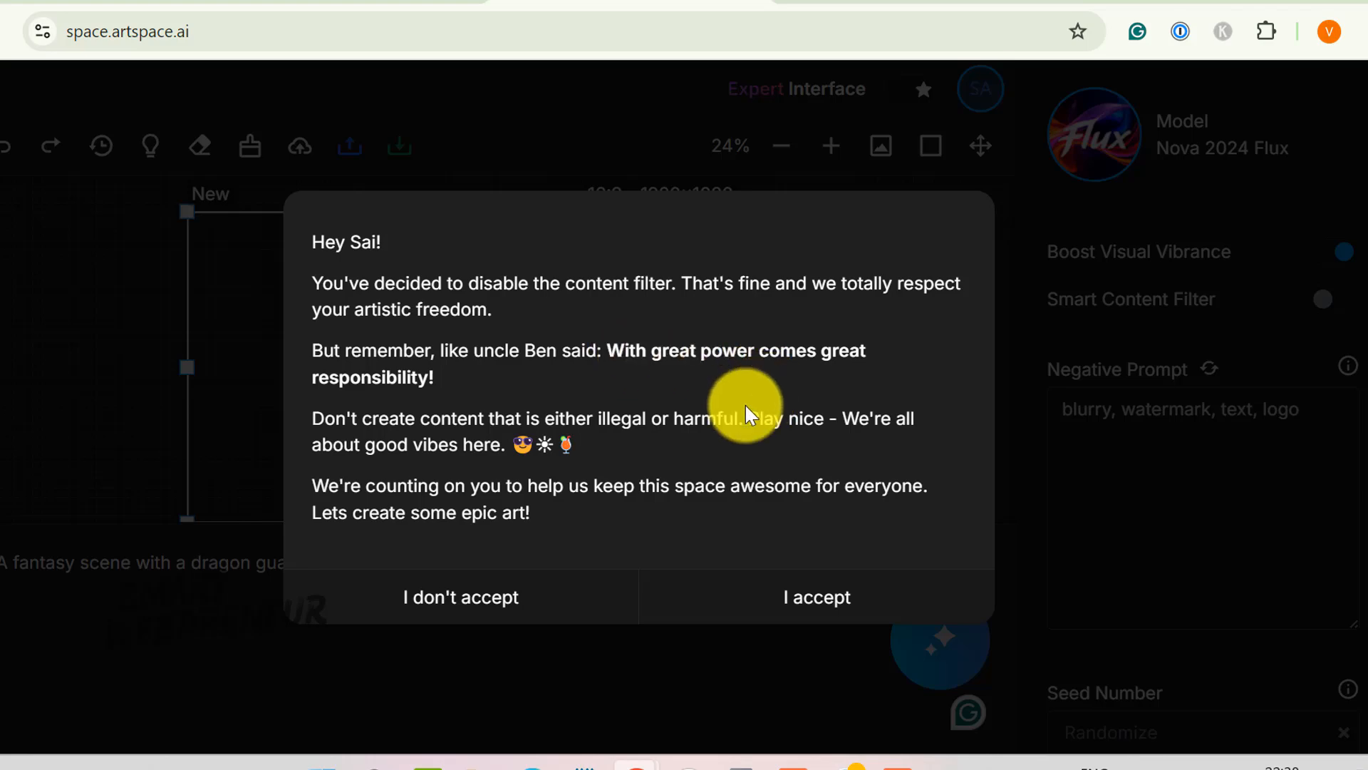
{"action": "mouse_move", "coordinate": [589, 426]}
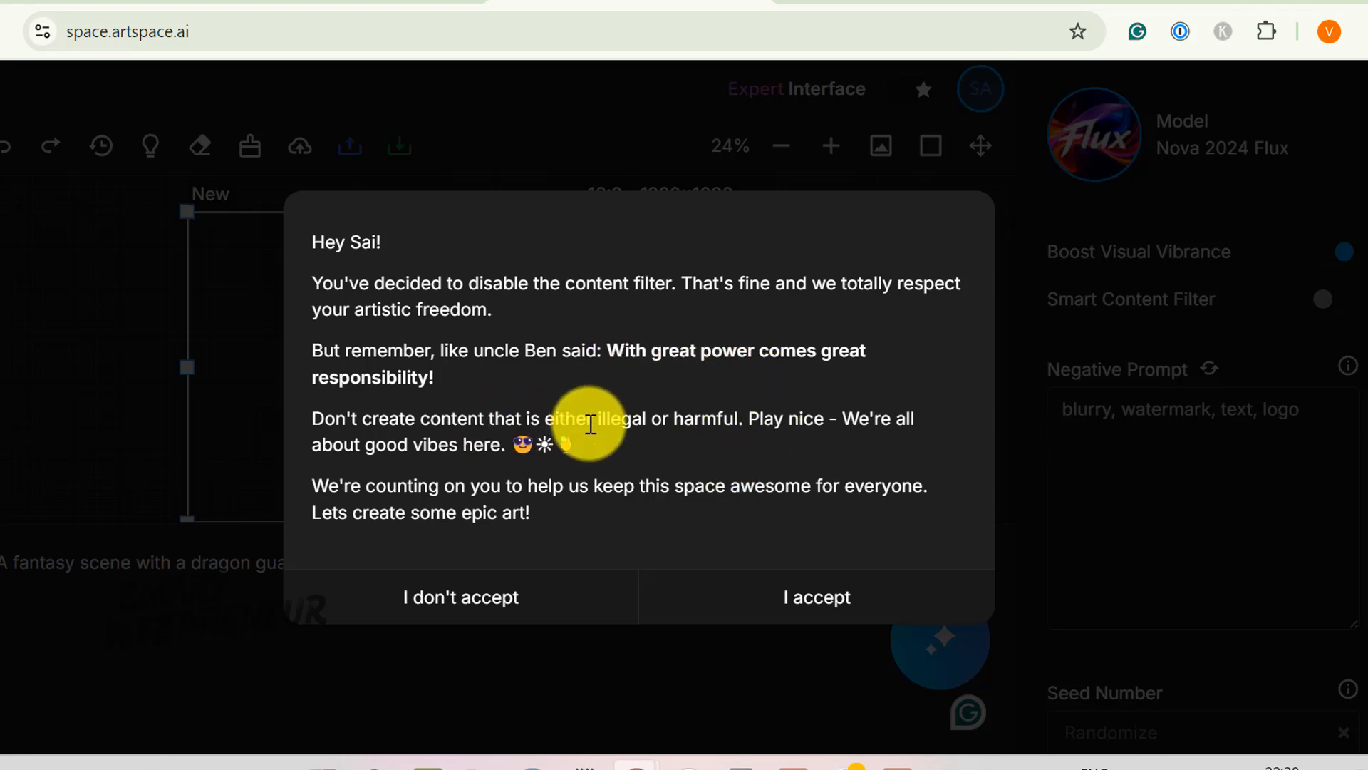
{"action": "left_click", "coordinate": [816, 597]}
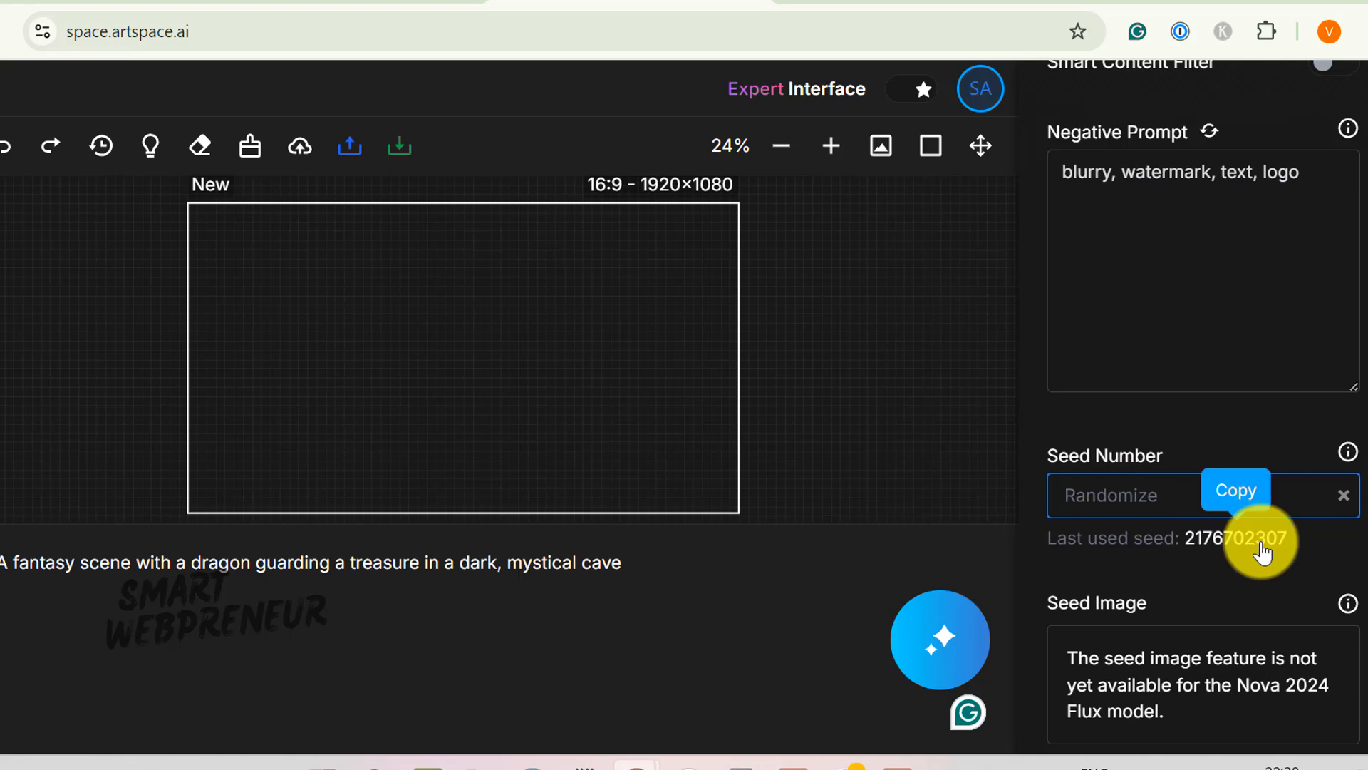
{"action": "left_click", "coordinate": [1233, 490]}
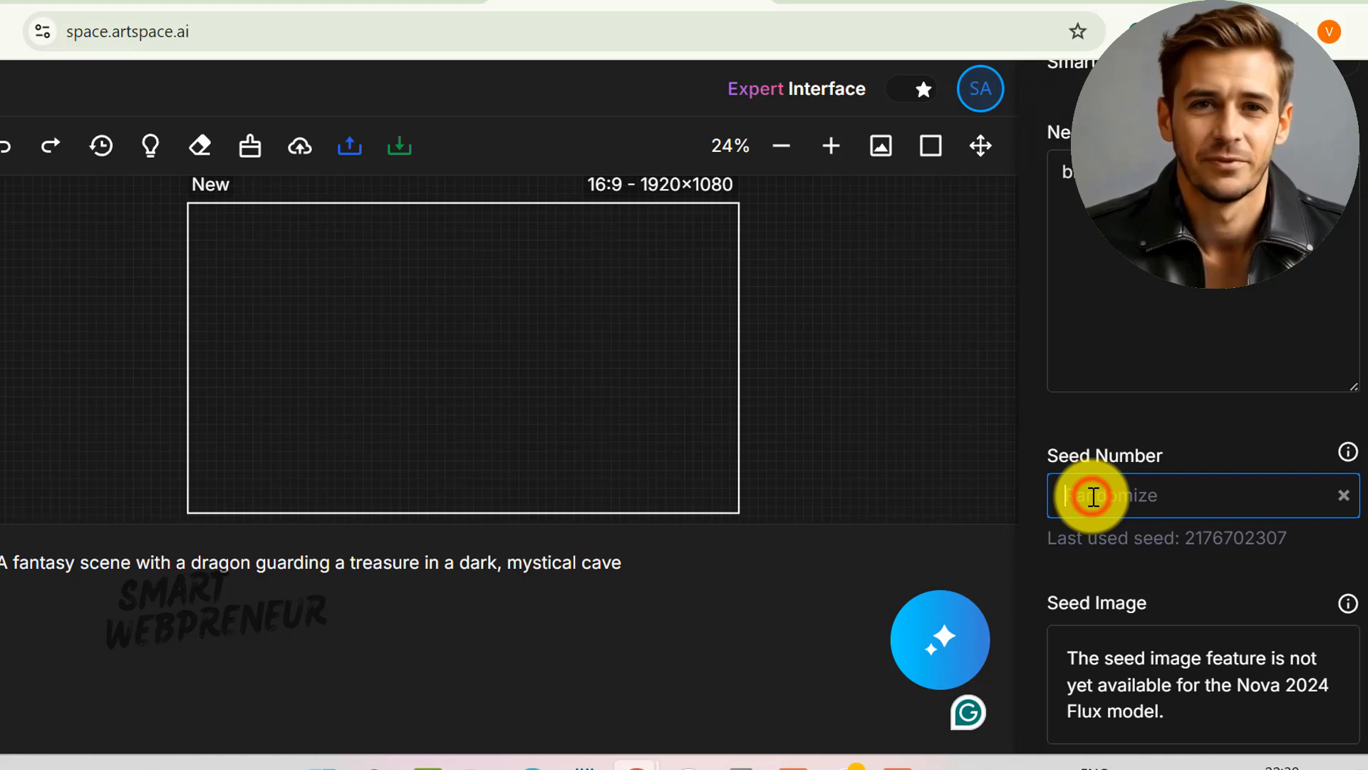
{"action": "type", "text": "2176702307"}
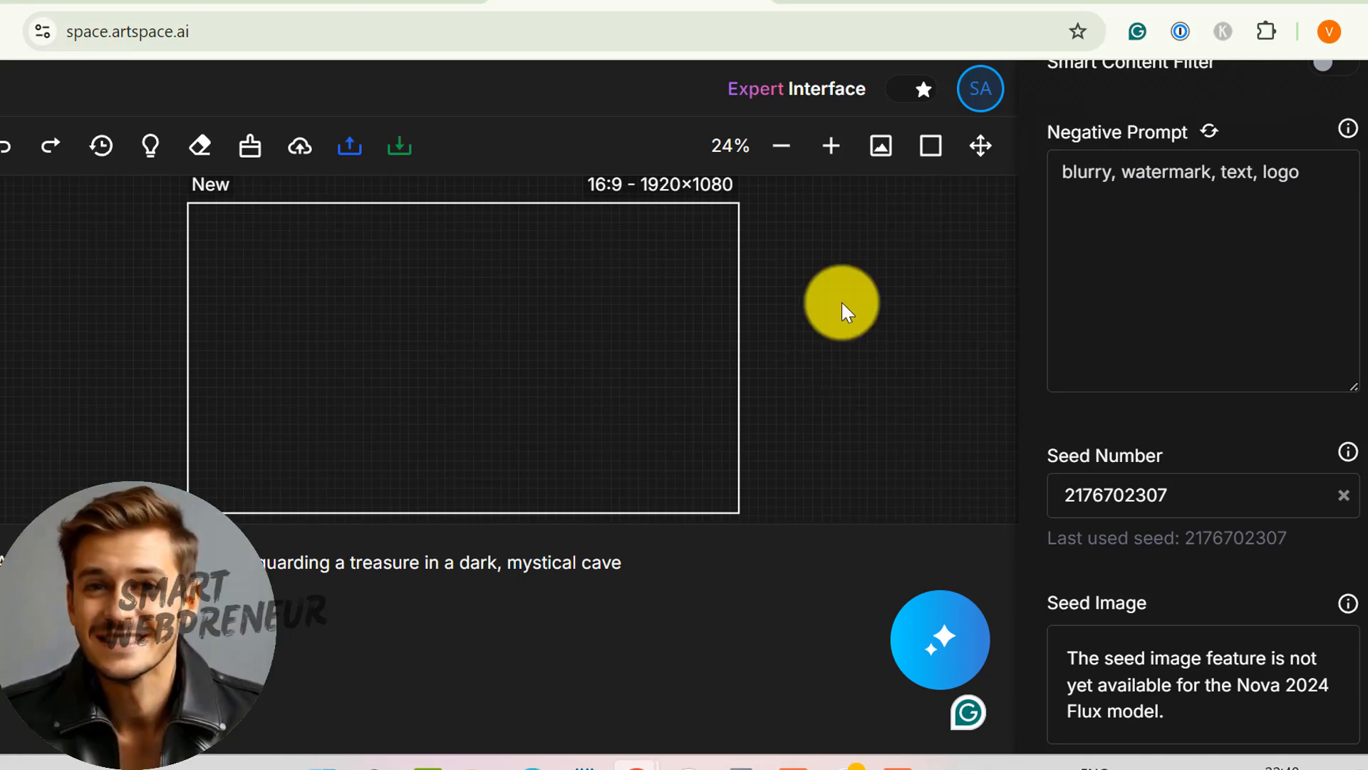
{"action": "left_click", "coordinate": [940, 638]}
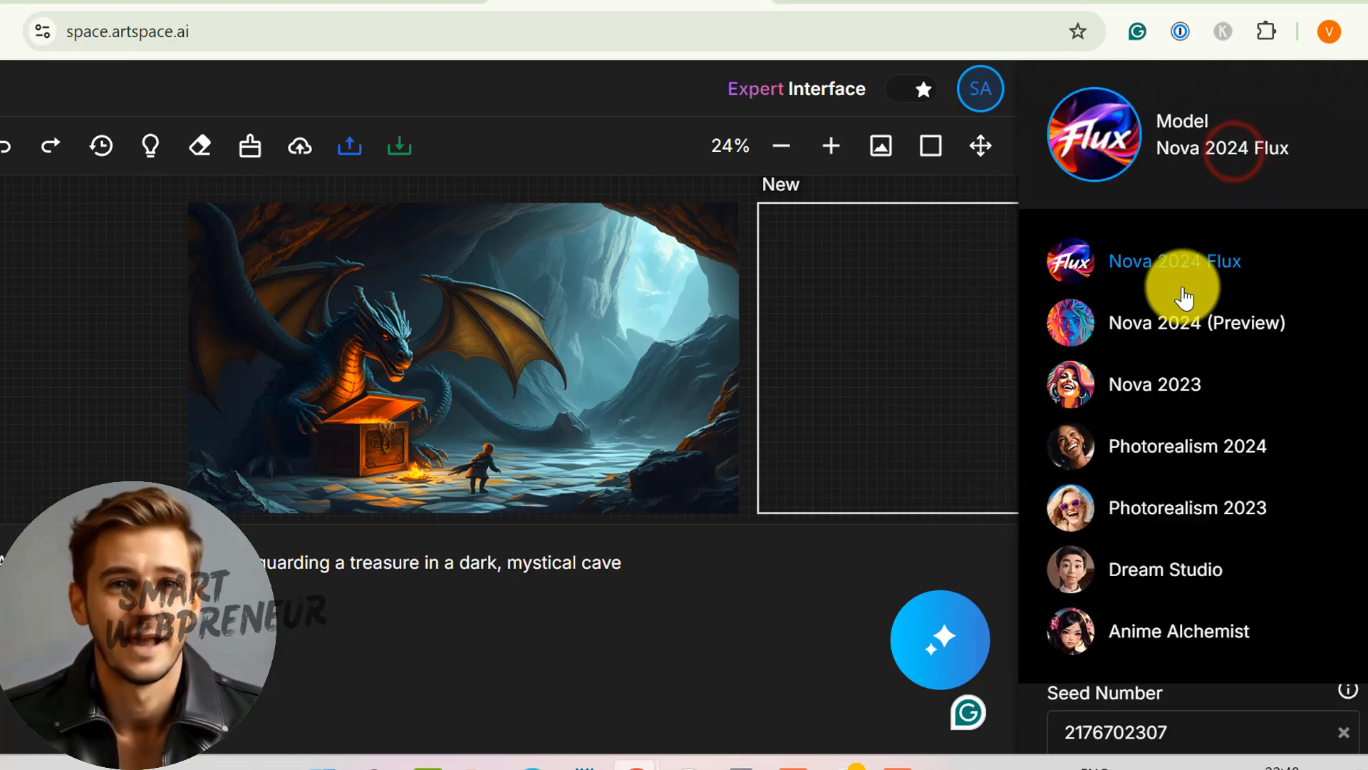
{"action": "mouse_move", "coordinate": [1195, 322]}
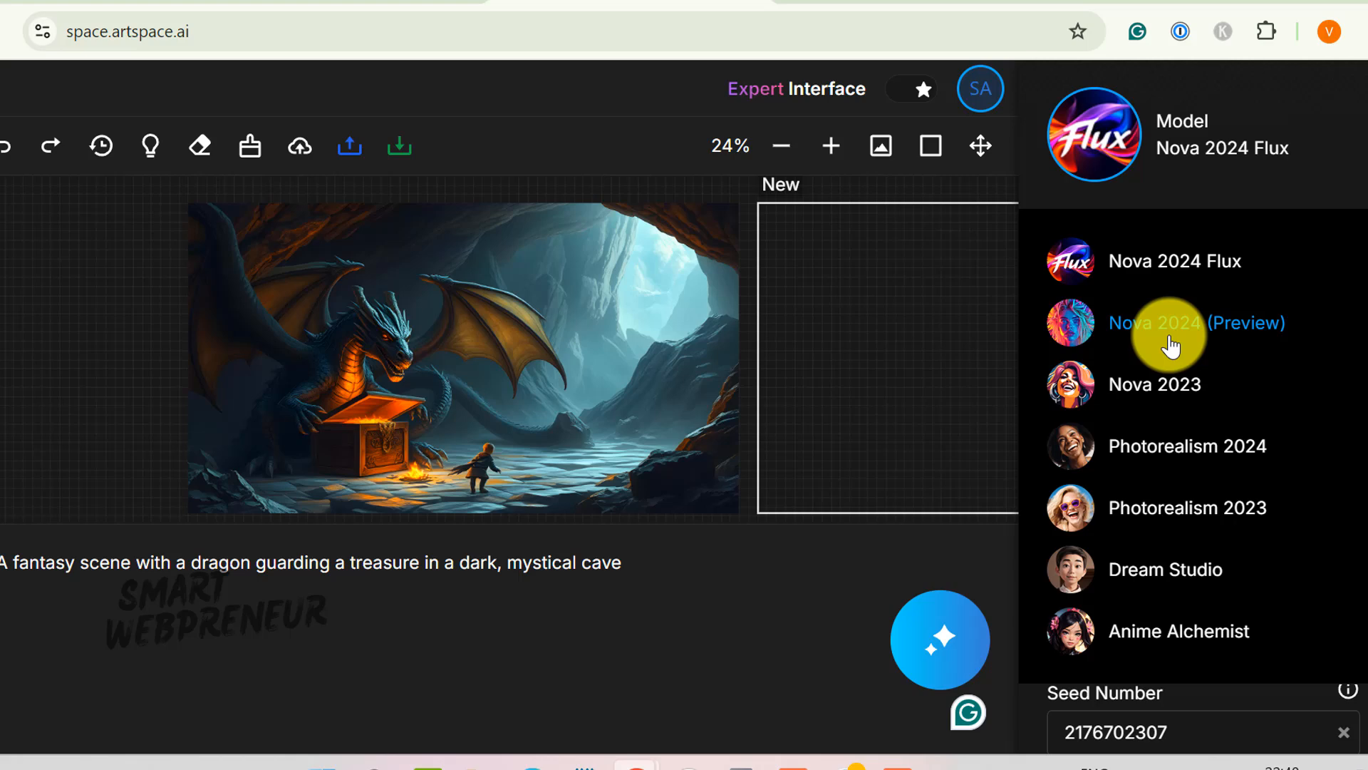
{"action": "mouse_move", "coordinate": [1174, 438]}
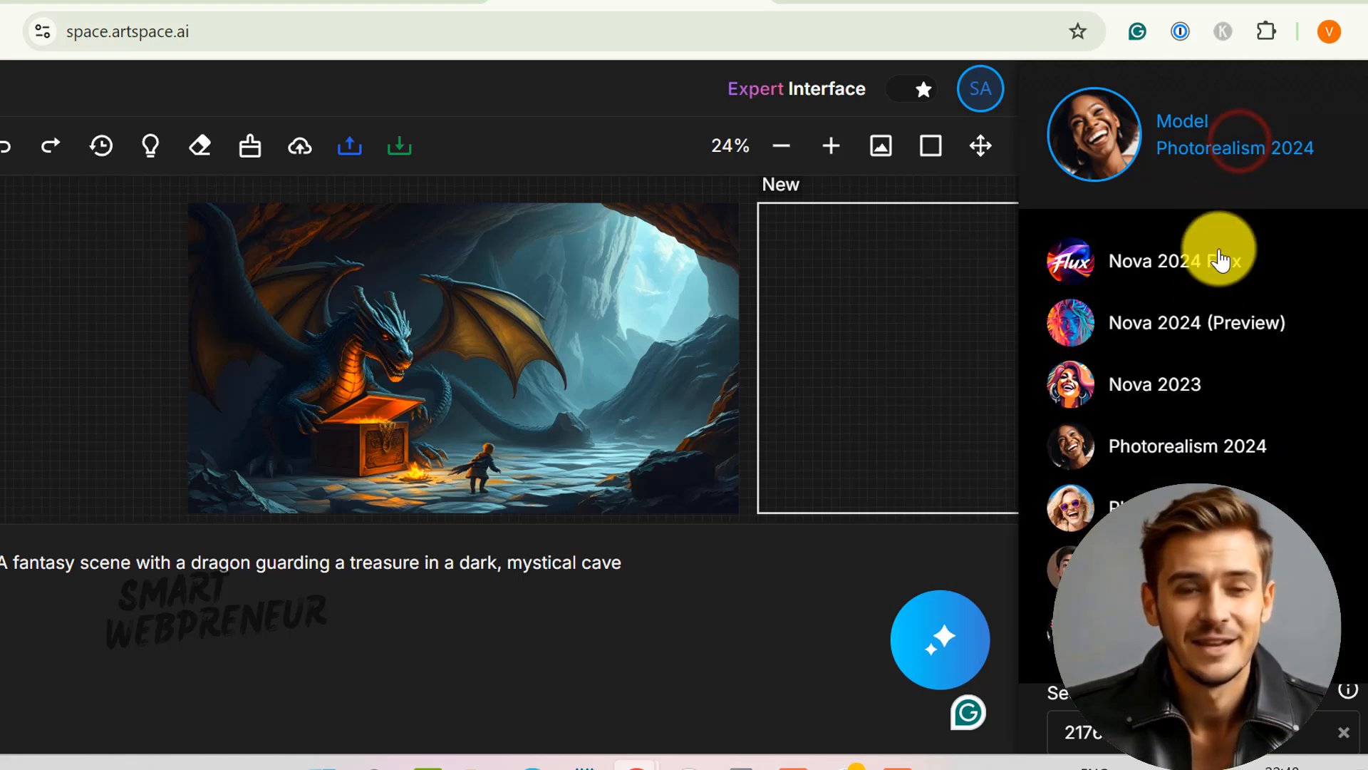
Change the generation model from Nova 2024 Flux to Nova 2023
{"action": "left_click", "coordinate": [1153, 384]}
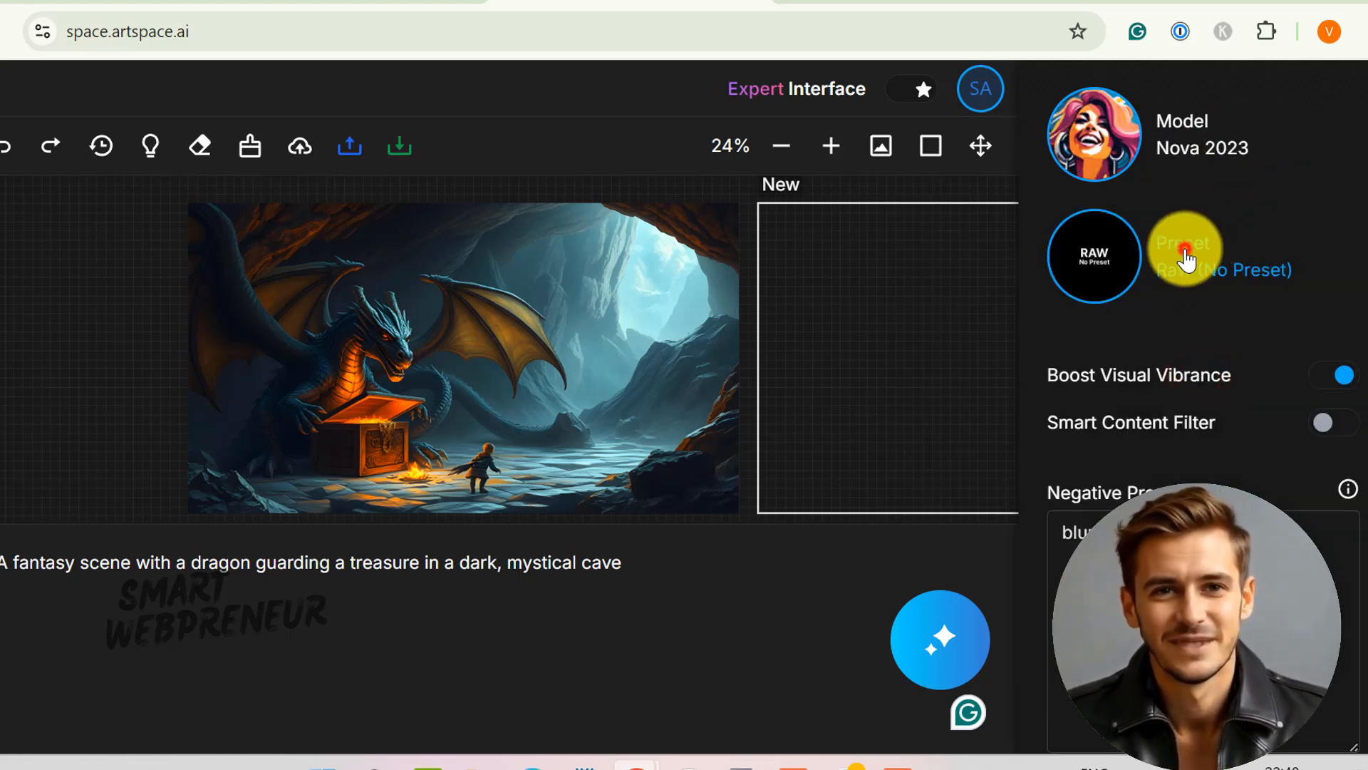
{"action": "left_click", "coordinate": [1185, 253]}
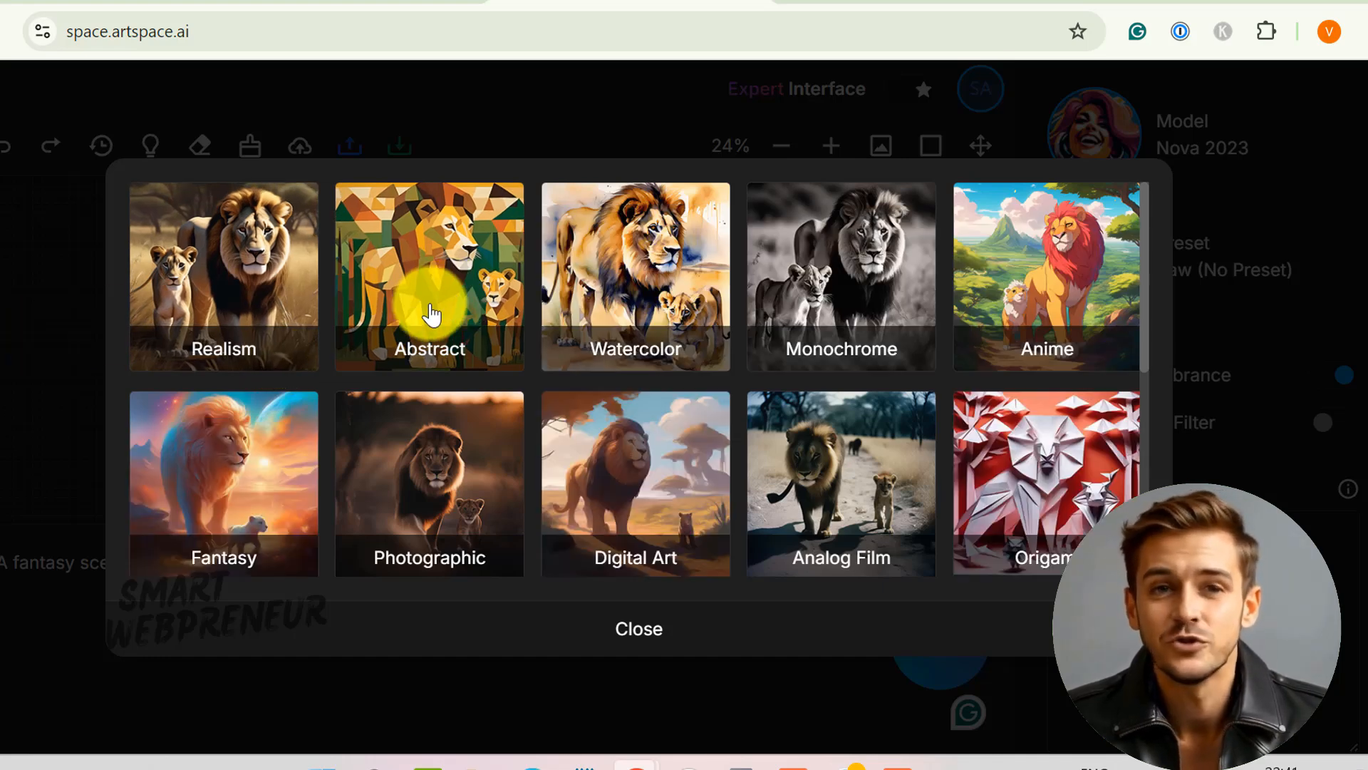
{"action": "mouse_move", "coordinate": [1151, 305]}
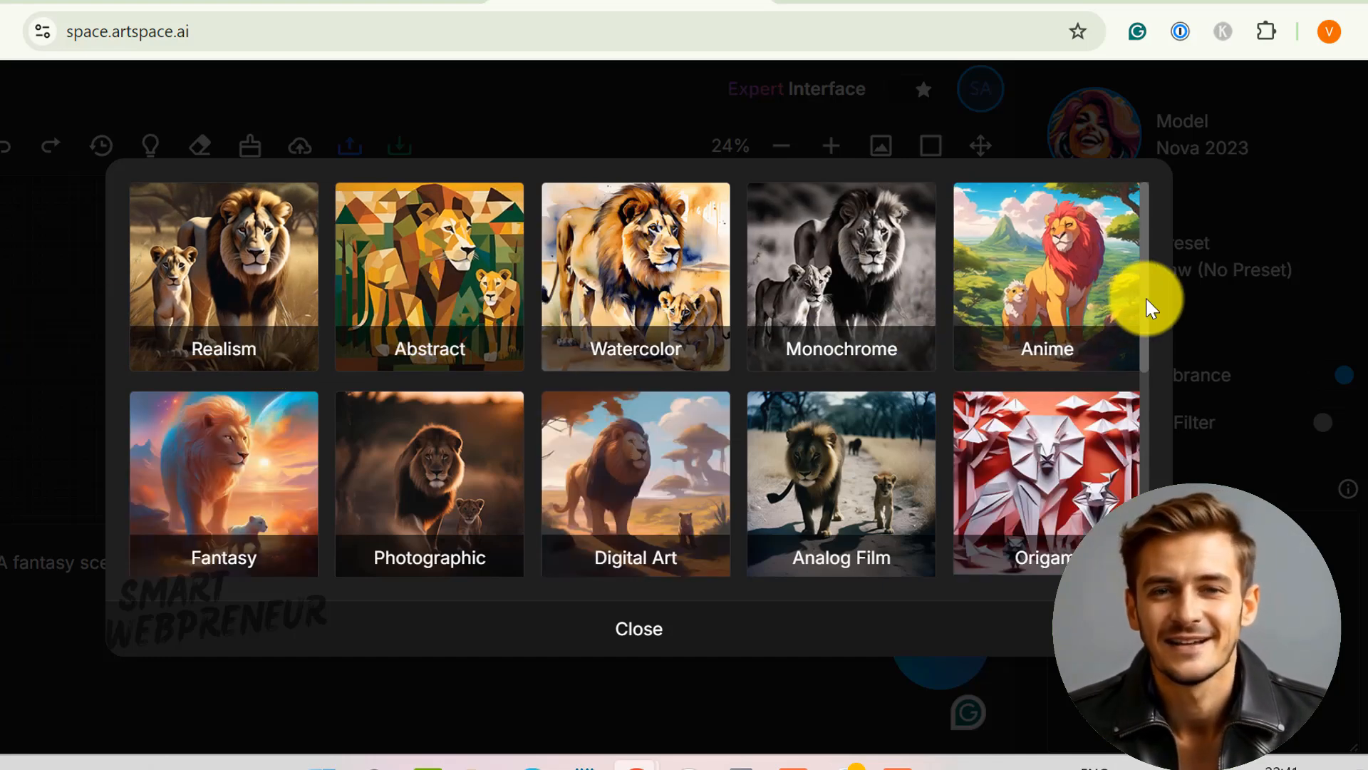
Browse the style preset thumbnails like Realism, Abstract, Watercolor, Anime and Origami
{"action": "scroll", "scroll_direction": "down", "scroll_amount": 3}
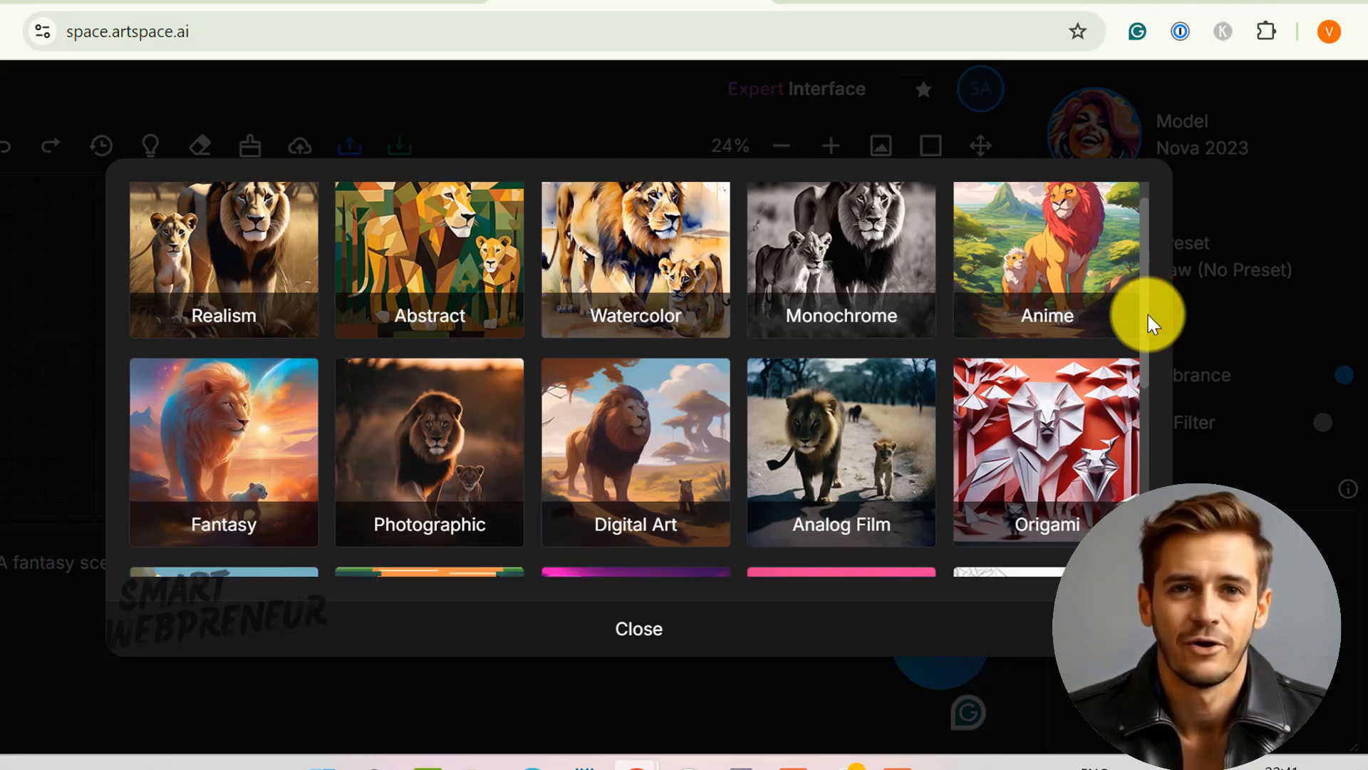
{"action": "left_click", "coordinate": [223, 451]}
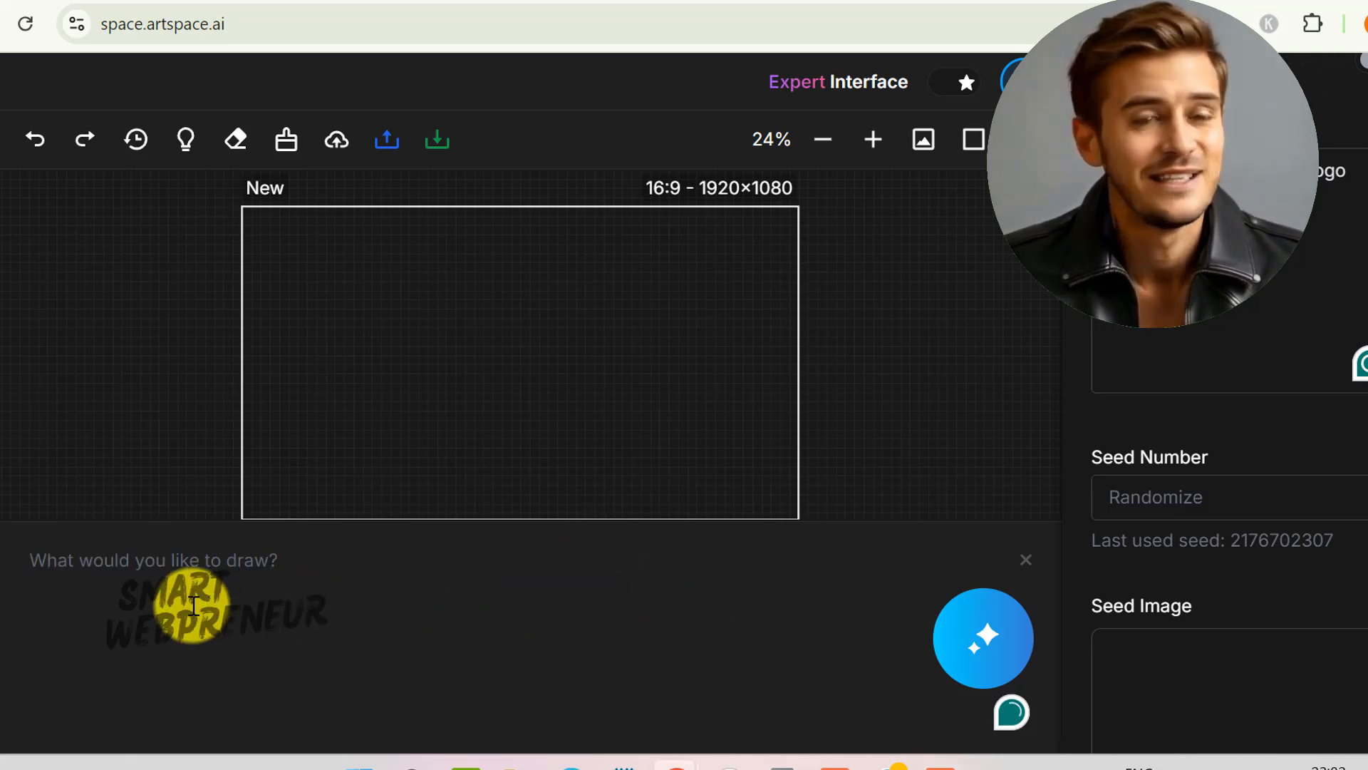
Generate the steampunk airship and glowing-mushroom forest images, then zoom in on them
{"action": "right_click", "coordinate": [131, 552]}
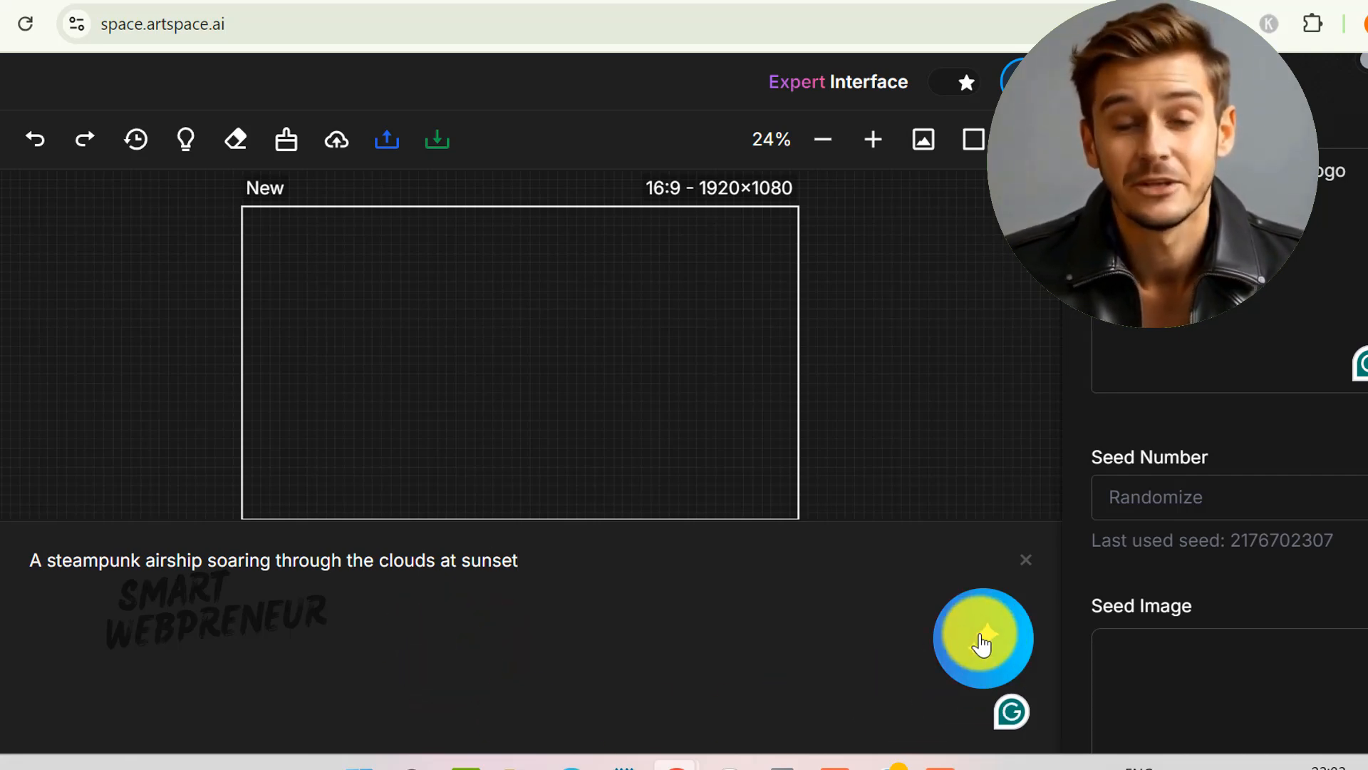
{"action": "left_click", "coordinate": [983, 638]}
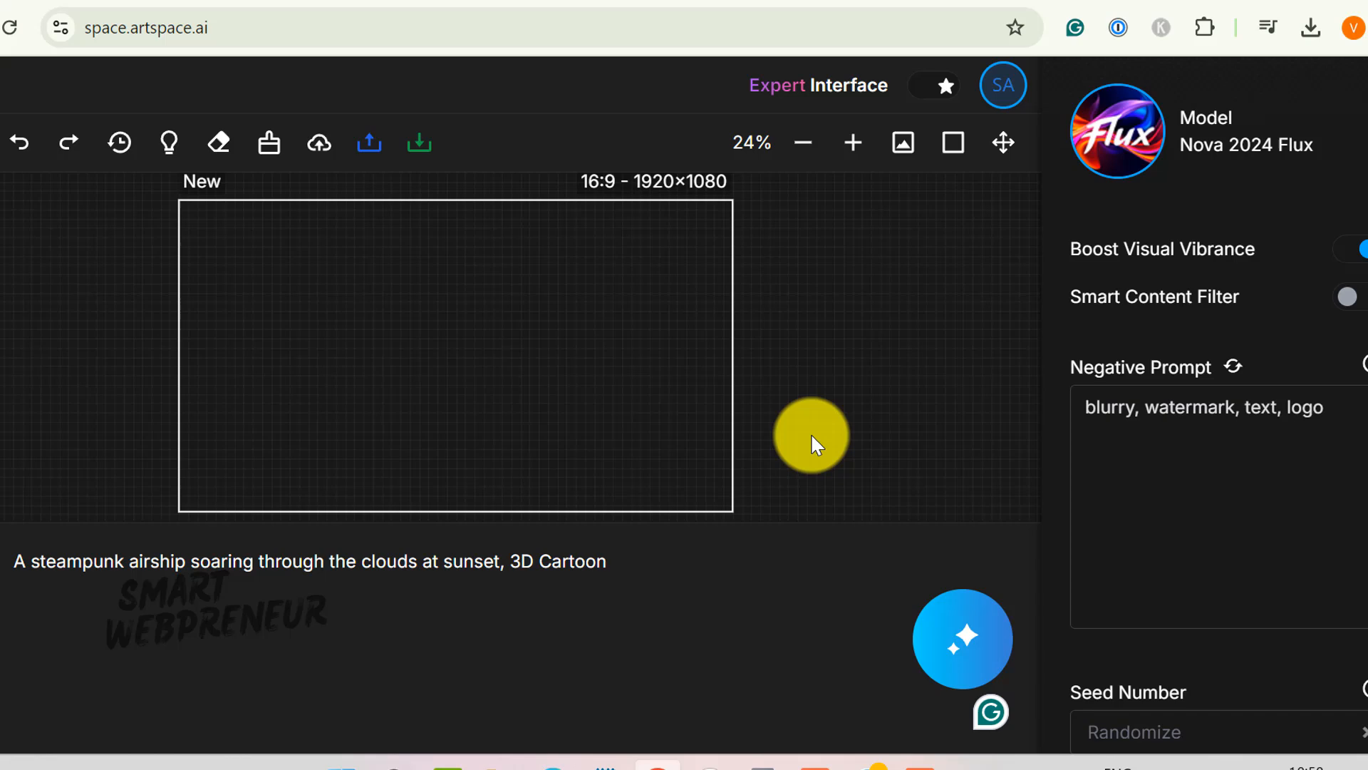
{"action": "left_click", "coordinate": [962, 637]}
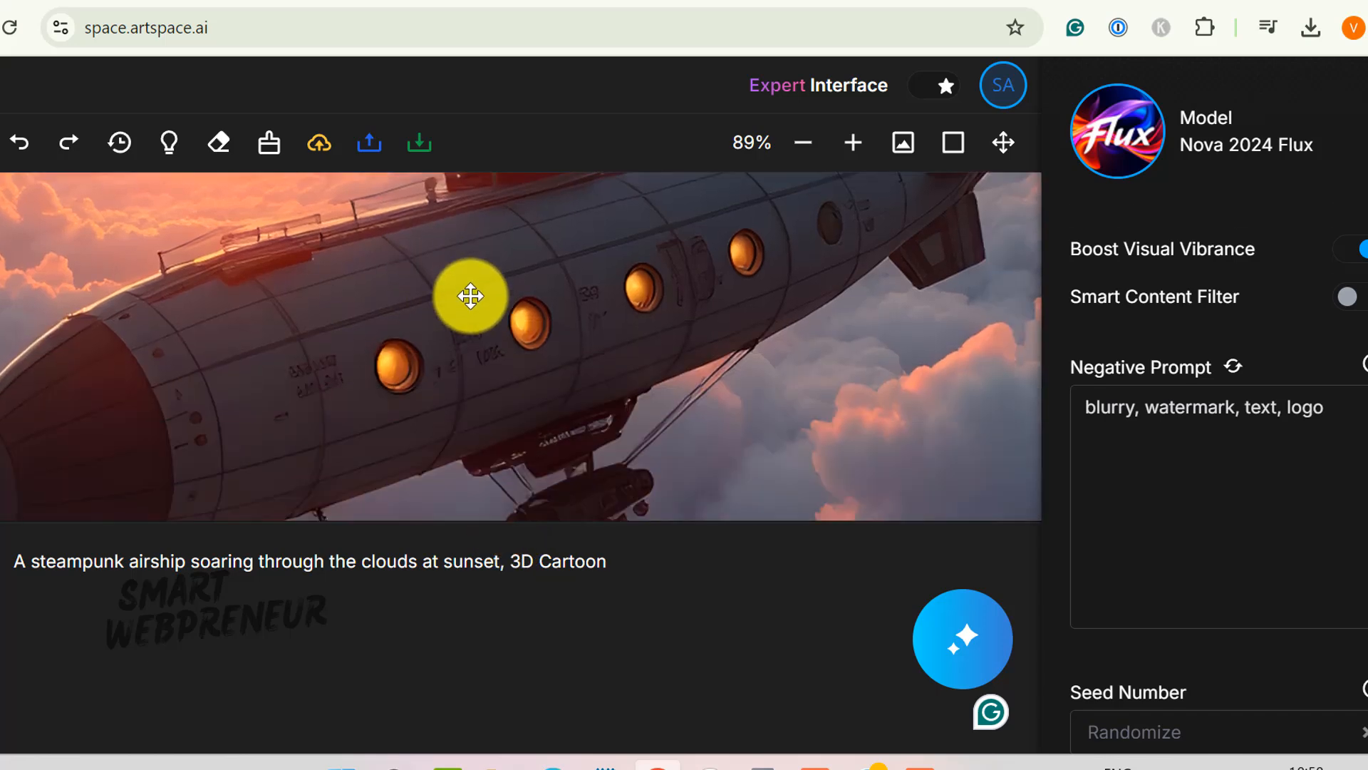
{"action": "left_click", "coordinate": [801, 141]}
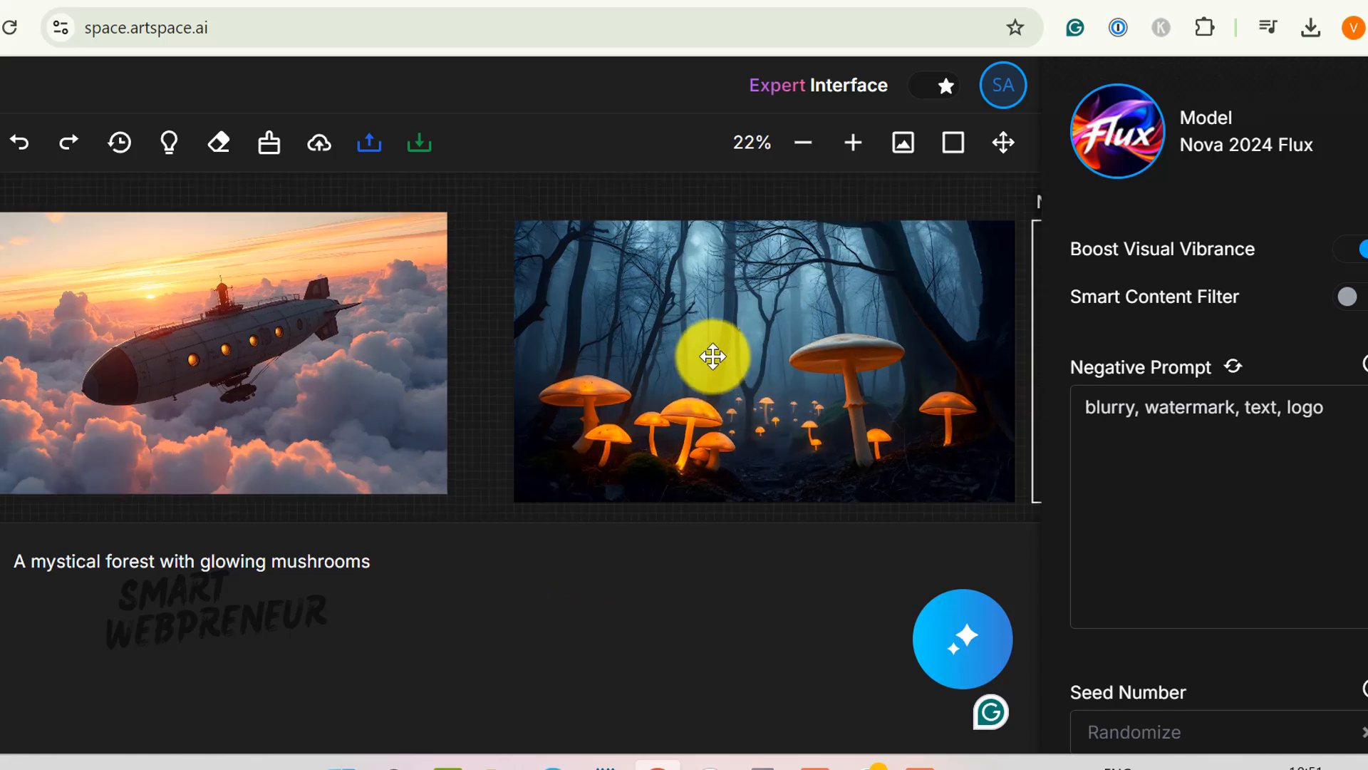
{"action": "left_click", "coordinate": [853, 141]}
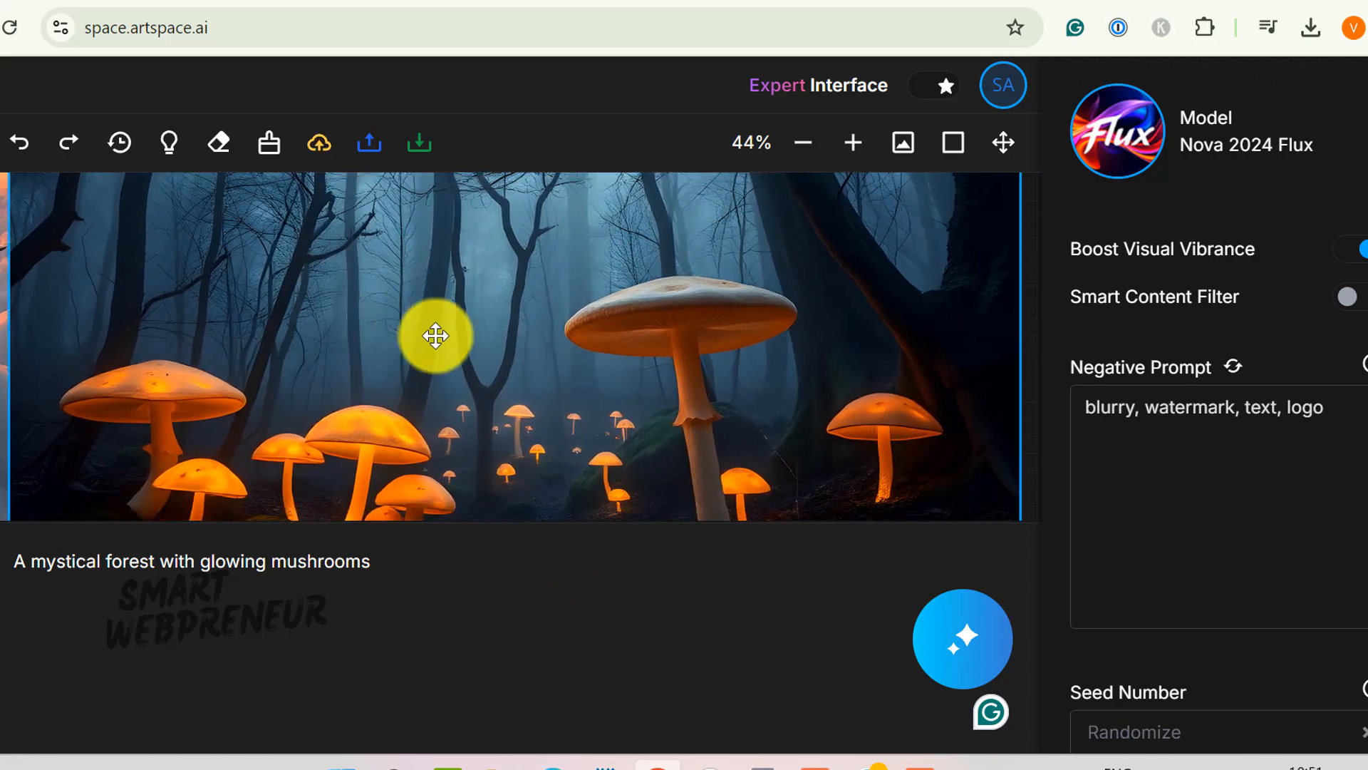
{"action": "left_click", "coordinate": [852, 141]}
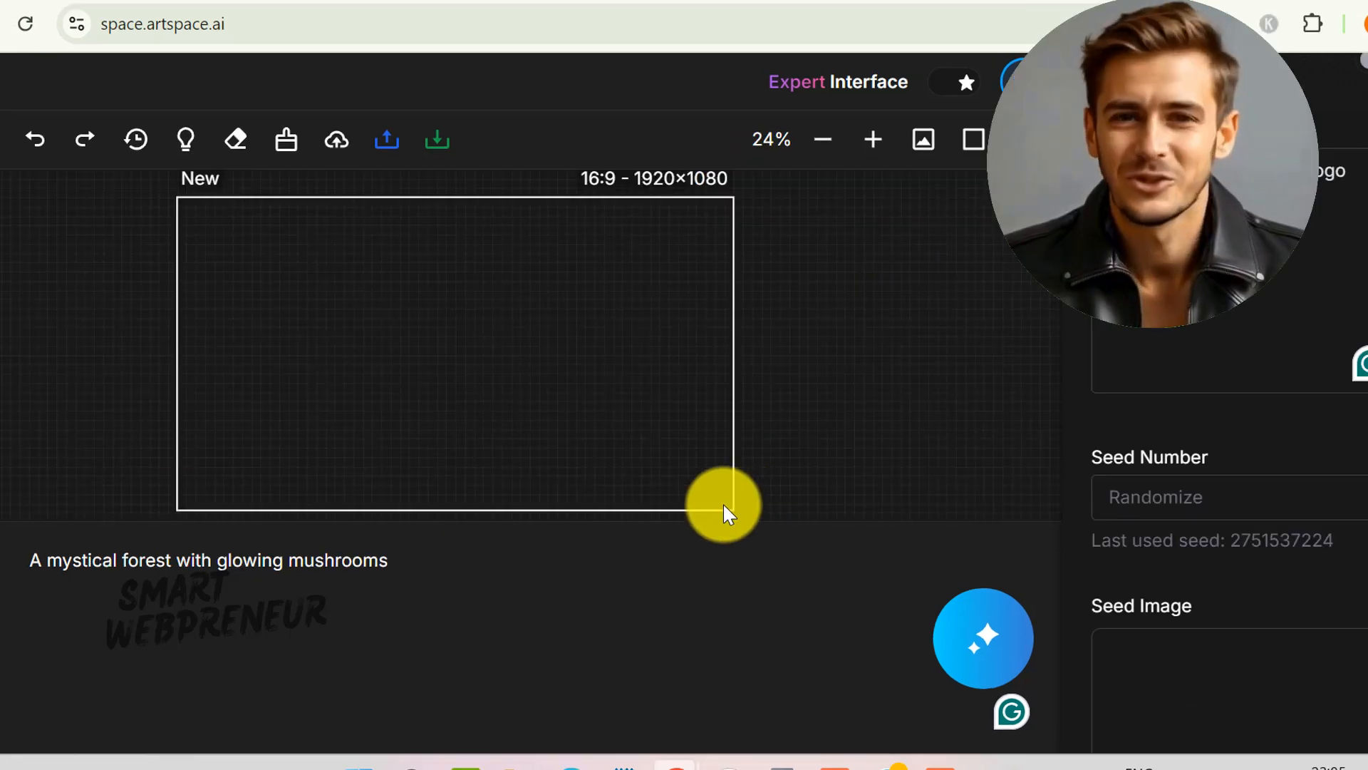
{"action": "mouse_move", "coordinate": [185, 139]}
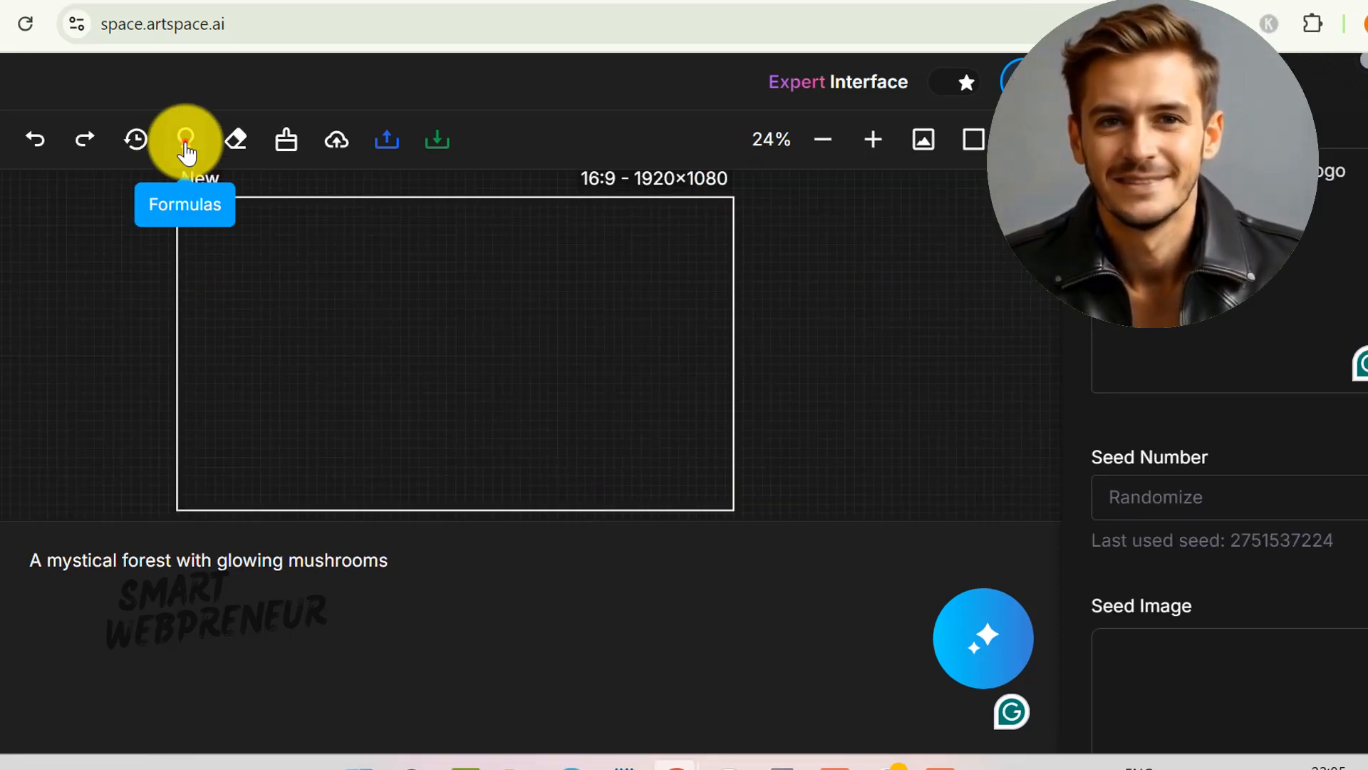
Browse the style and perspective options, then close the prompt inspiration dialog unapplied
{"action": "left_click", "coordinate": [185, 139]}
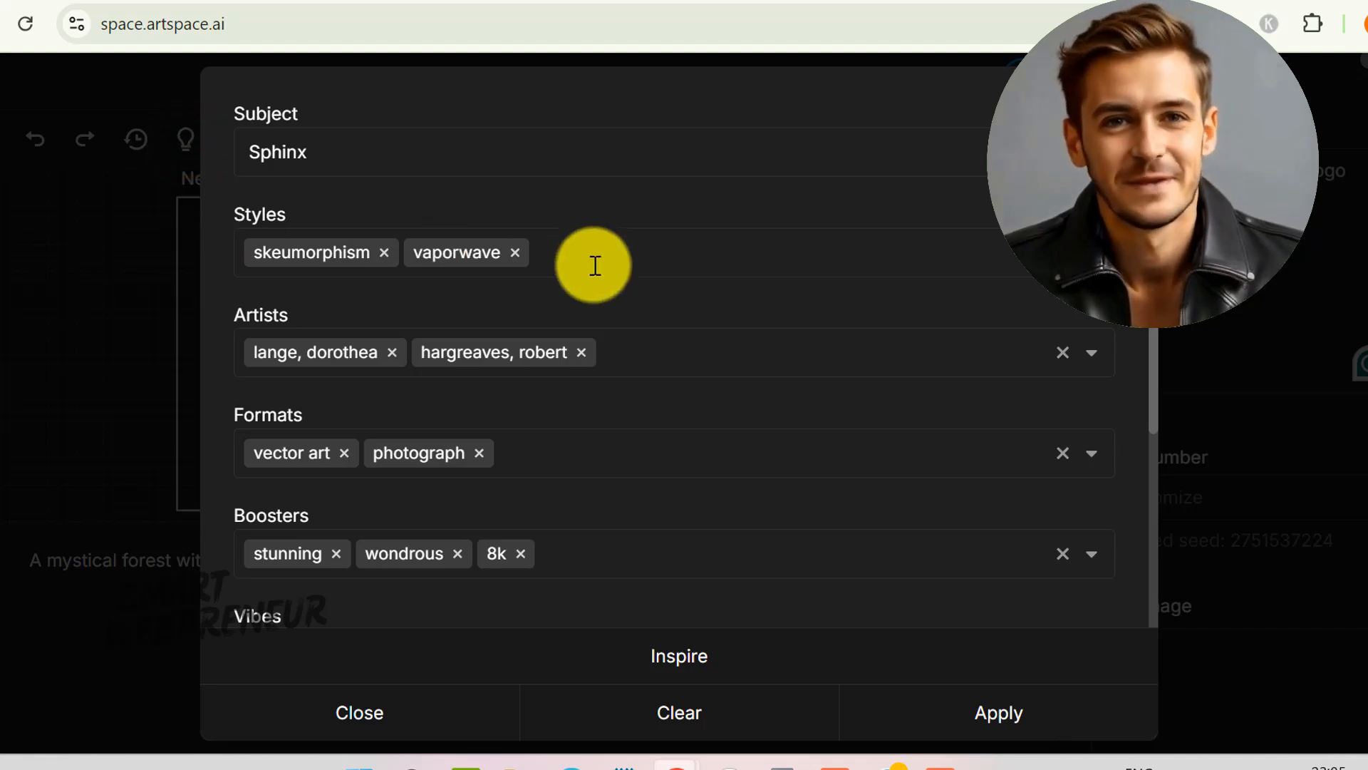
{"action": "scroll", "scroll_direction": "down", "scroll_amount": 3}
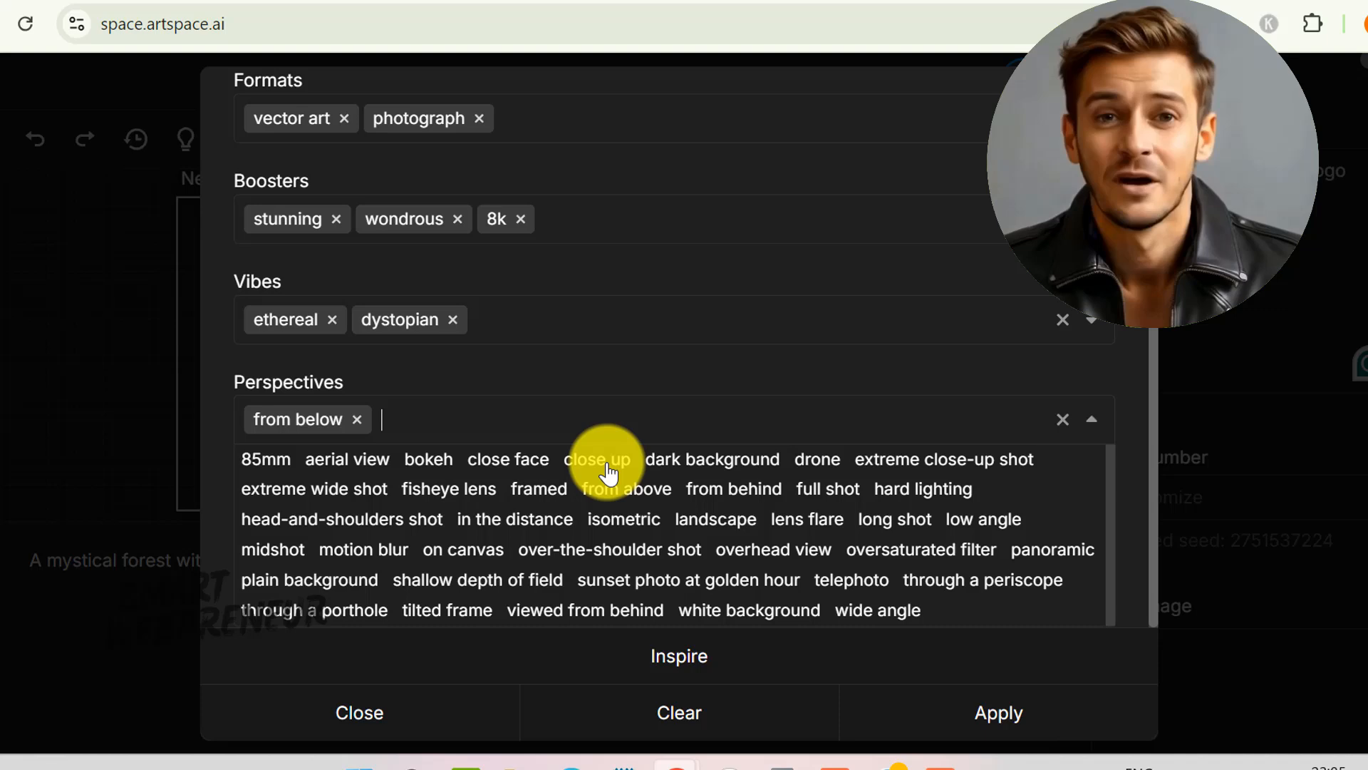
{"action": "left_click", "coordinate": [597, 459]}
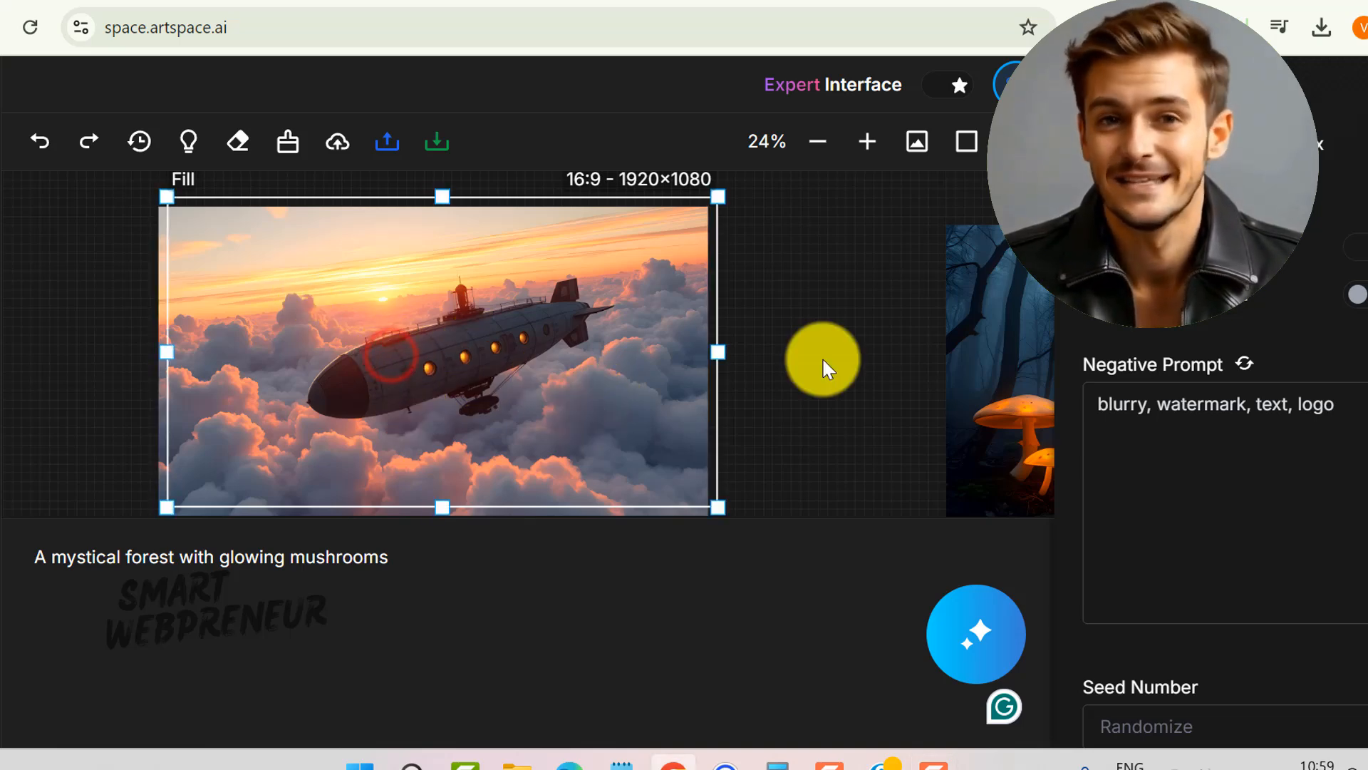
Paint a mask over the upper-left sky for the 'a mini plane flying' inpaint
{"action": "left_click", "coordinate": [237, 141]}
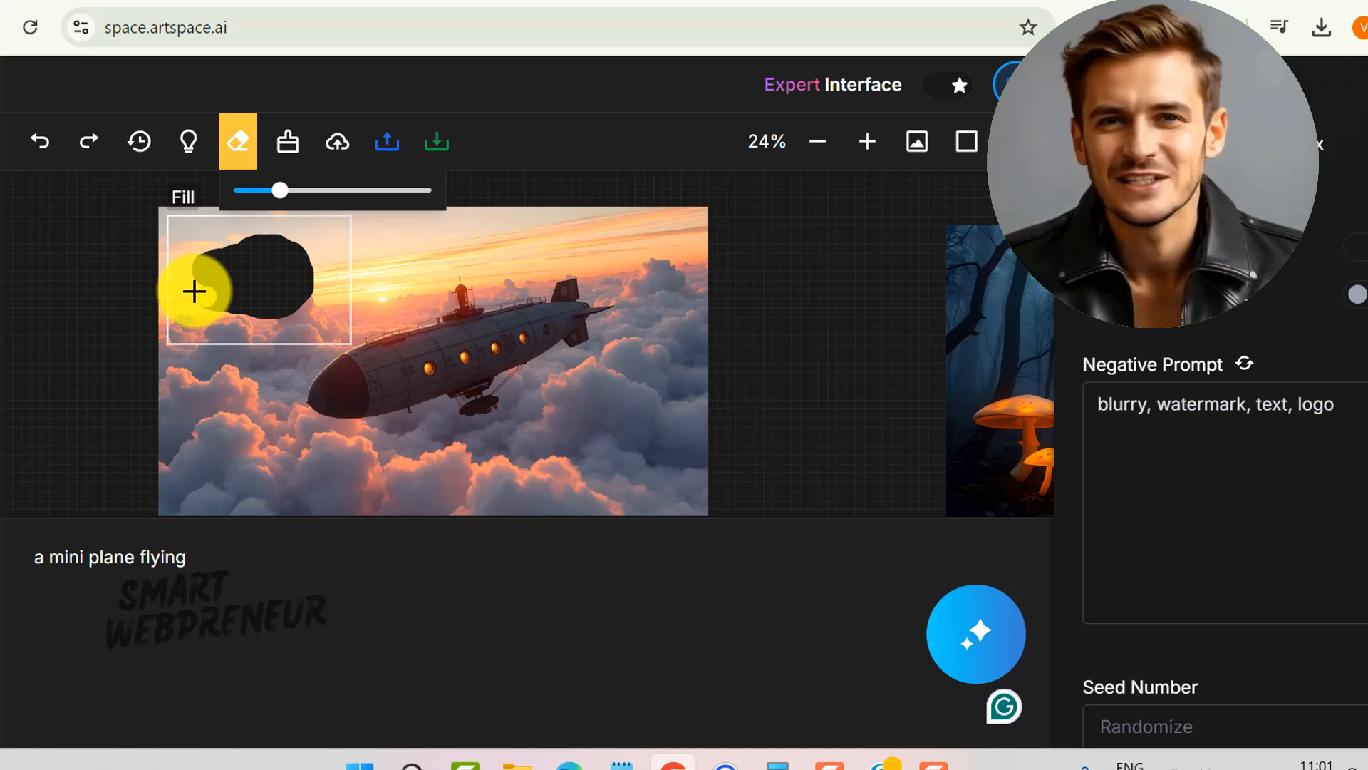
{"action": "left_click_drag", "start_coordinate": [193, 292], "coordinate": [327, 281]}
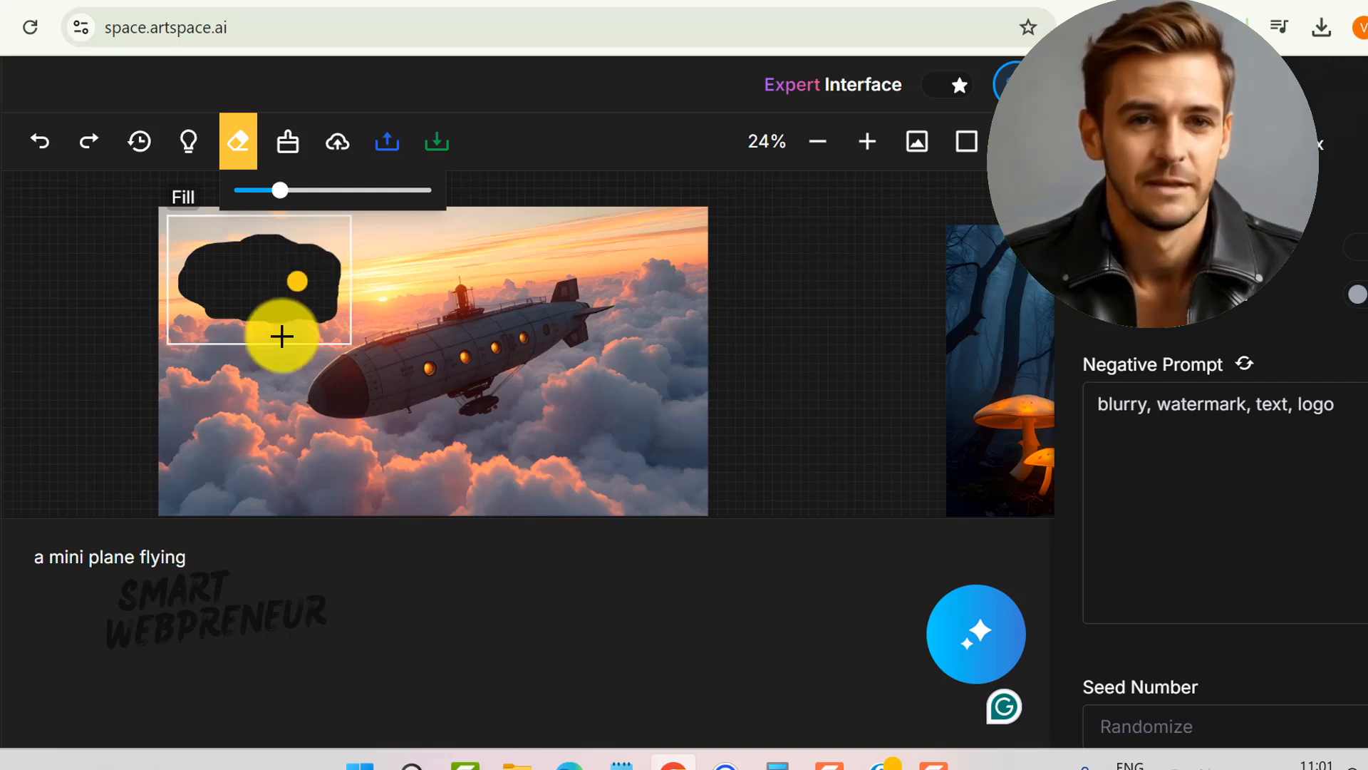
{"action": "left_click", "coordinate": [977, 634]}
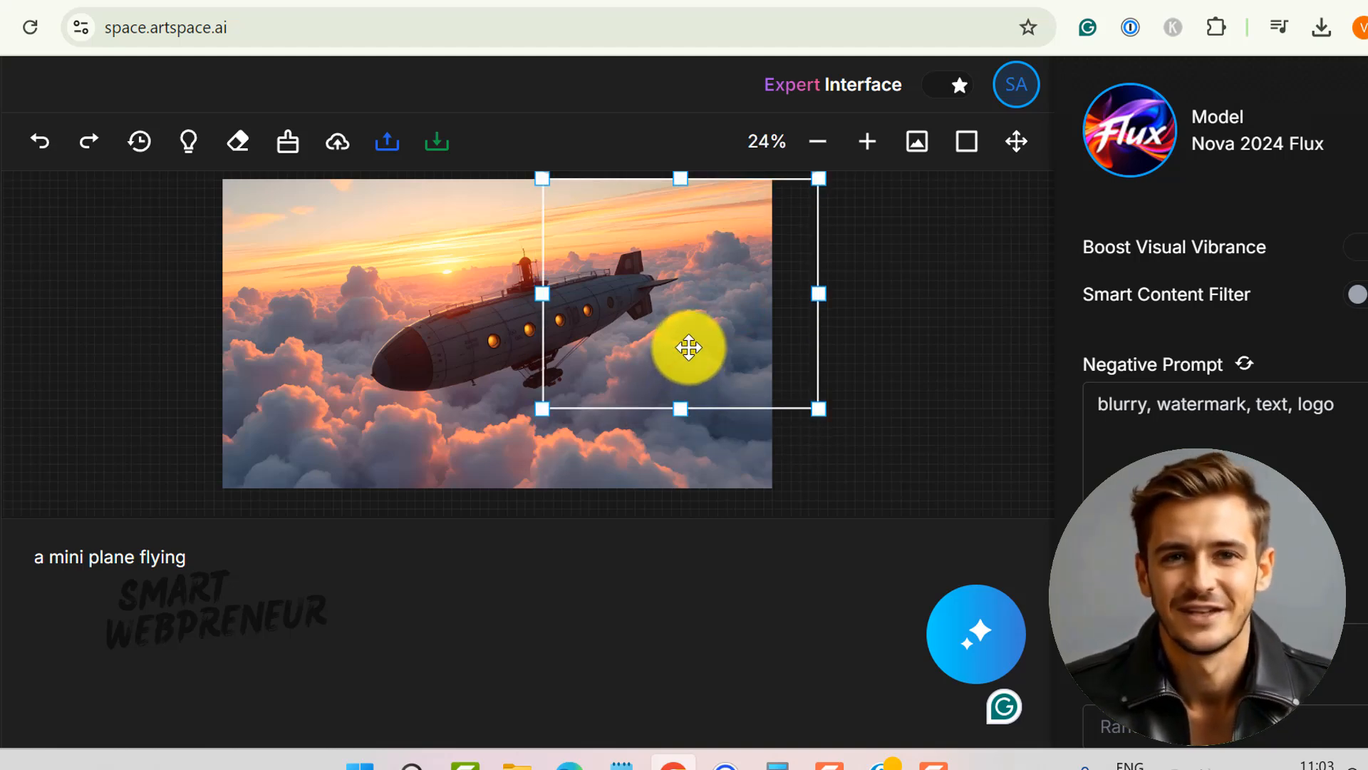
Clear the 'a mini plane flying' prompt and generate the Moroccan market at sunset
{"action": "double_click", "coordinate": [109, 557]}
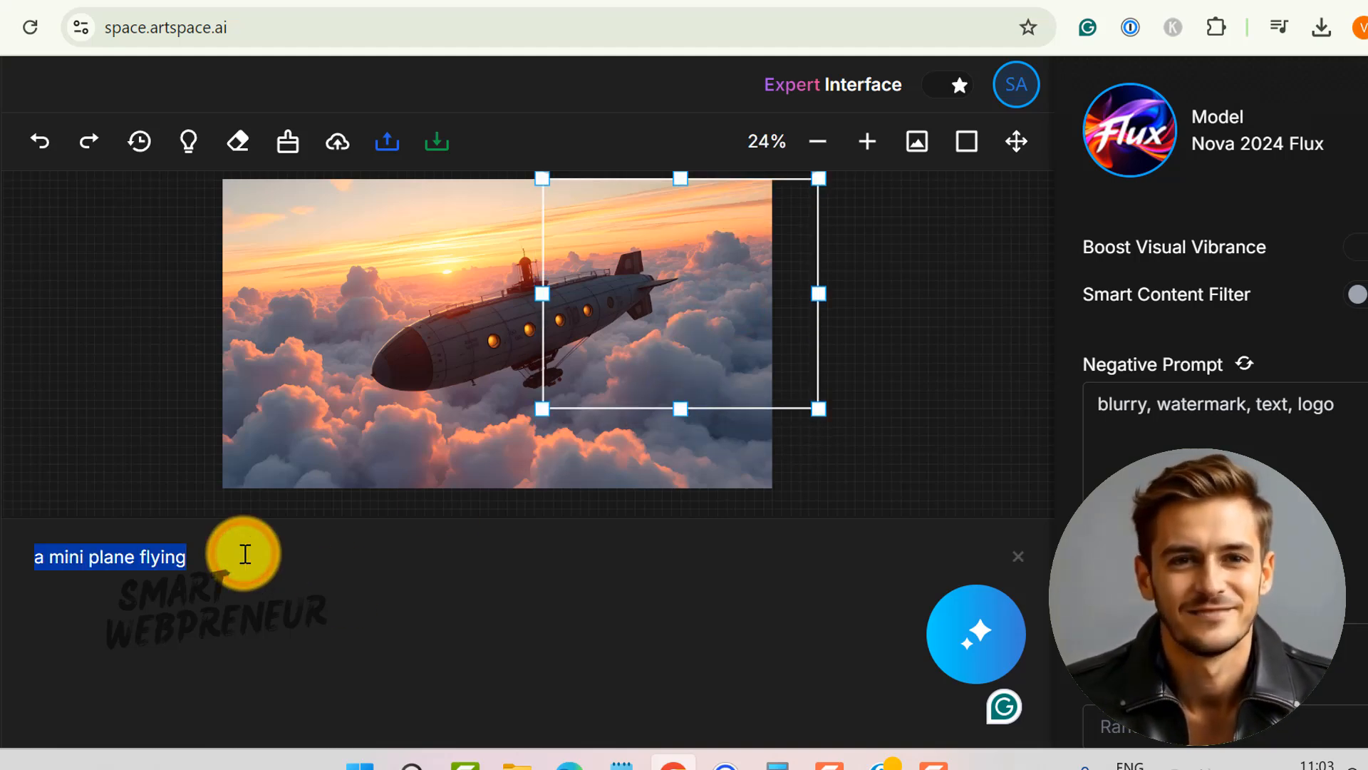
{"action": "left_click", "coordinate": [975, 635]}
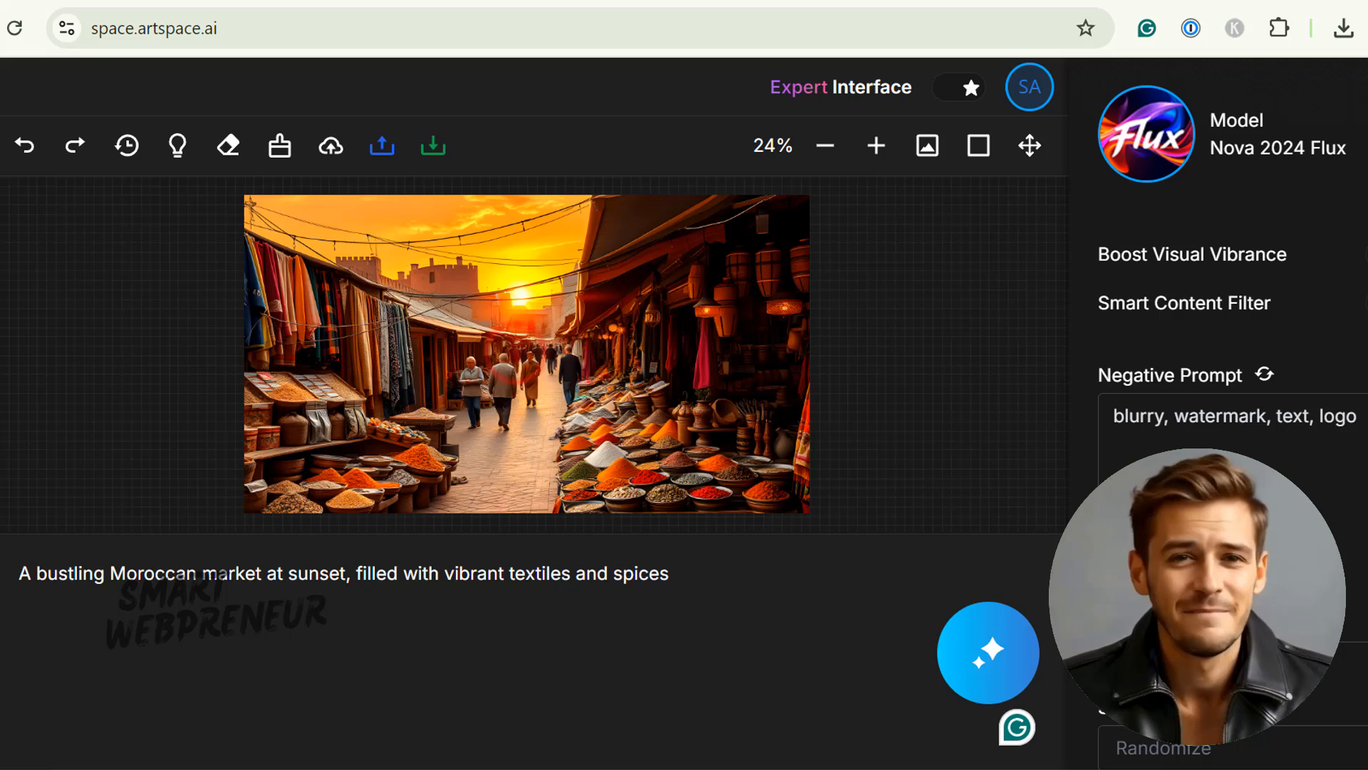
Reimagine the Moroccan market image with Magic tools and dismiss its discovered prompt
{"action": "left_click", "coordinate": [654, 343]}
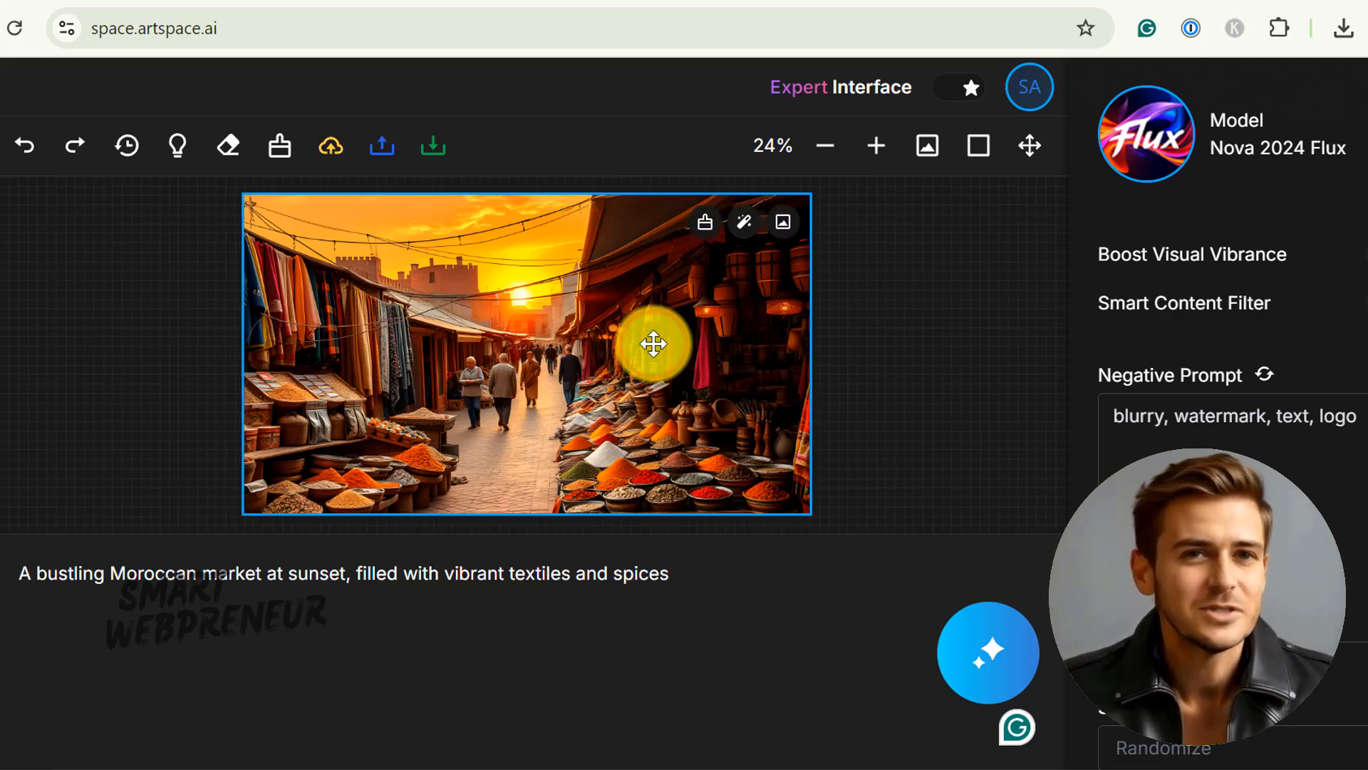
{"action": "mouse_move", "coordinate": [742, 316]}
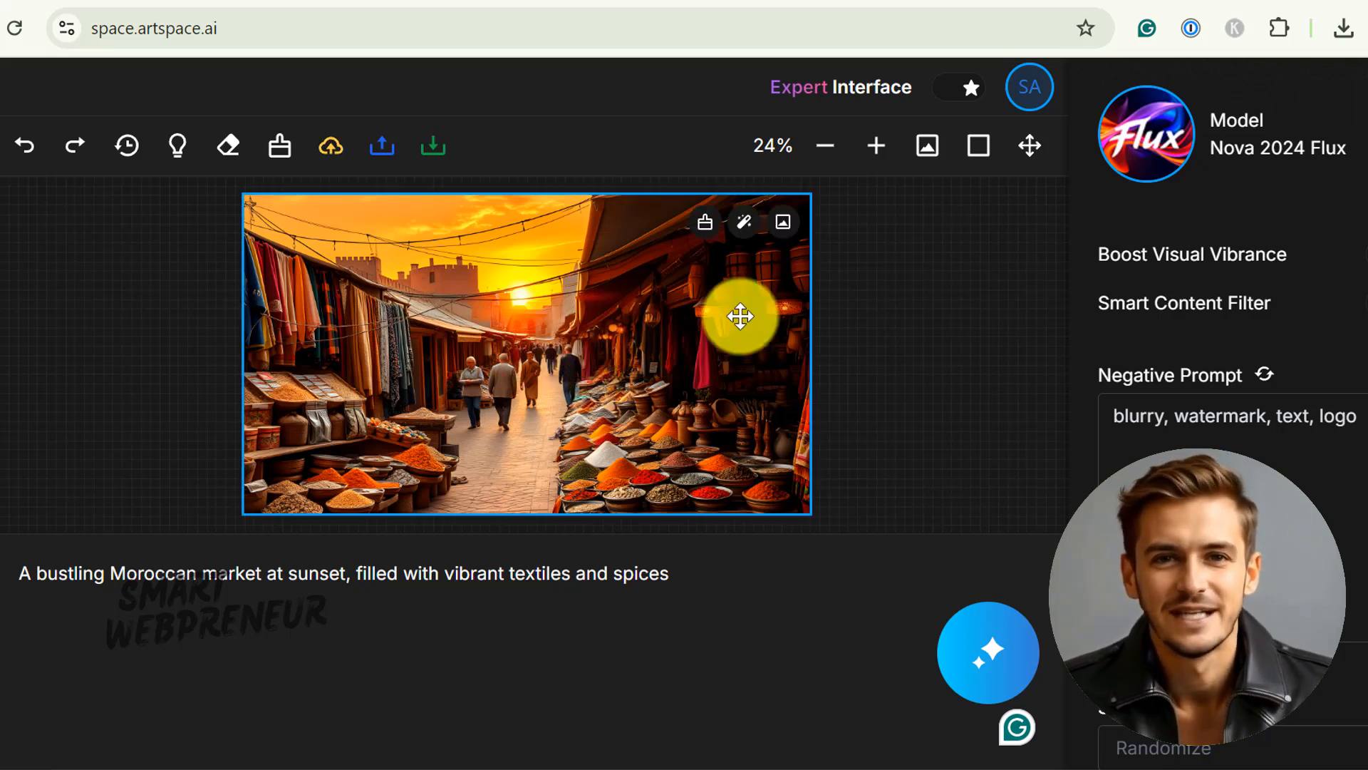
{"action": "mouse_move", "coordinate": [618, 325]}
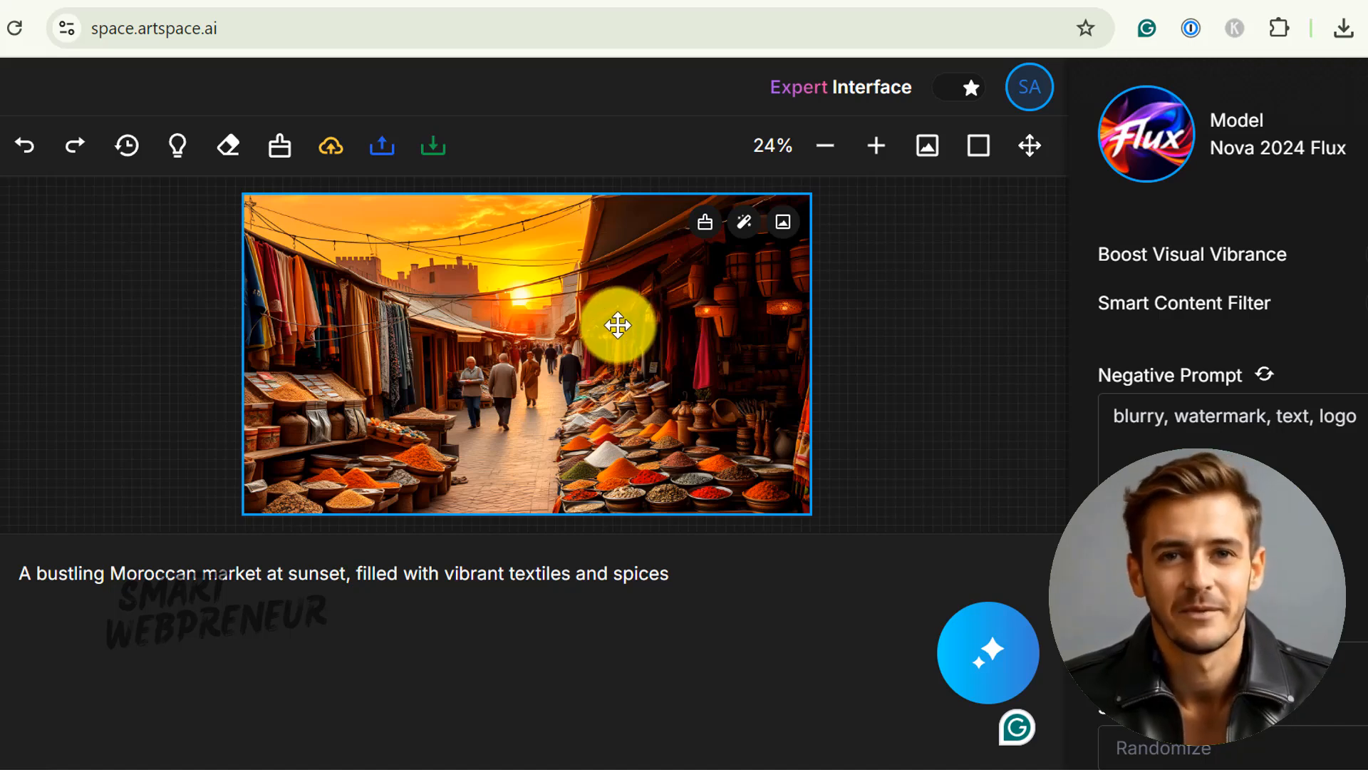
{"action": "mouse_move", "coordinate": [743, 221]}
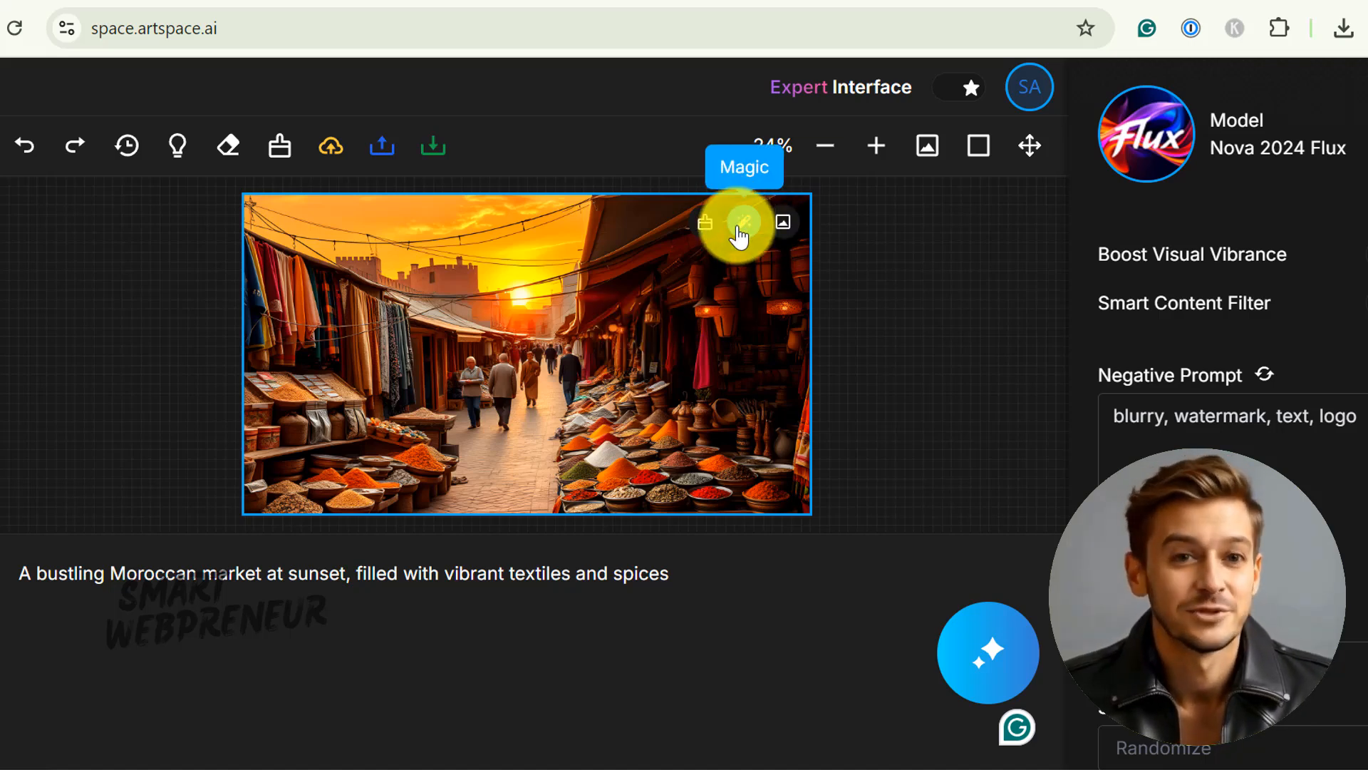
{"action": "left_click", "coordinate": [743, 221]}
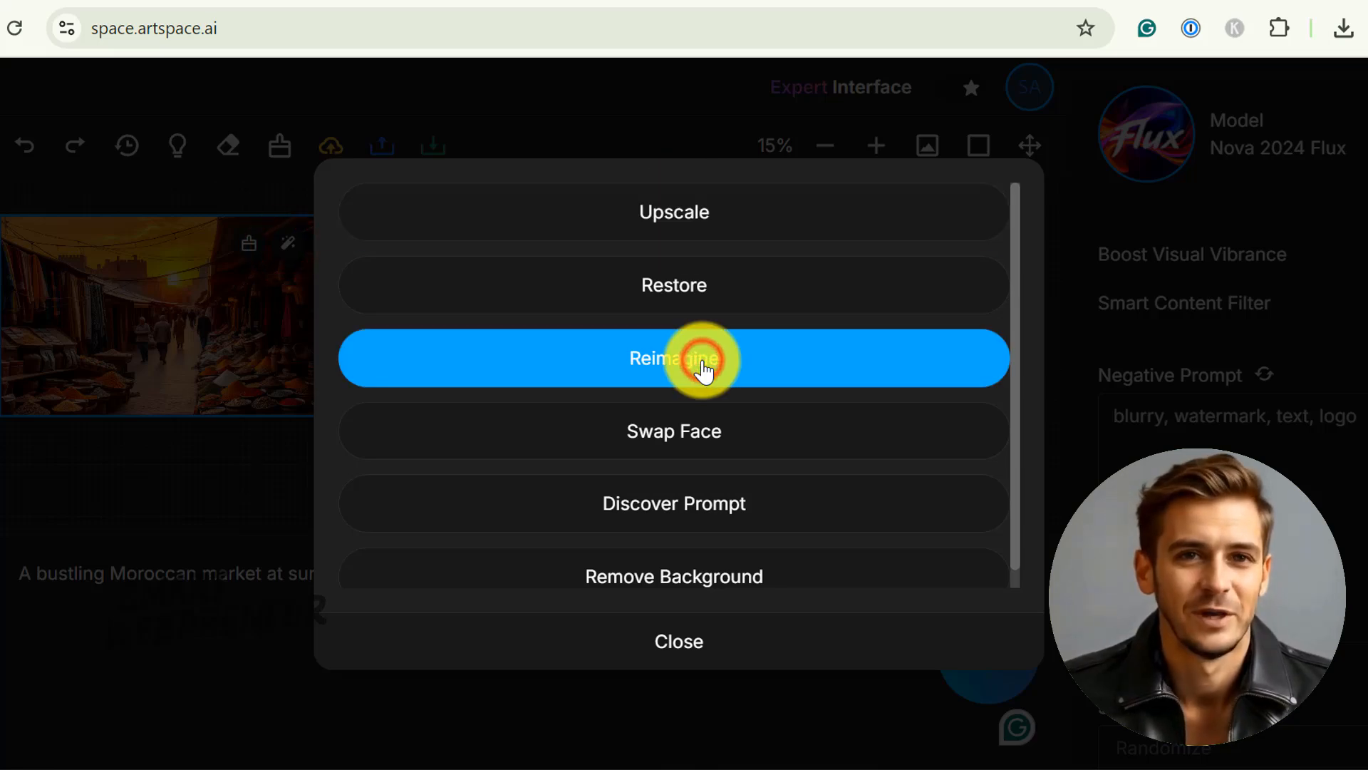
{"action": "left_click", "coordinate": [673, 358]}
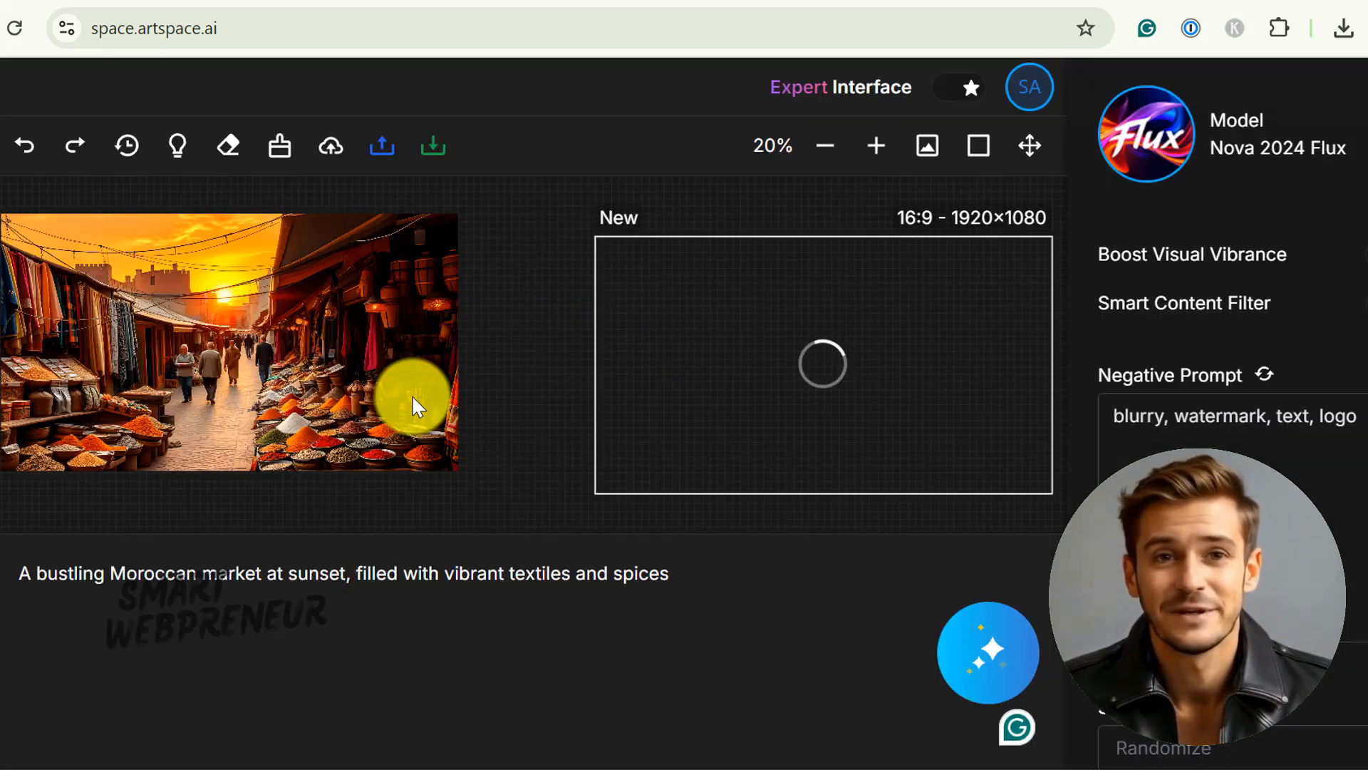
{"action": "mouse_move", "coordinate": [449, 389]}
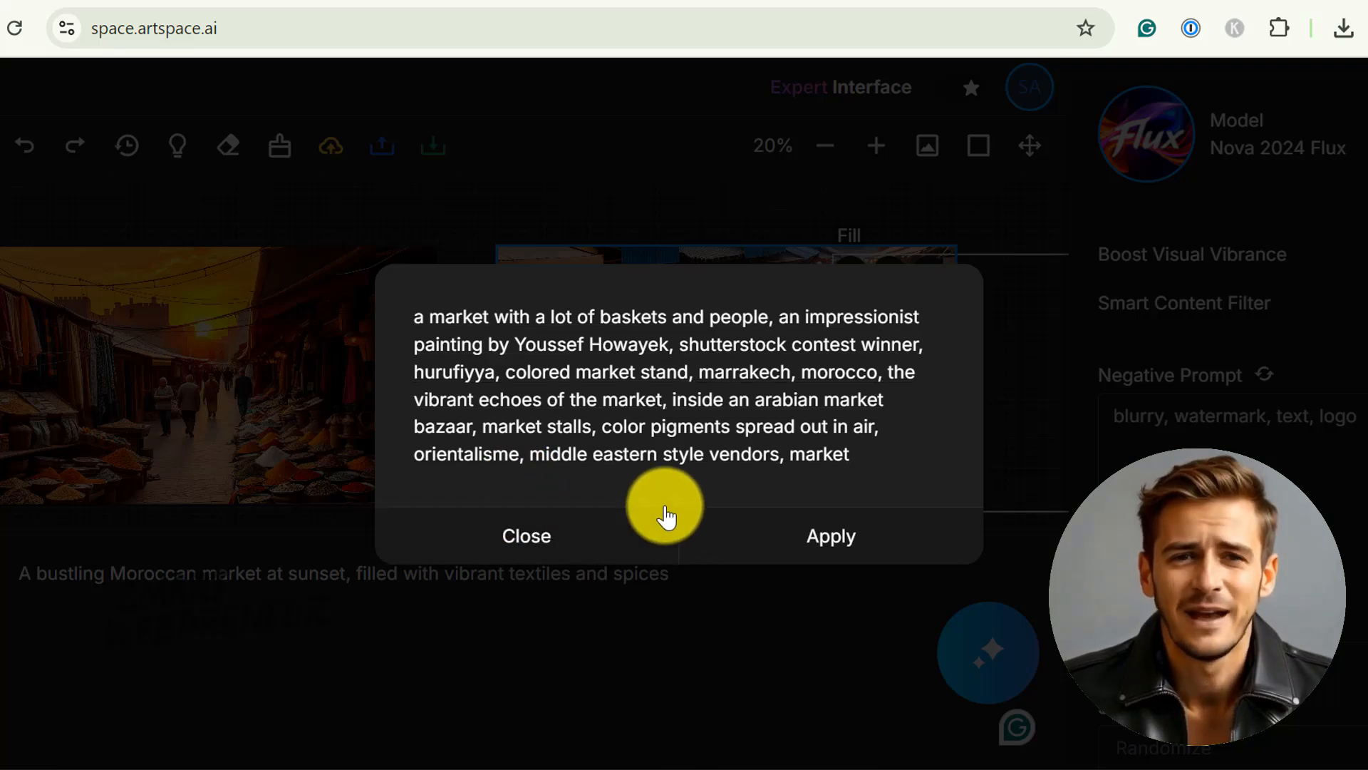
{"action": "mouse_move", "coordinate": [972, 523]}
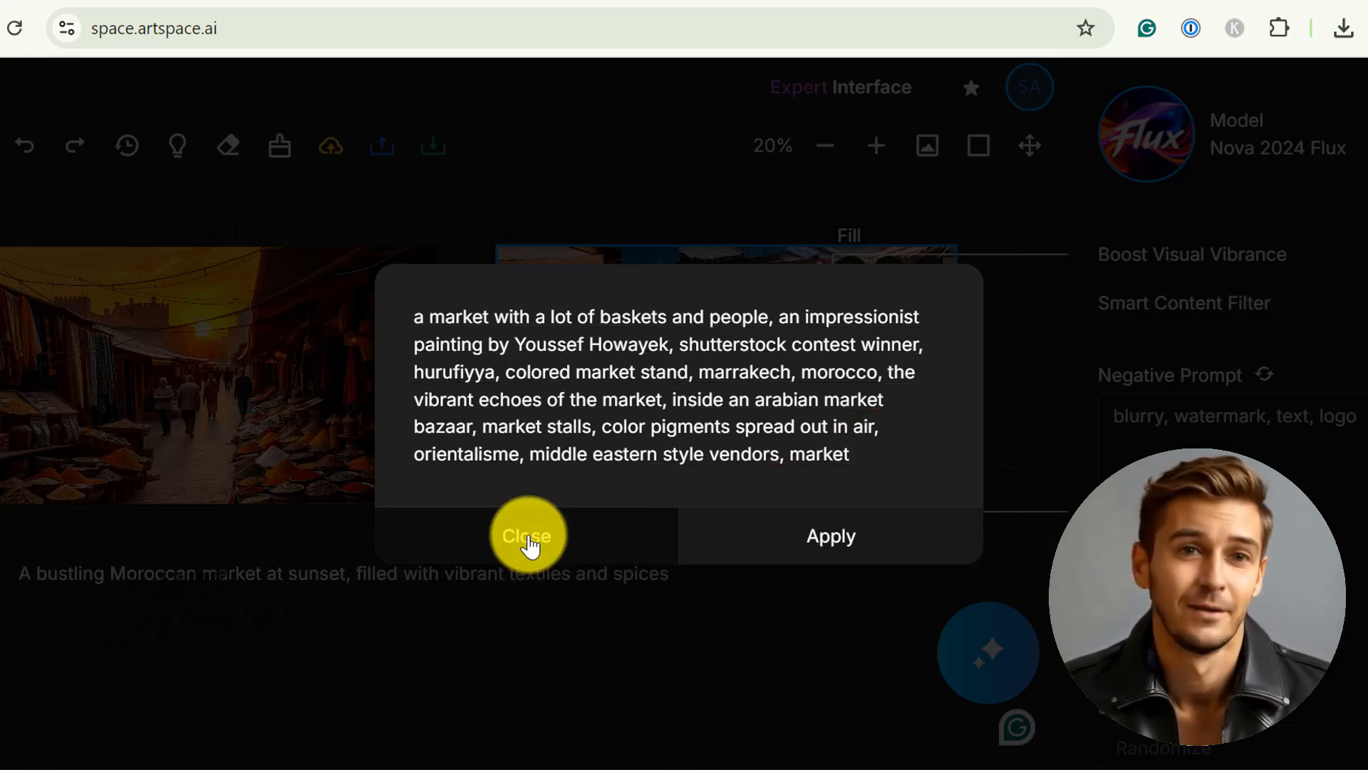
{"action": "left_click", "coordinate": [526, 535]}
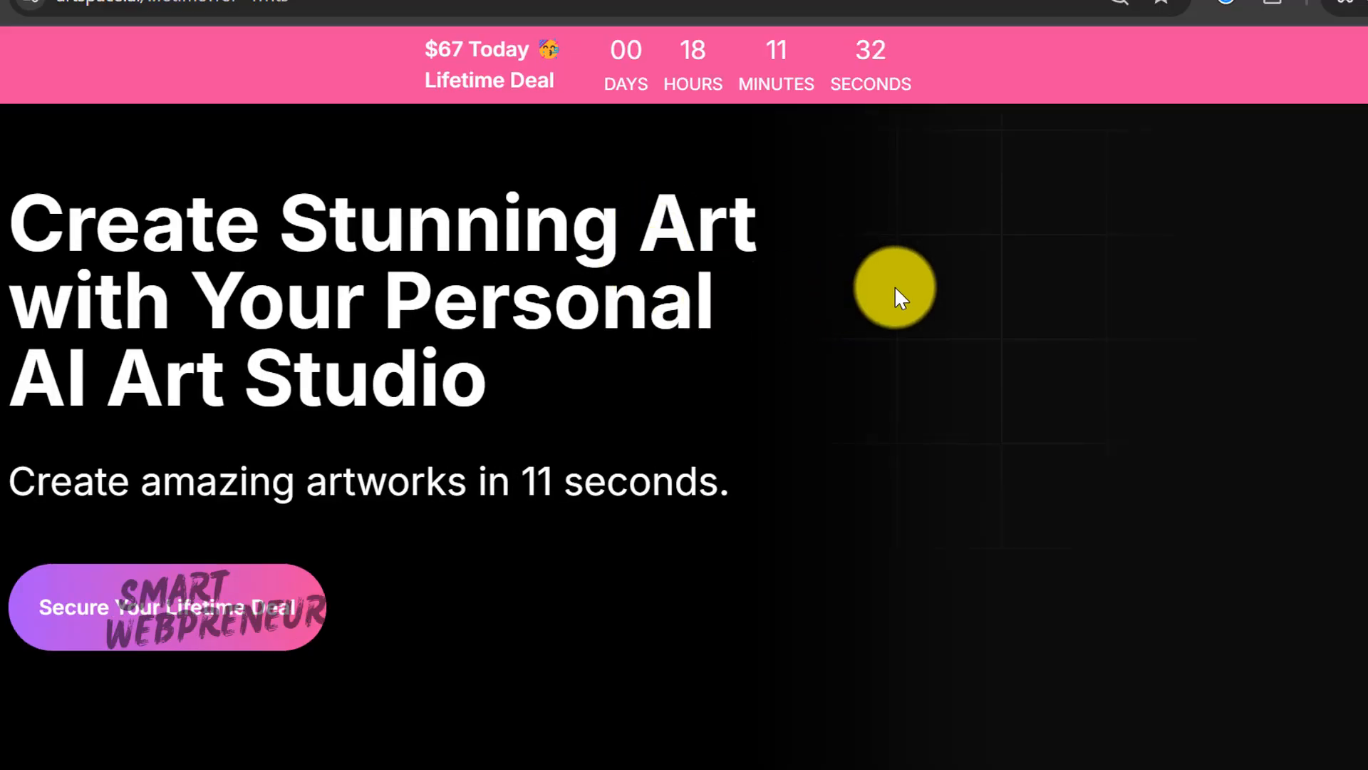
Scroll through the Studio Starter $67 and Pixel Pioneer $117 plans, features and testimonials
{"action": "scroll", "scroll_direction": "down", "scroll_amount": 3}
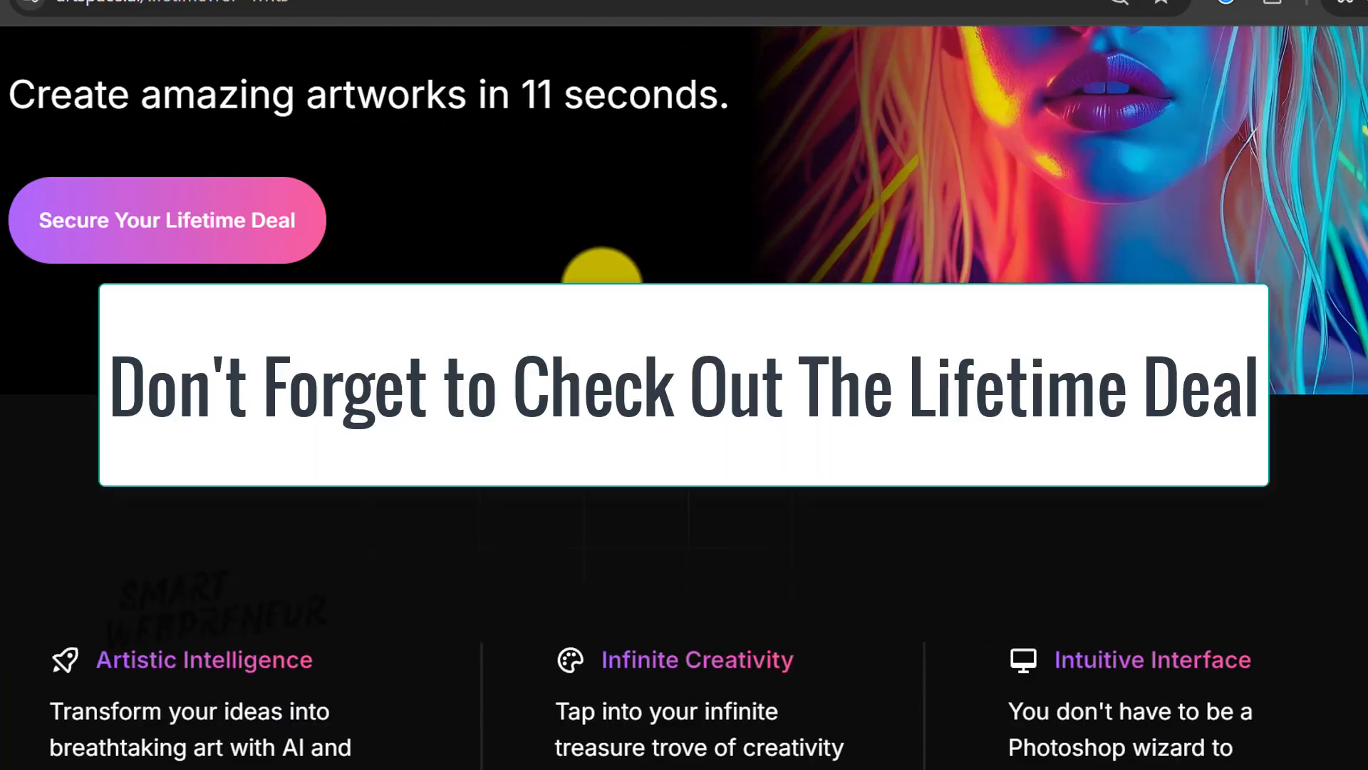
{"action": "scroll", "scroll_direction": "down", "scroll_amount": 3}
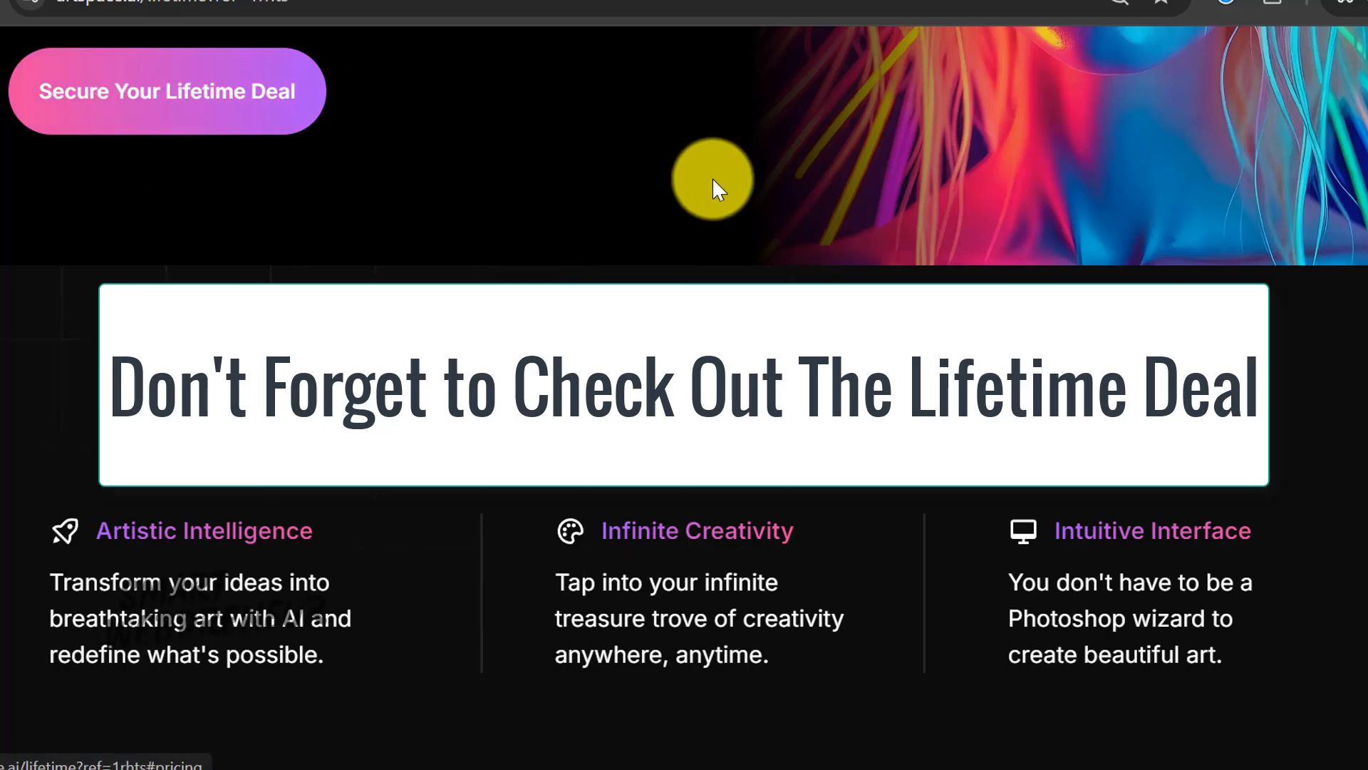
{"action": "scroll", "scroll_direction": "down", "scroll_amount": 3}
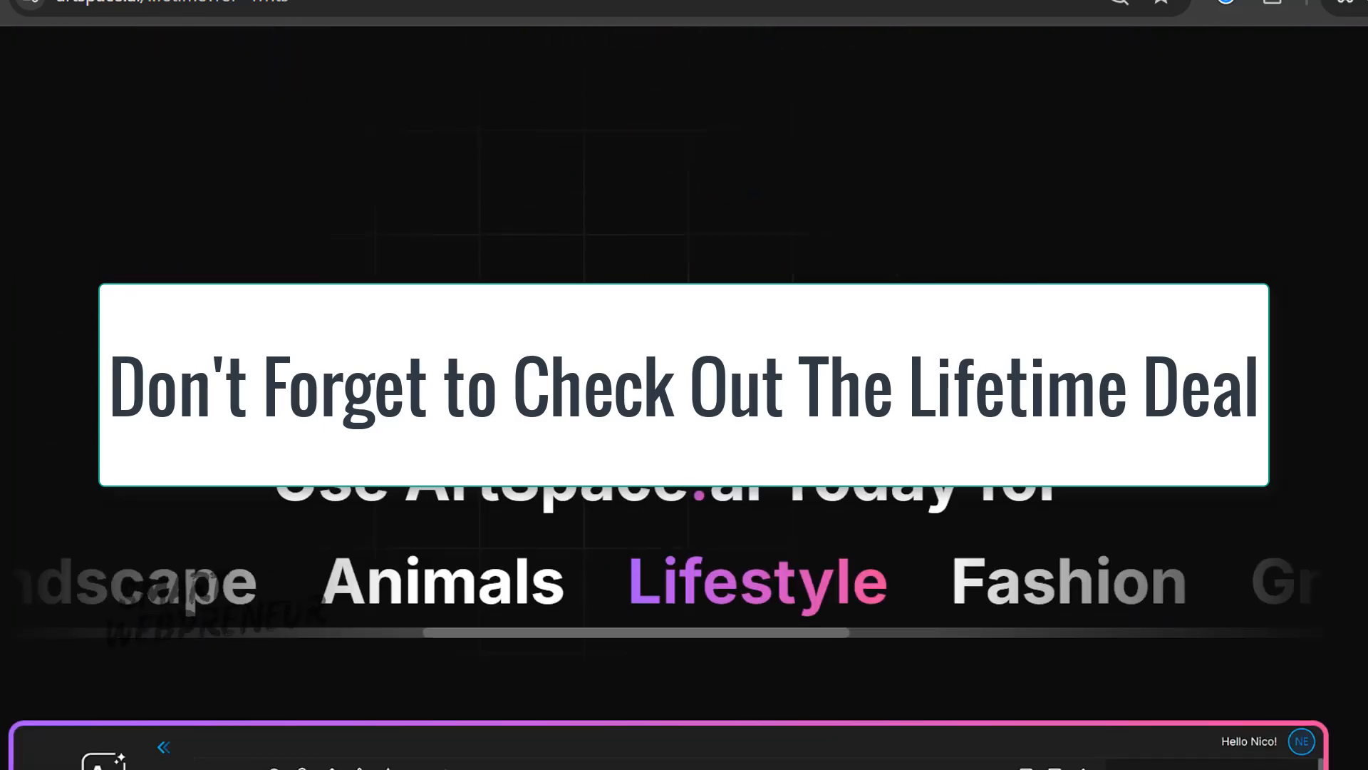
{"action": "scroll", "scroll_direction": "down", "scroll_amount": 3}
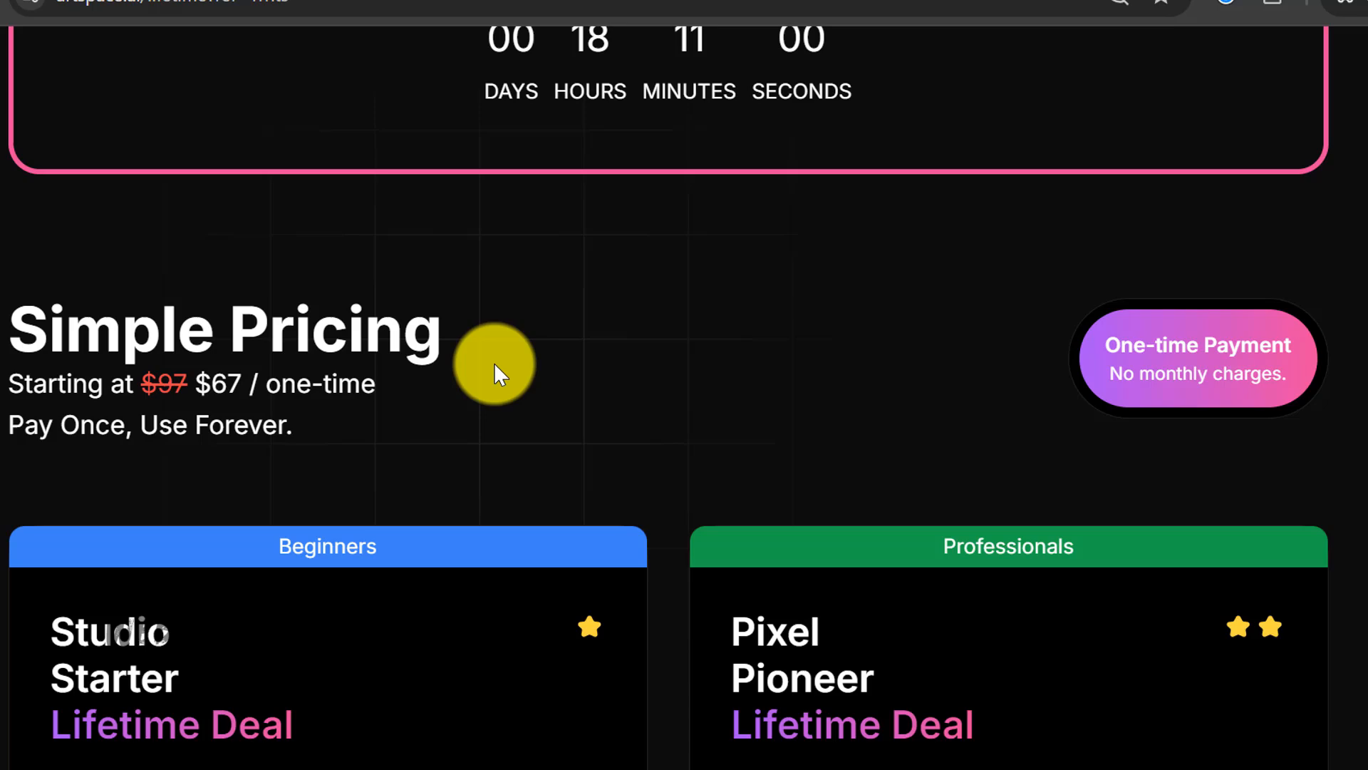
{"action": "scroll", "scroll_direction": "down", "scroll_amount": 3}
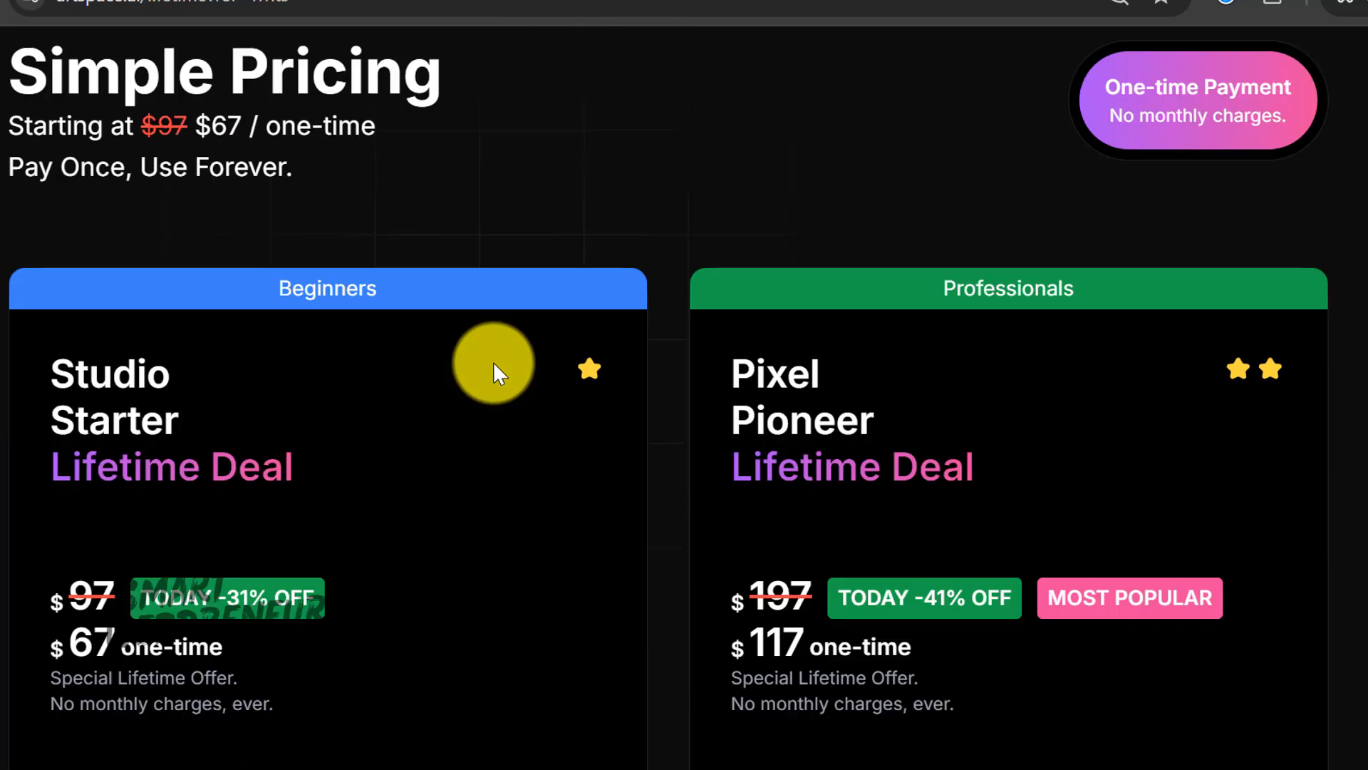
{"action": "scroll", "scroll_direction": "down", "scroll_amount": 3}
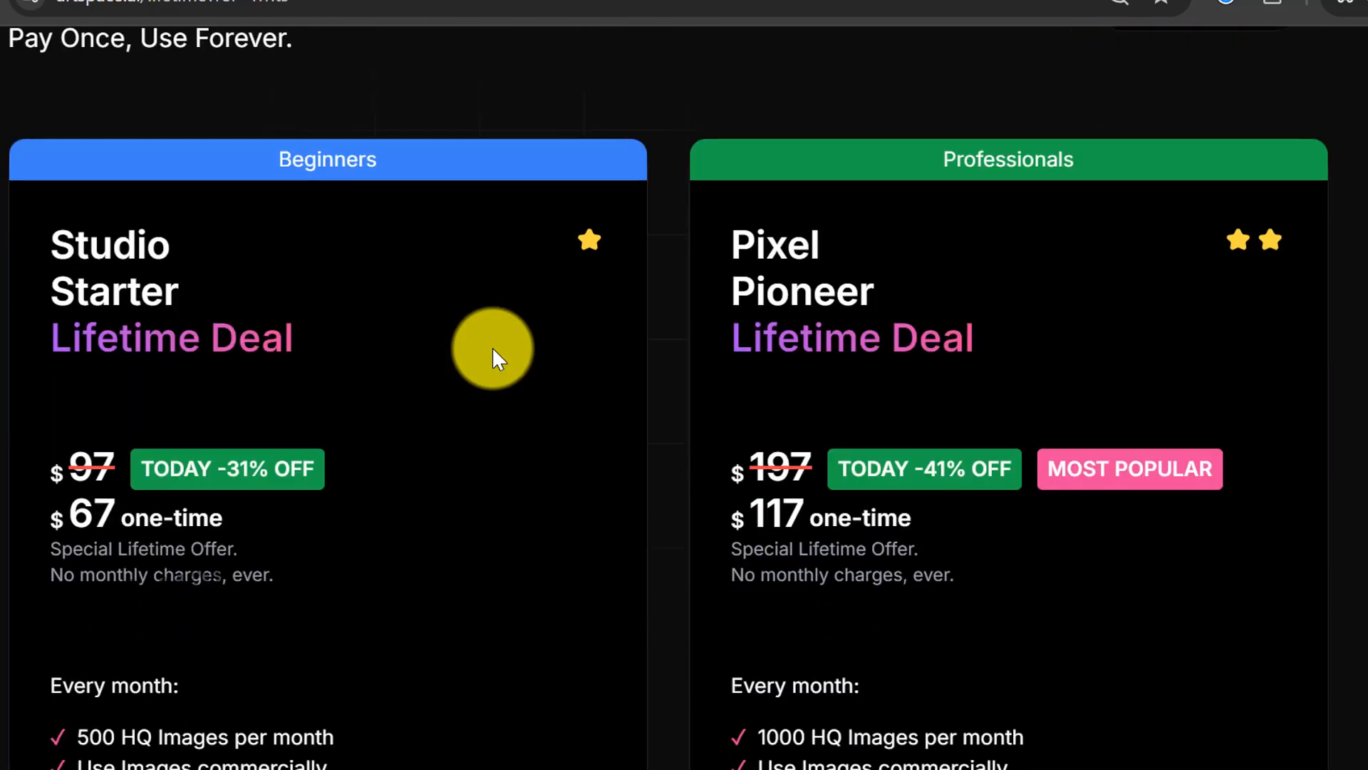
{"action": "scroll", "scroll_direction": "down", "scroll_amount": 3}
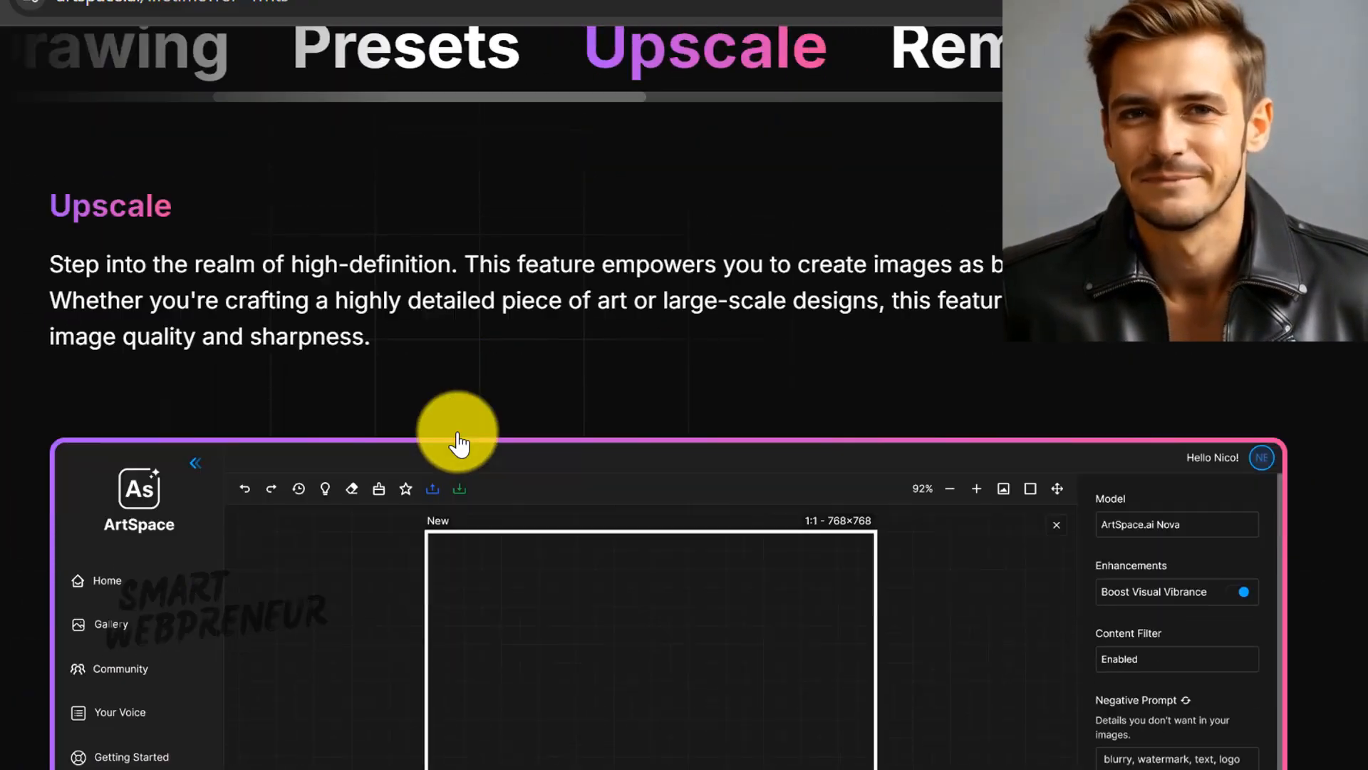
{"action": "scroll", "scroll_direction": "down", "scroll_amount": 3}
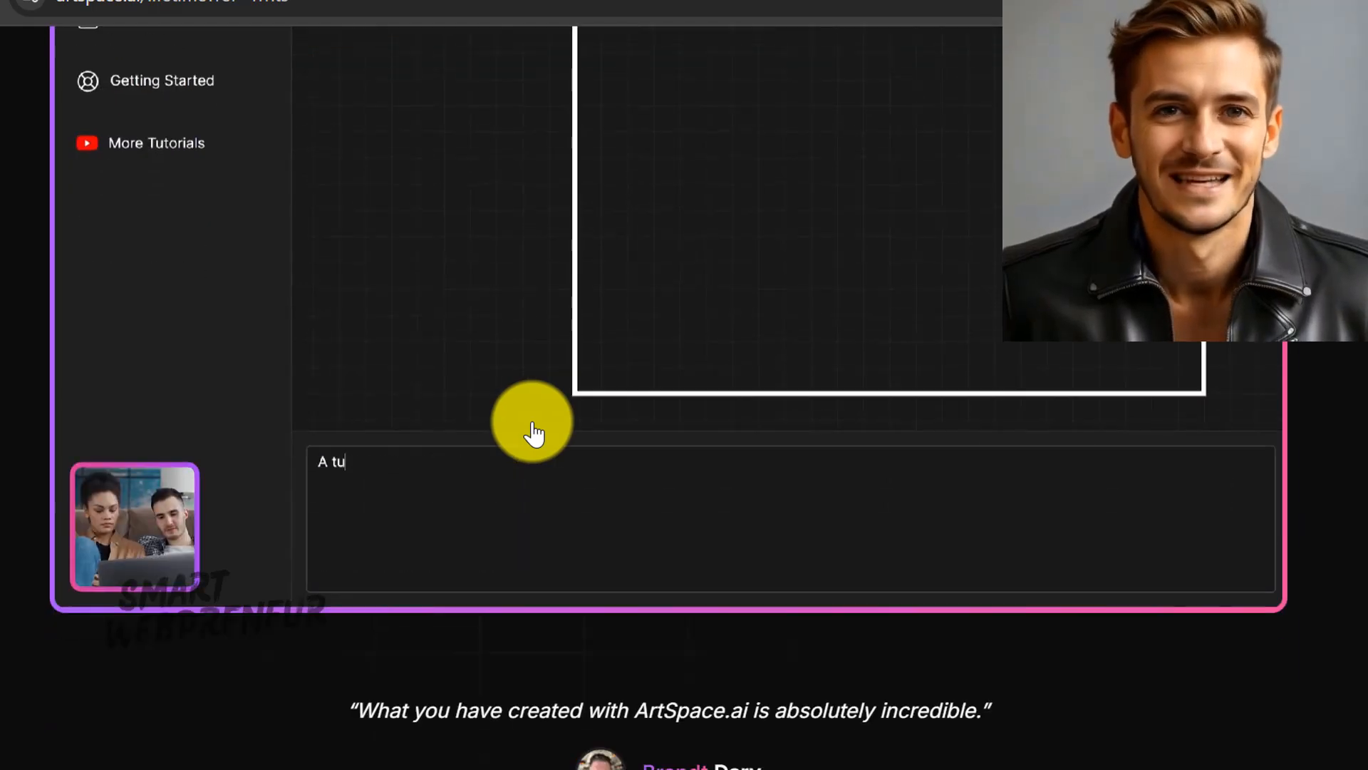